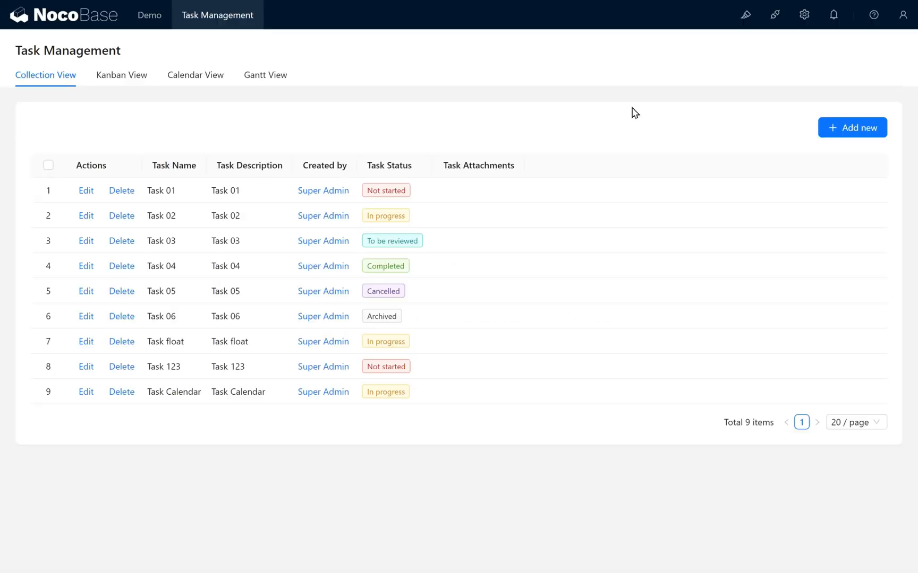
# - Create a new role named Partner in Users & Permissions
pyautogui.click(804, 15)
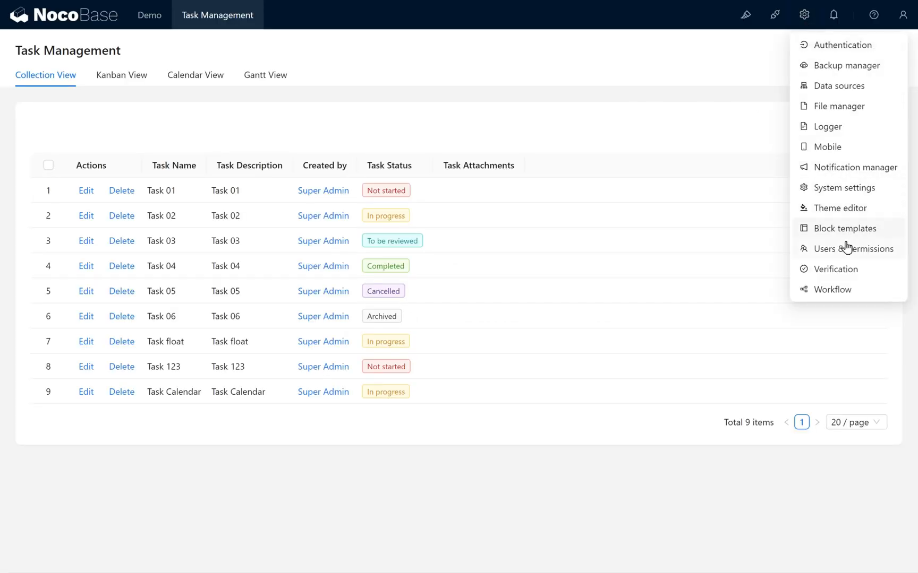
pyautogui.click(854, 248)
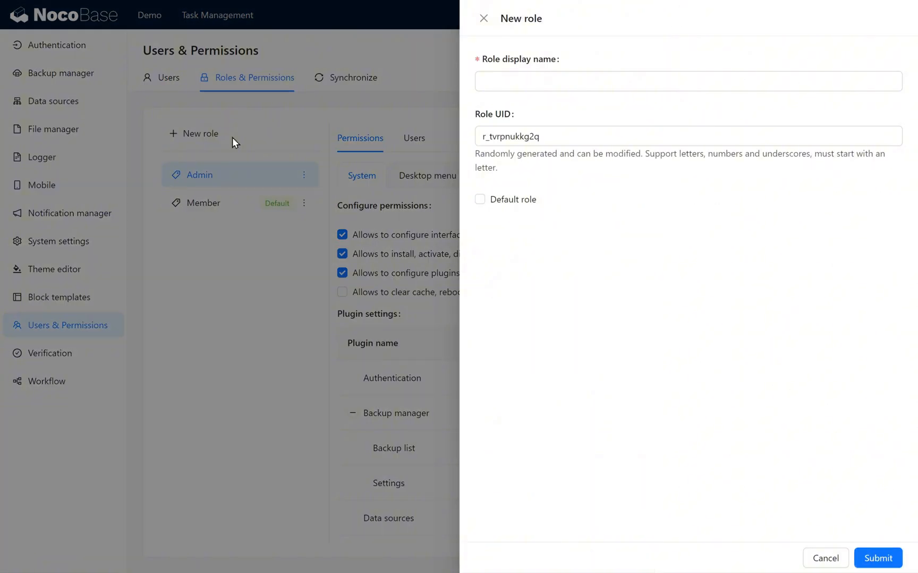
pyautogui.write('Partner')
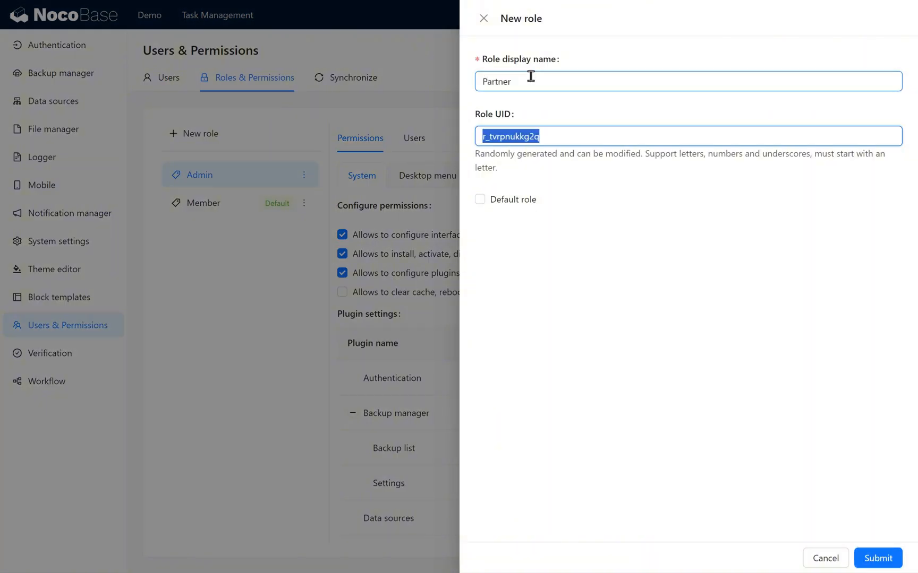
pyautogui.click(877, 557)
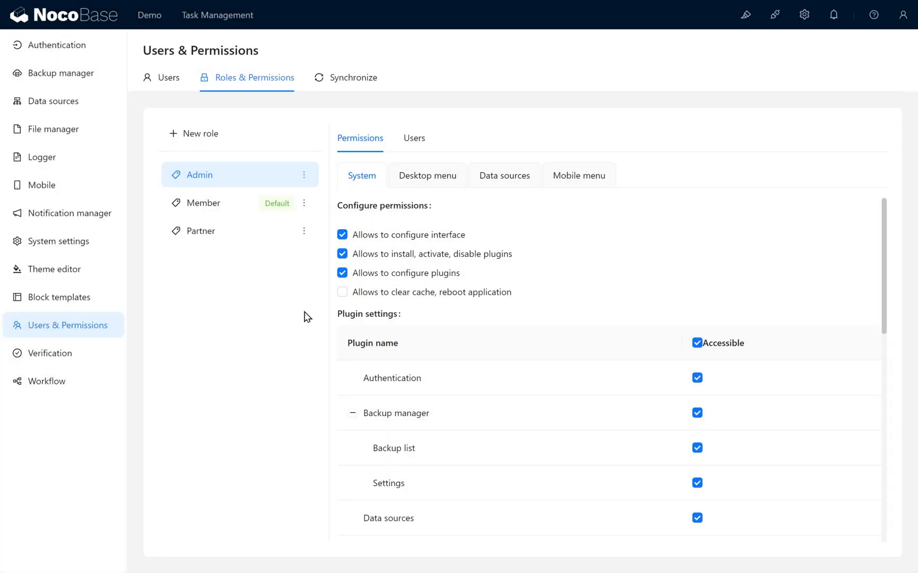
# - Add the Super Admin user (nocobase) to the Partner role
pyautogui.click(200, 231)
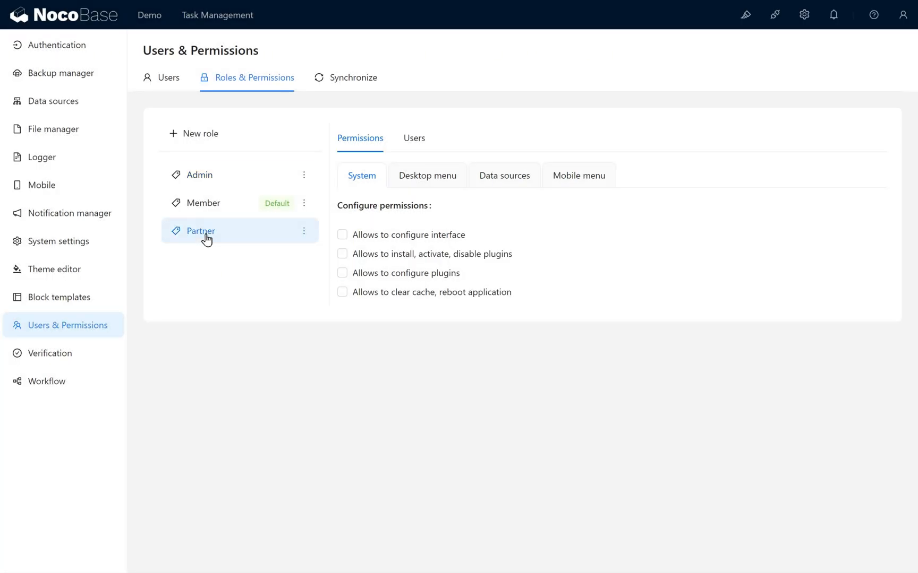
pyautogui.click(413, 139)
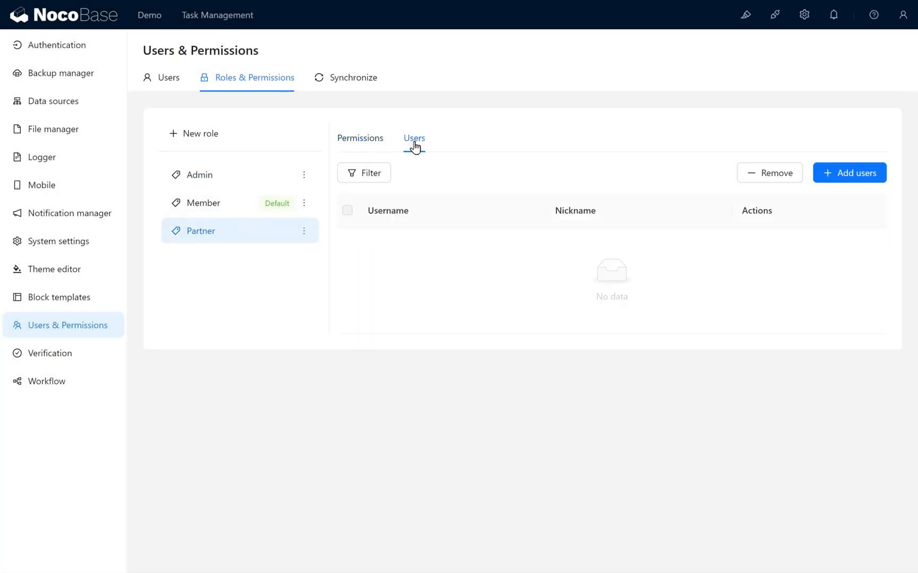
pyautogui.click(849, 173)
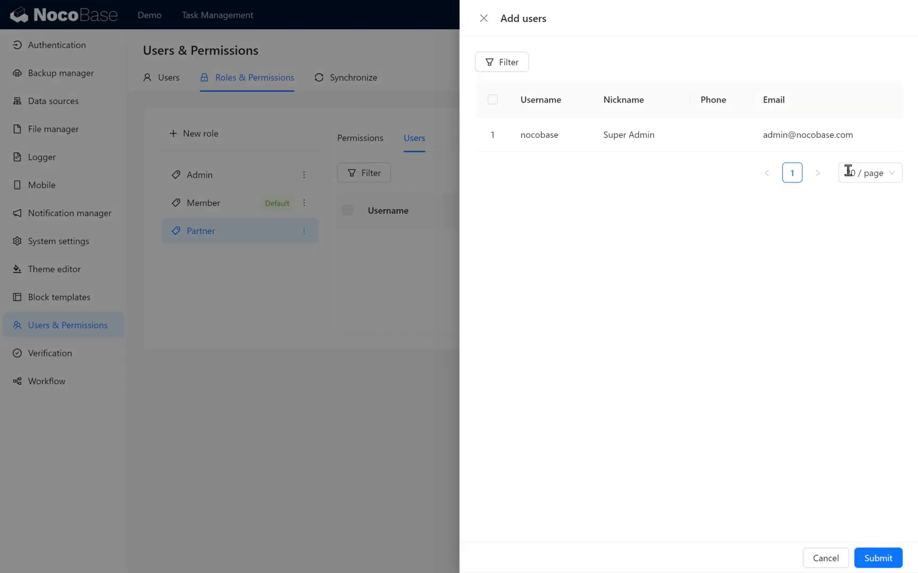
pyautogui.click(492, 99)
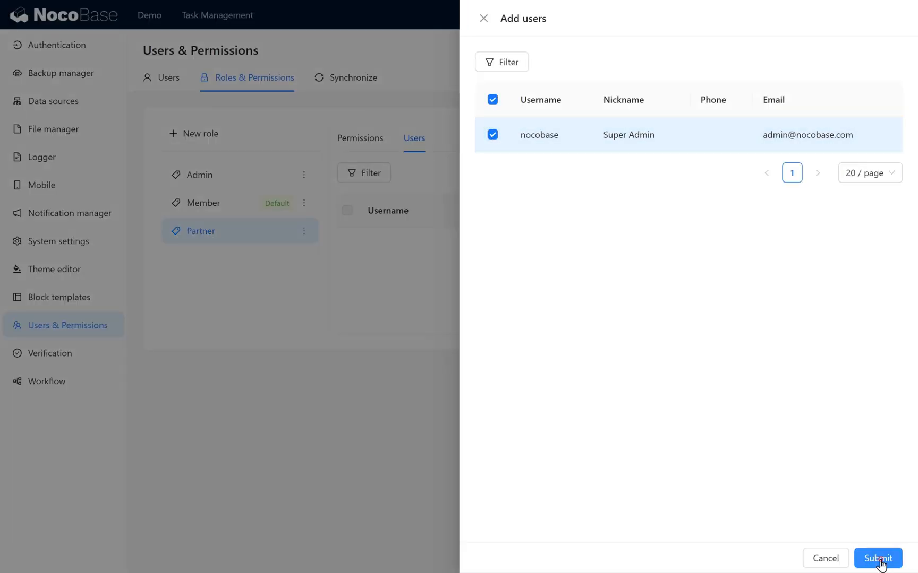
pyautogui.click(877, 558)
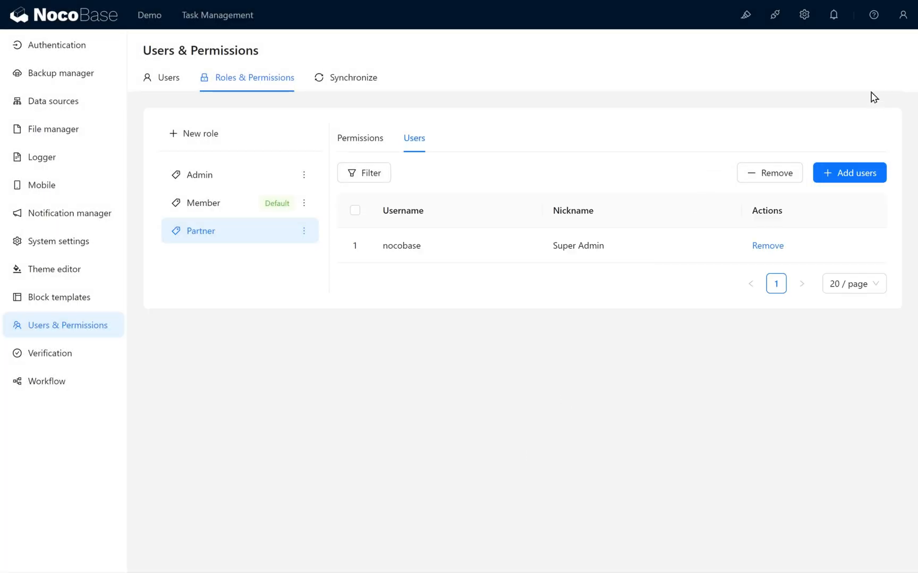
# - Try the Partner role, switch back to full access, and show Task Management
pyautogui.click(902, 14)
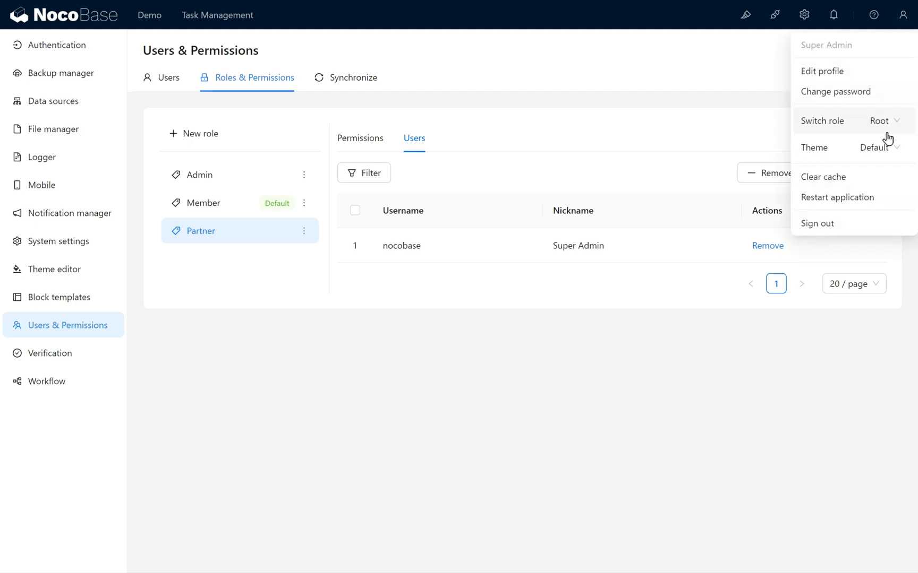
pyautogui.click(878, 120)
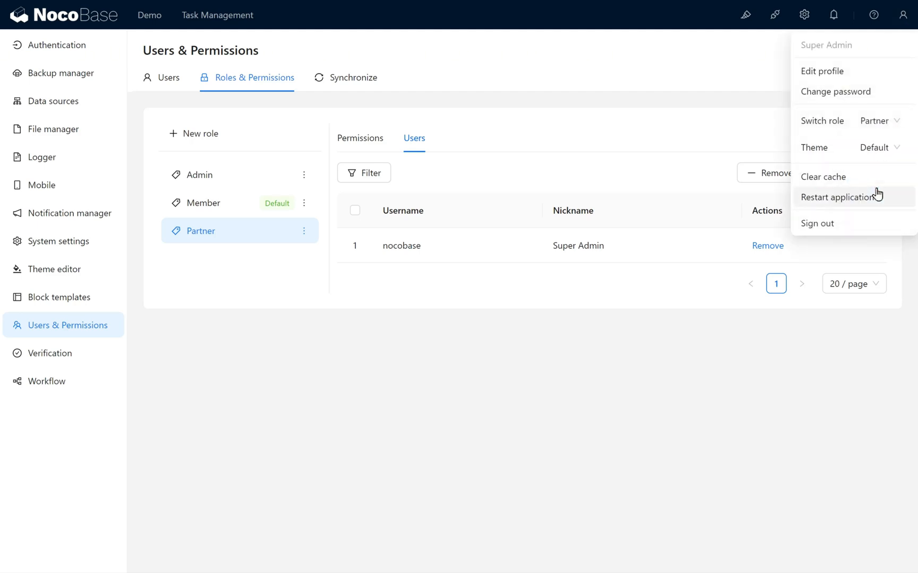
pyautogui.click(878, 121)
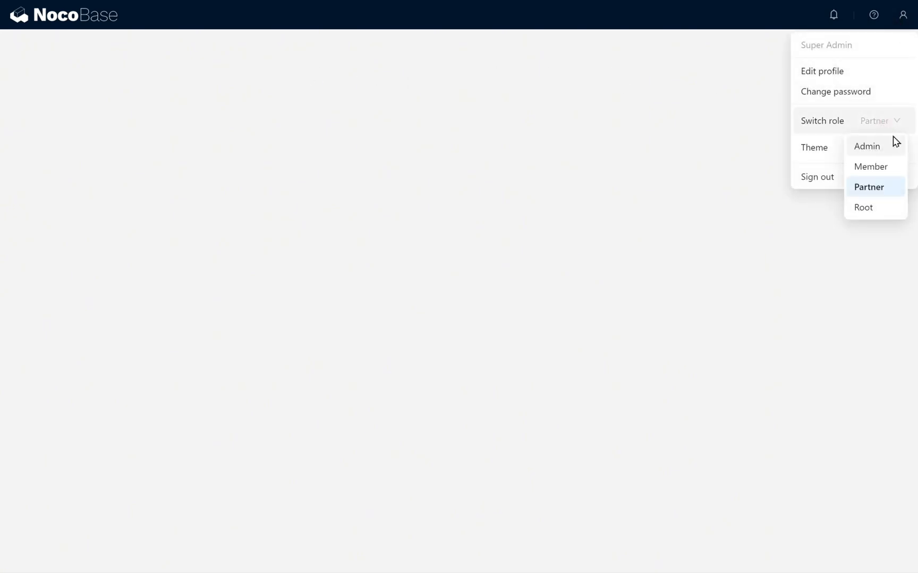
pyautogui.click(867, 146)
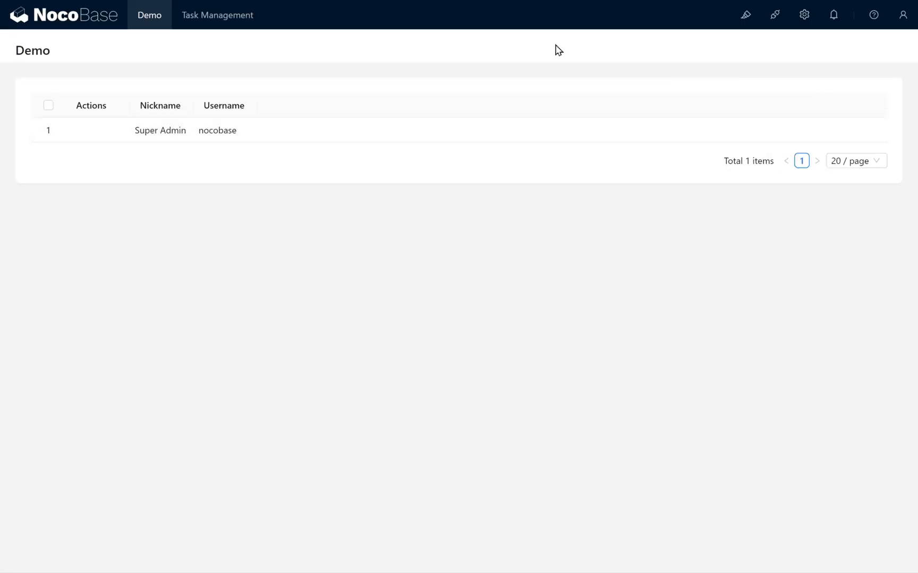
pyautogui.click(218, 15)
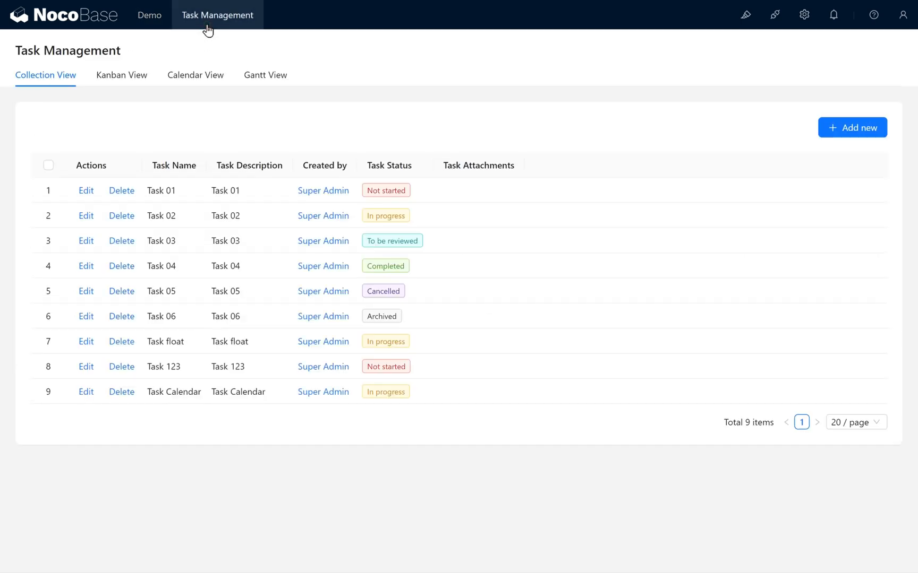
# - Mark the Task Management desktop menu page accessible for the Partner role
pyautogui.click(803, 14)
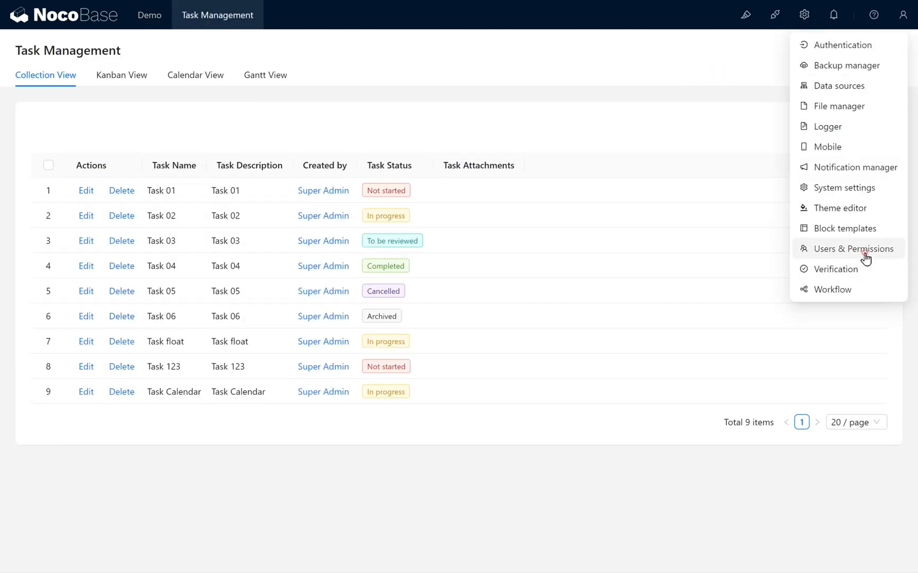
pyautogui.click(854, 248)
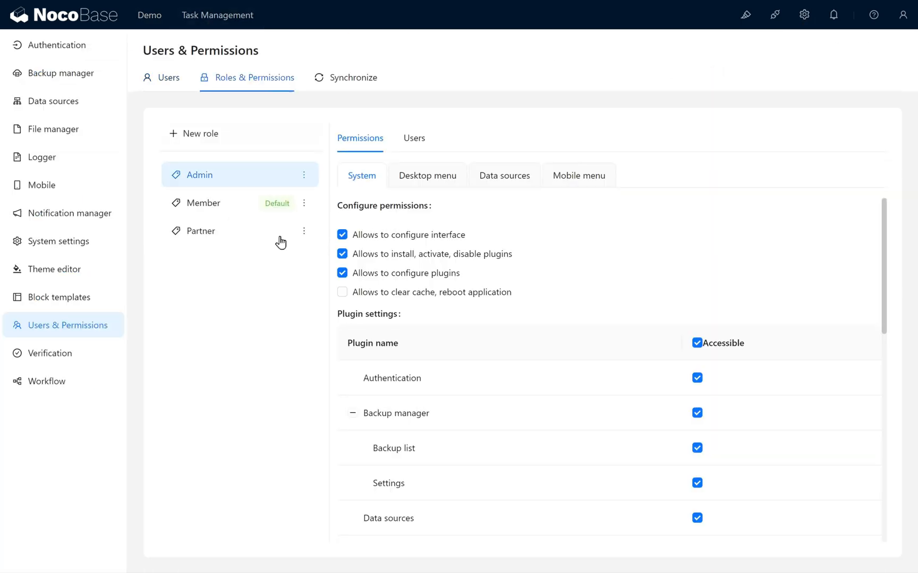
pyautogui.click(200, 230)
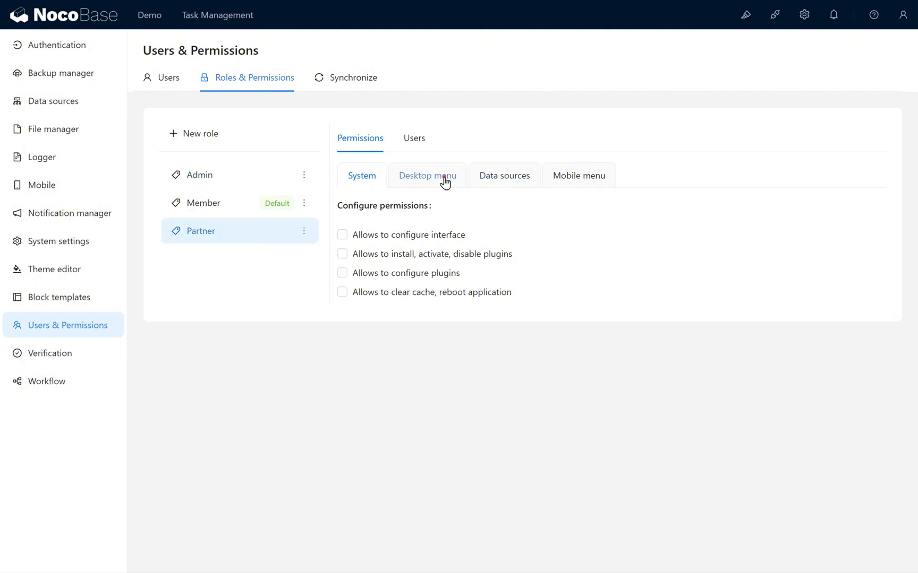
pyautogui.click(426, 175)
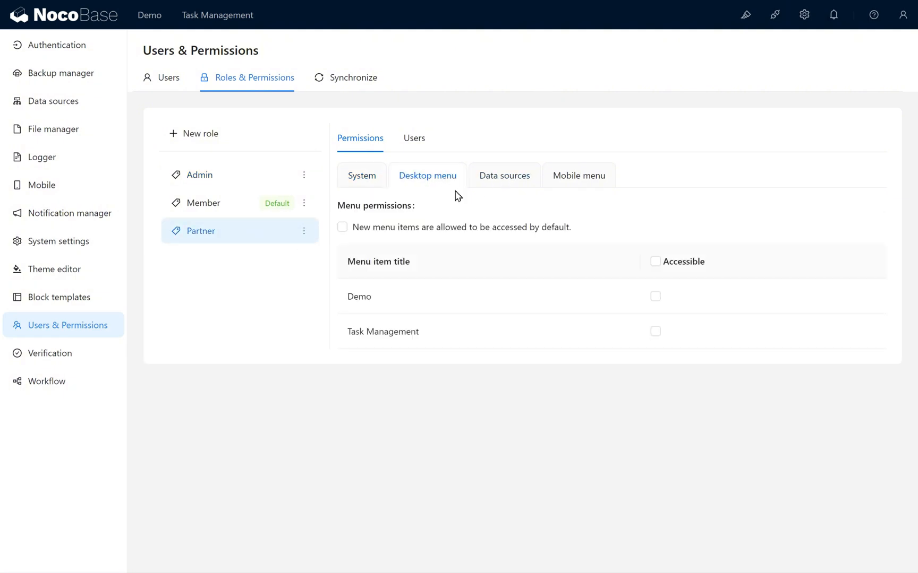
pyautogui.click(654, 331)
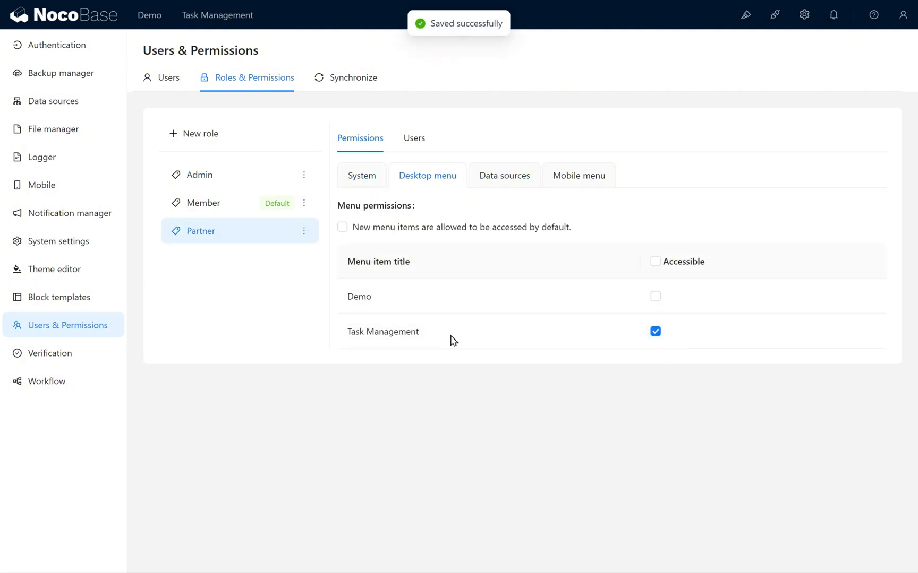
pyautogui.moveTo(878, 63)
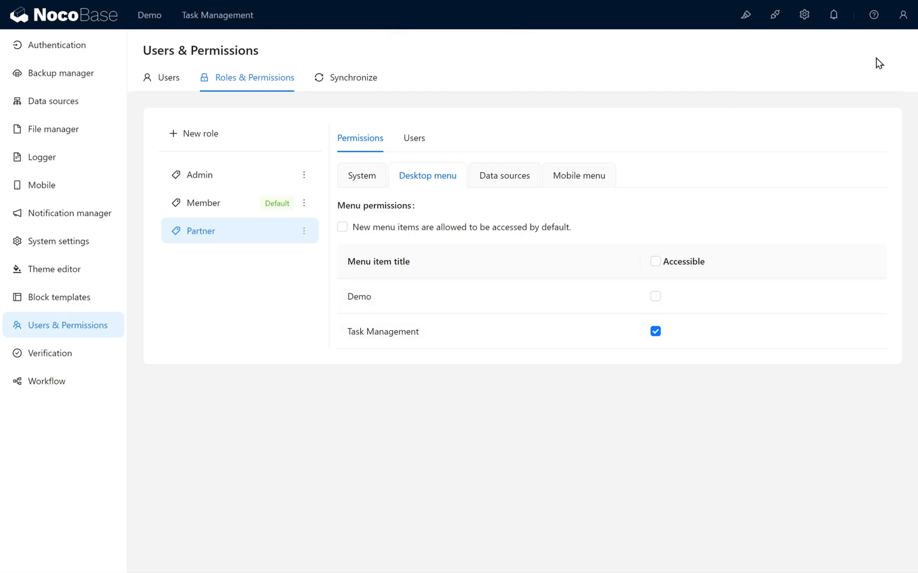
# - As Partner, check the empty Kanban task view, then return to full access
pyautogui.click(904, 15)
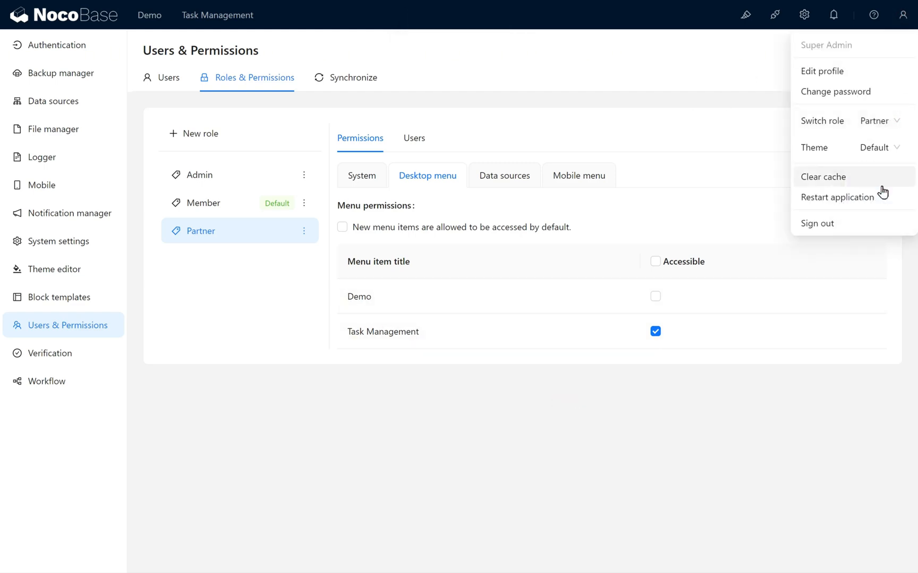
pyautogui.click(874, 120)
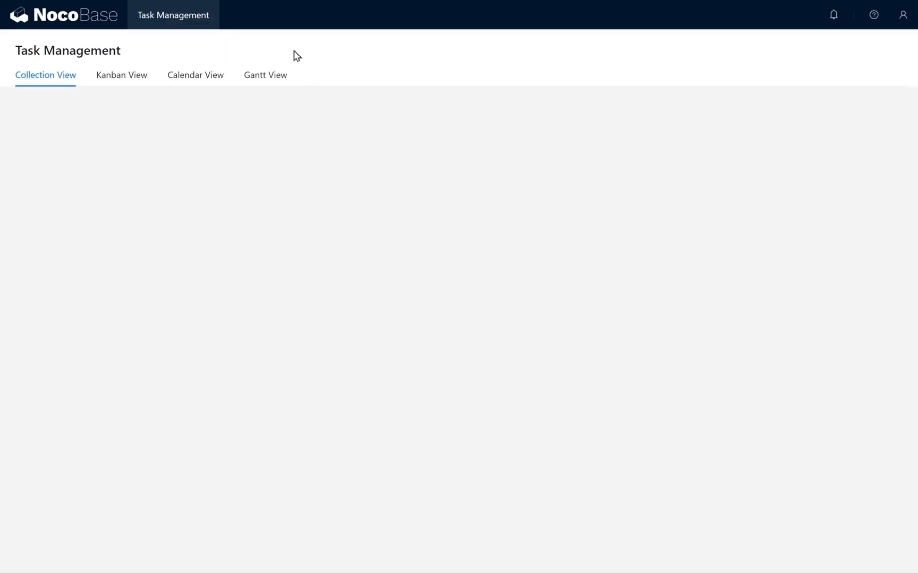
pyautogui.click(121, 74)
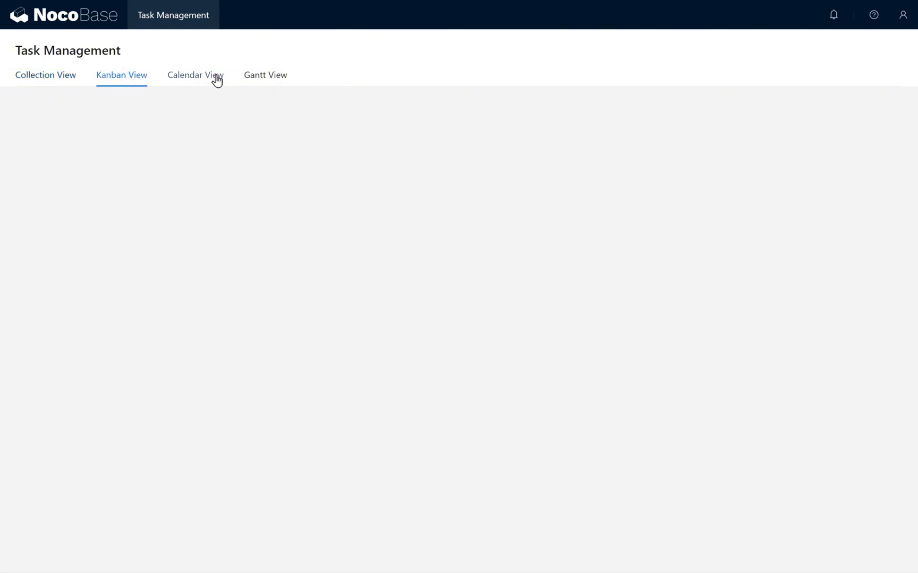
pyautogui.click(902, 15)
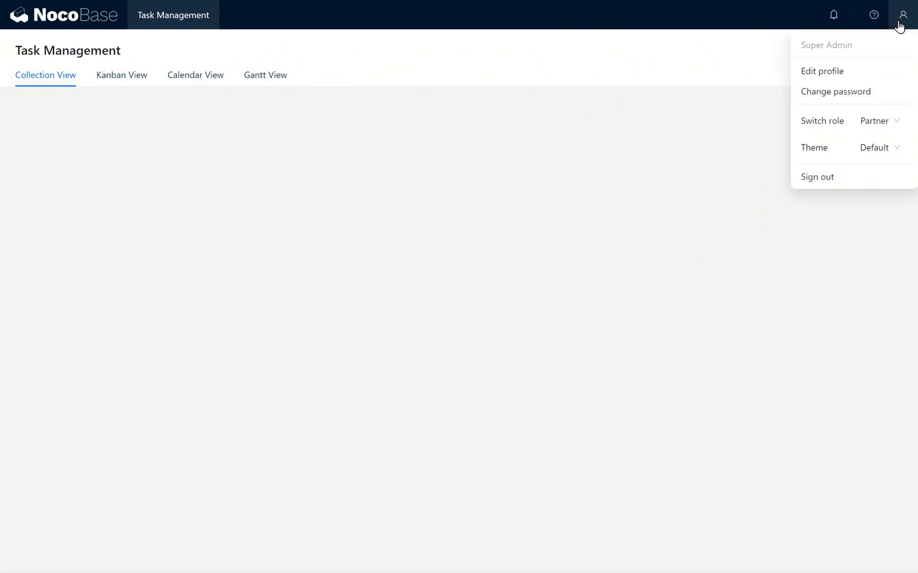
pyautogui.click(879, 120)
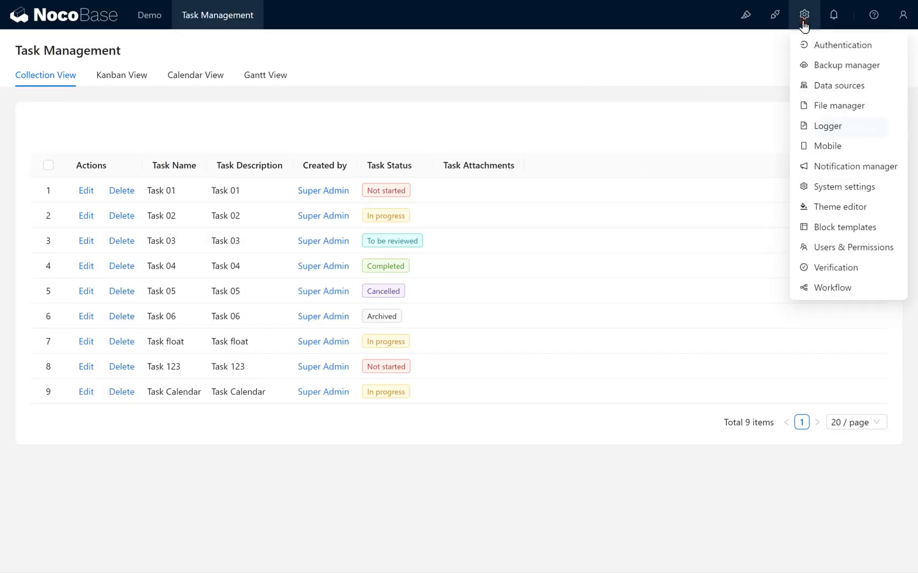
# - Select Partner in Roles & Permissions and view its Main data source
pyautogui.click(851, 247)
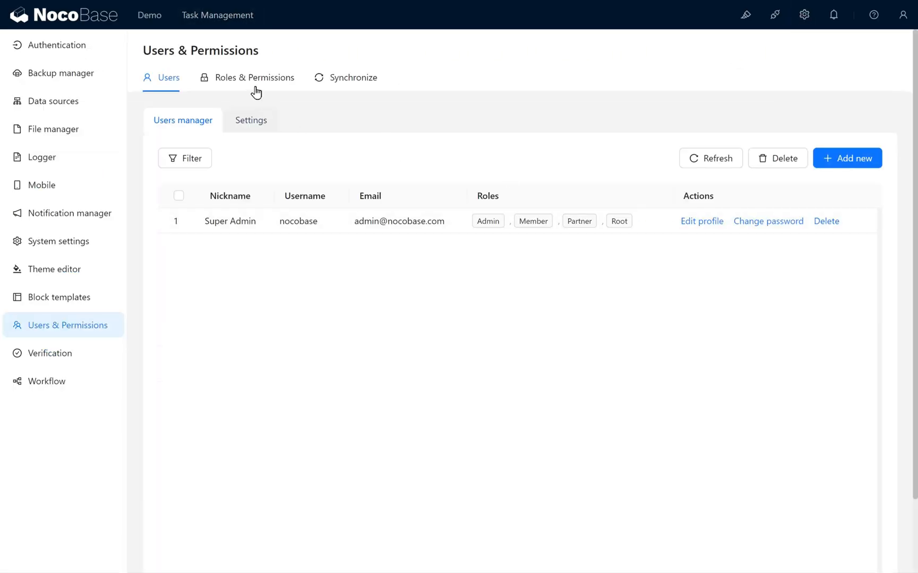
pyautogui.click(253, 76)
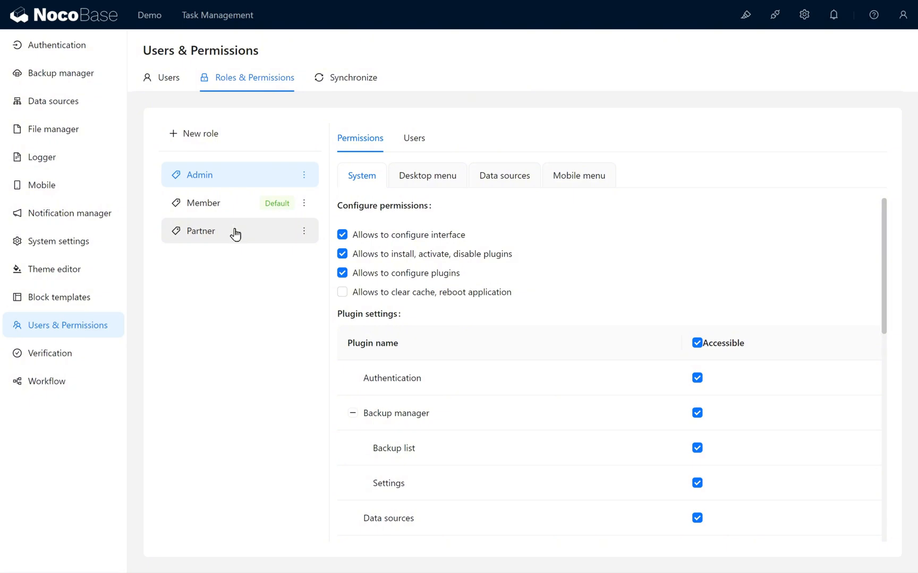
pyautogui.click(504, 175)
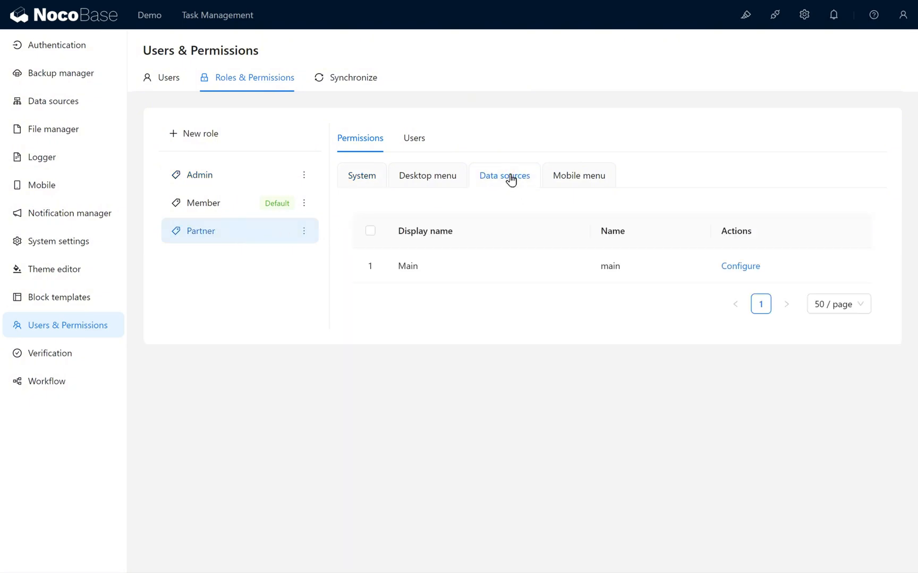
# - Give Partner an individual action-permission policy on the Tasks collection
pyautogui.click(740, 266)
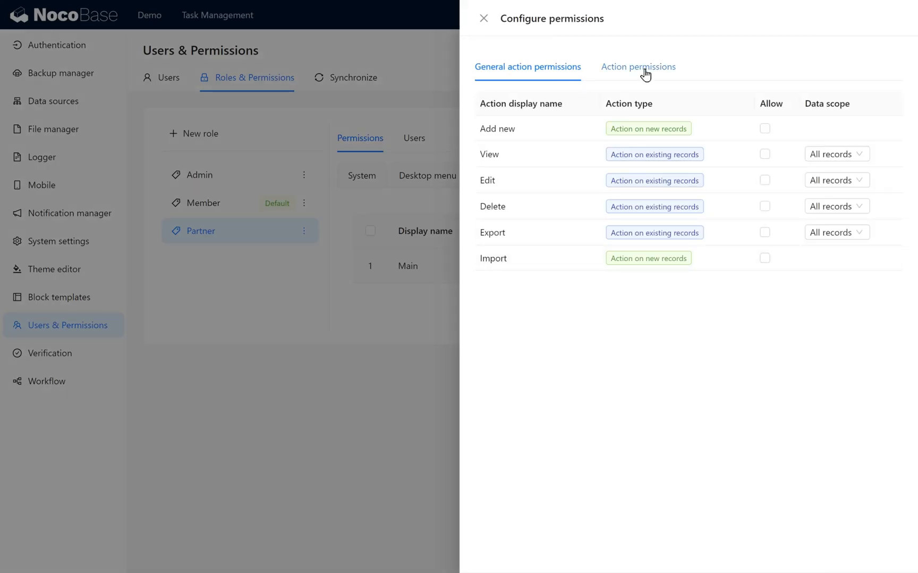
pyautogui.click(637, 66)
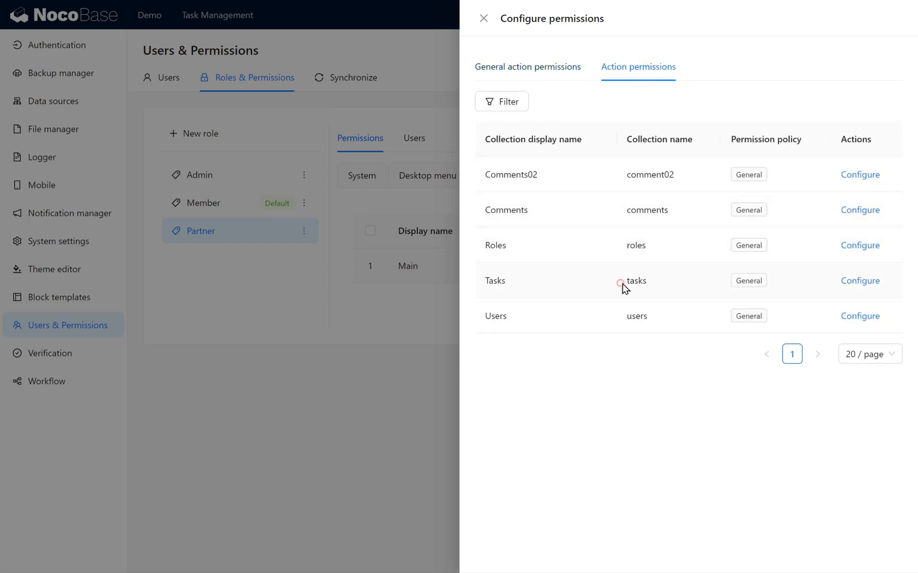
pyautogui.click(860, 281)
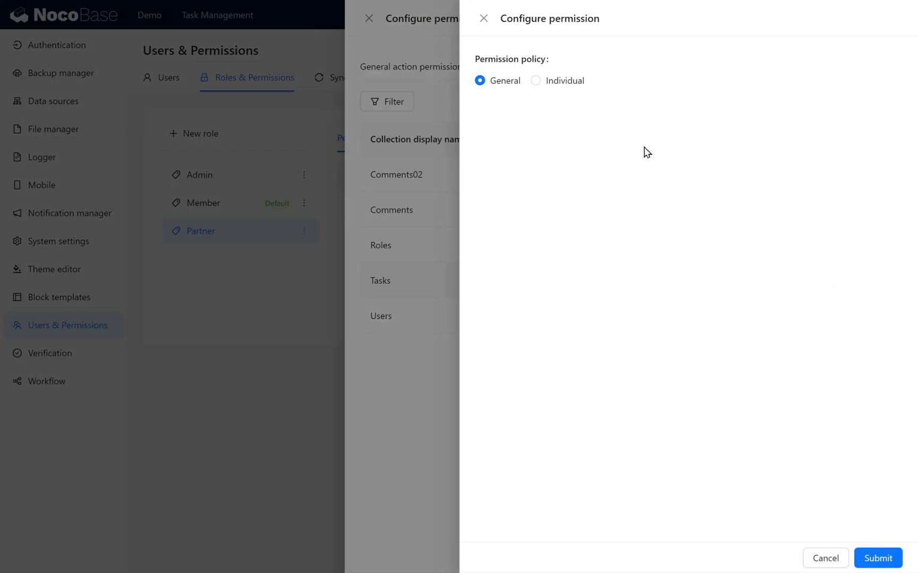
pyautogui.click(535, 81)
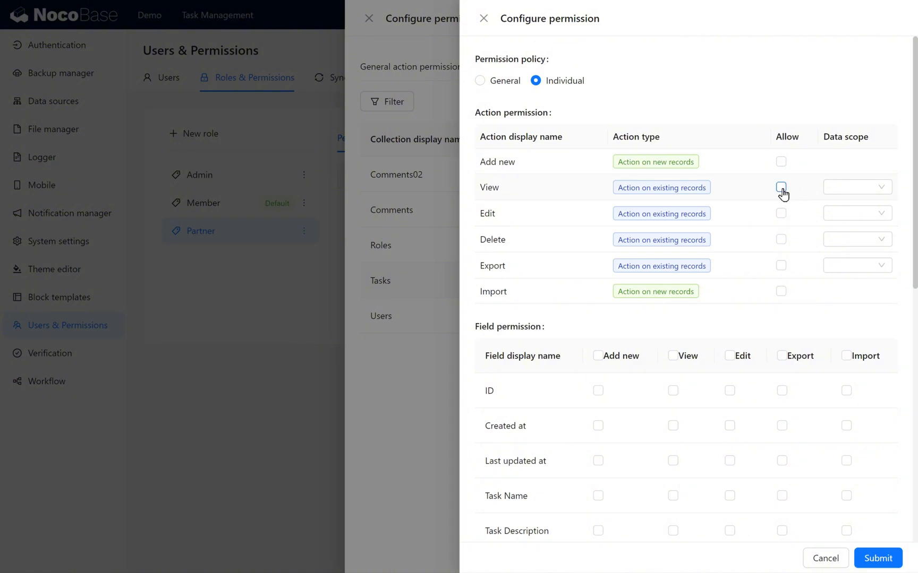
pyautogui.click(780, 187)
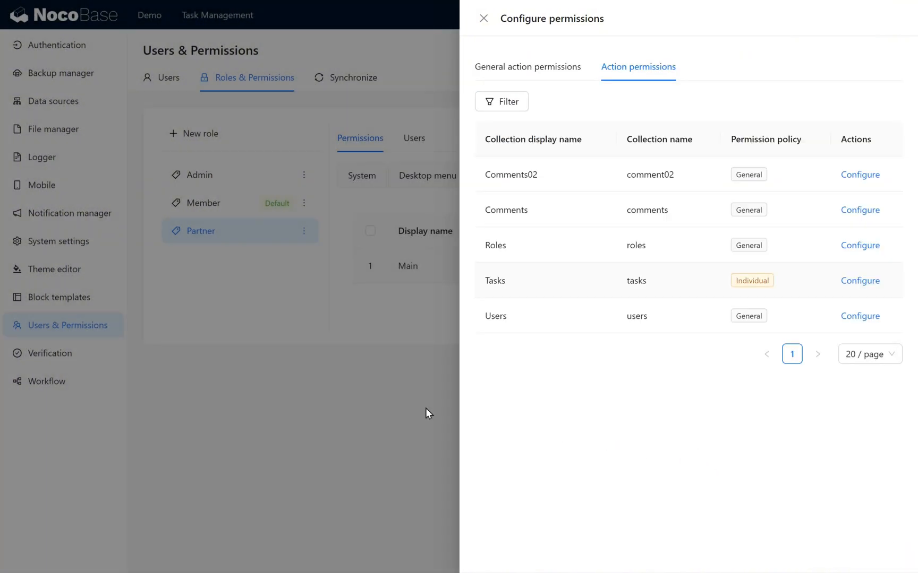
pyautogui.click(483, 18)
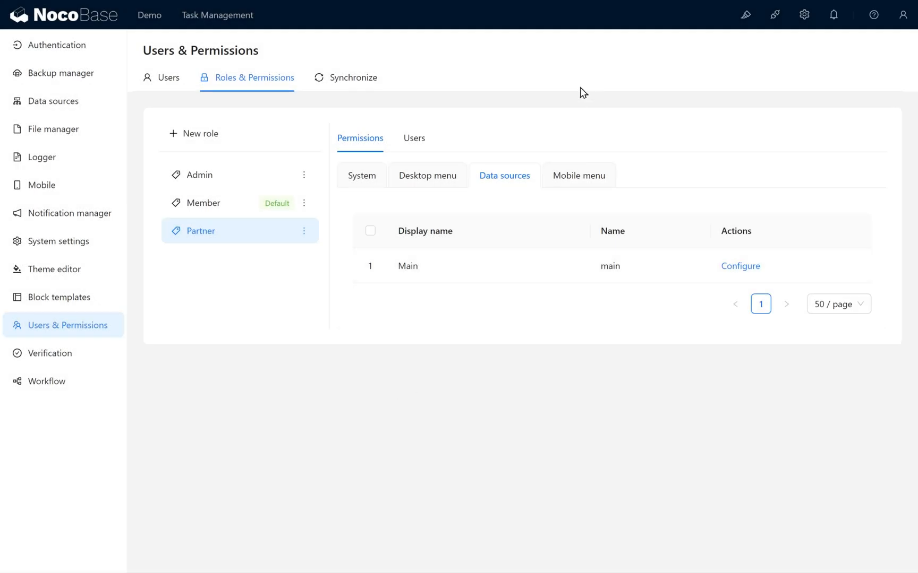
# - As Partner, browse the Kanban and table views listing all nine tasks
pyautogui.click(903, 15)
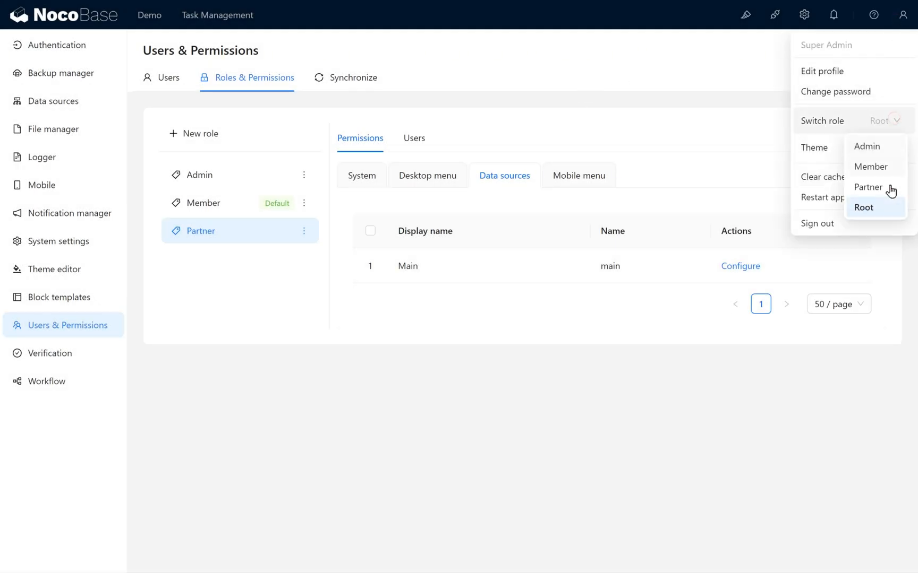
pyautogui.click(868, 187)
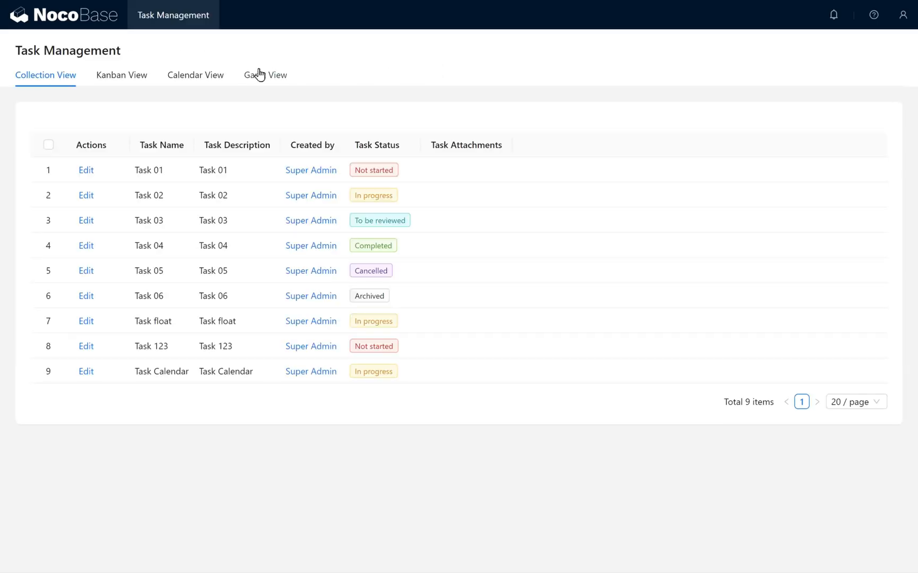
pyautogui.click(122, 74)
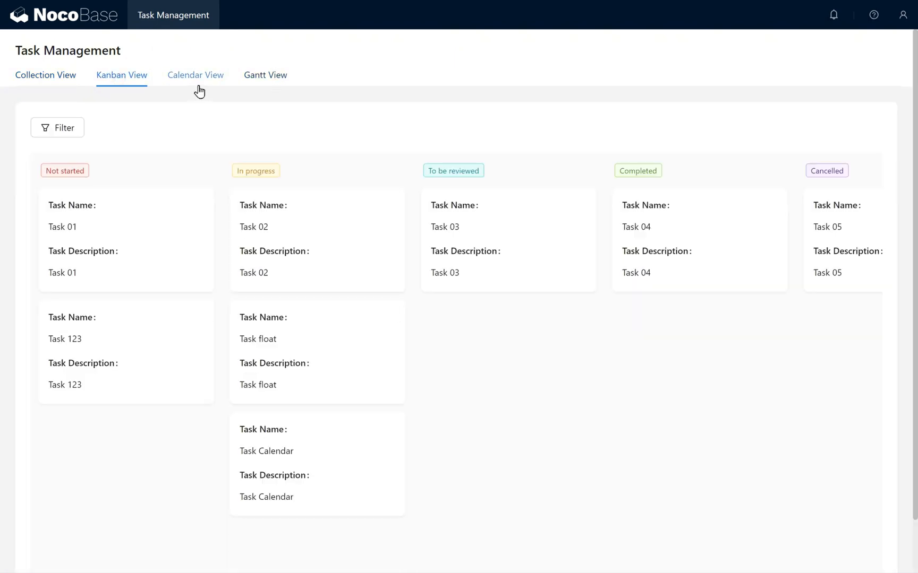
pyautogui.click(45, 75)
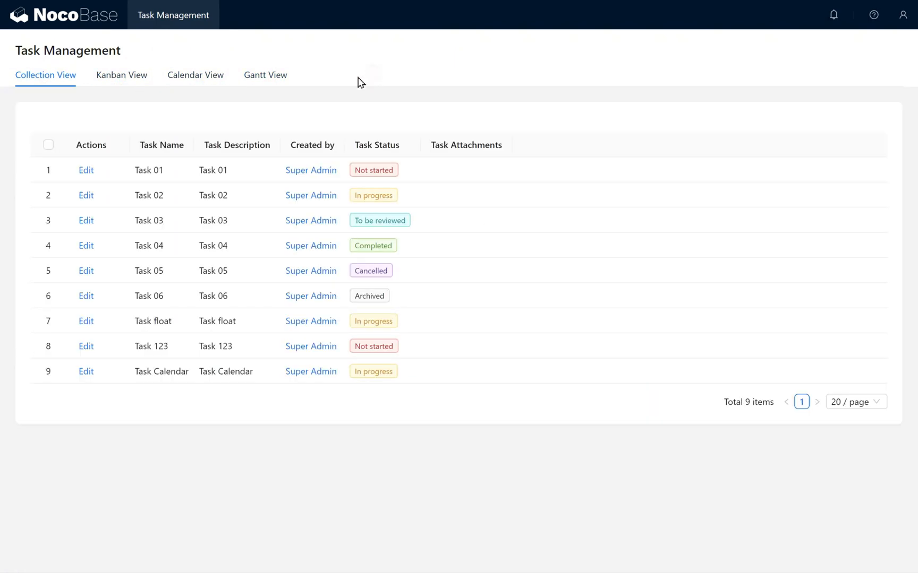
pyautogui.click(803, 15)
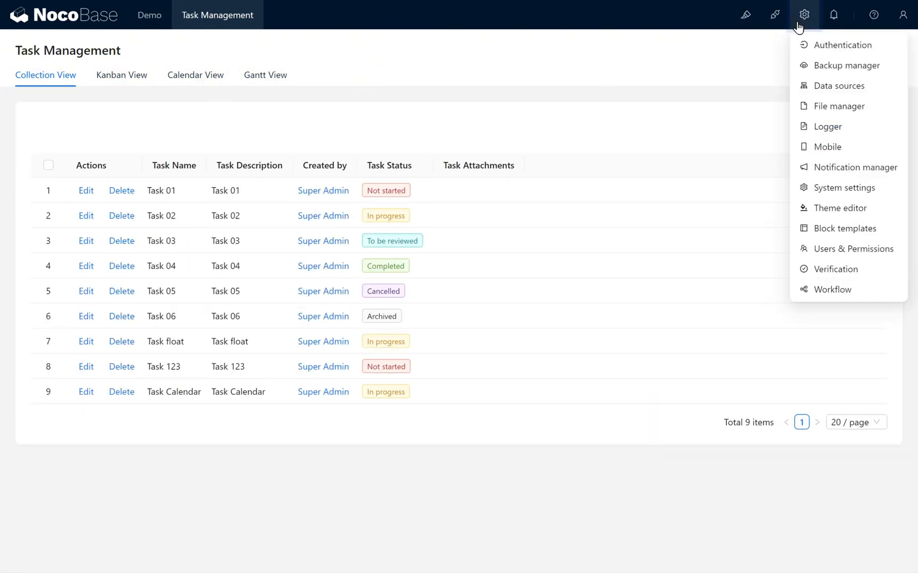
# - Open the Tasks collection's fields in Data sources and browse Add field types
pyautogui.click(838, 86)
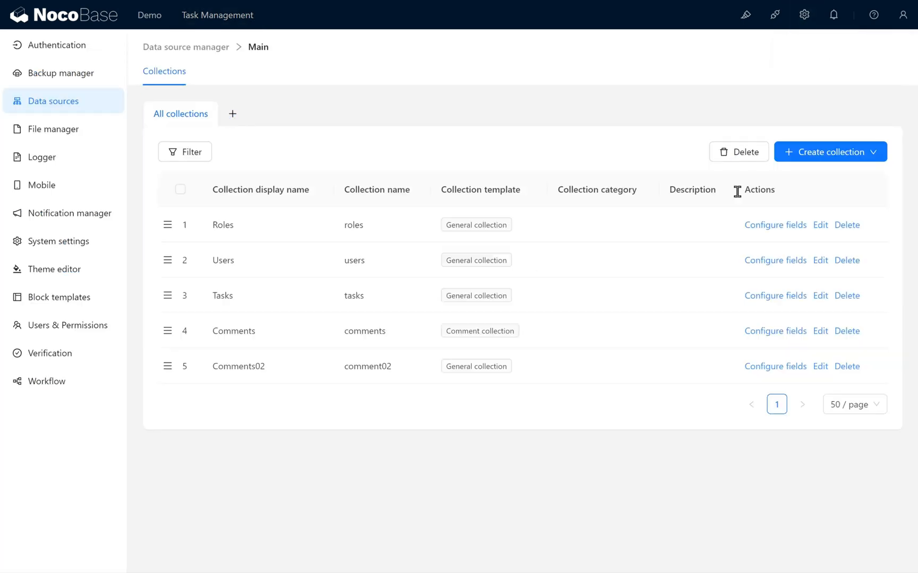
pyautogui.click(774, 296)
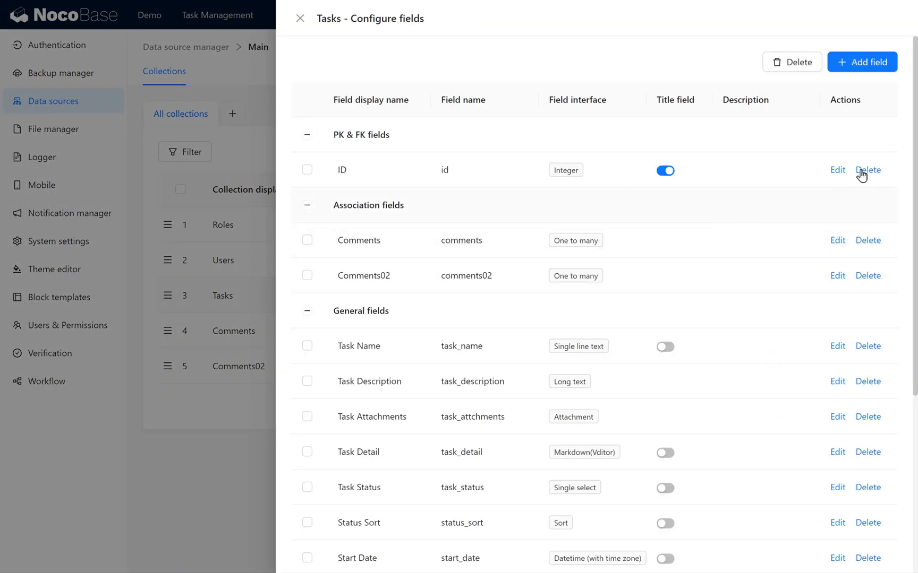
pyautogui.click(861, 61)
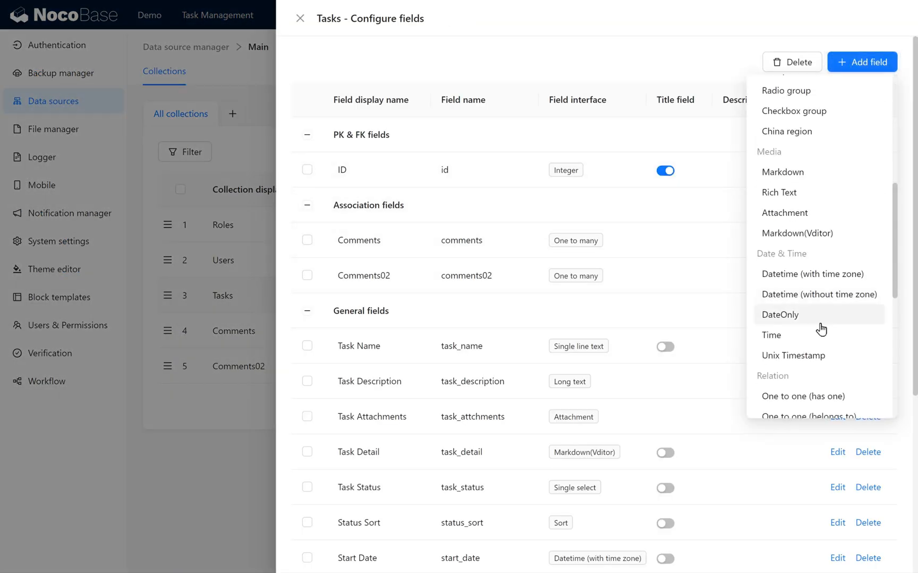
pyautogui.scroll(-3)
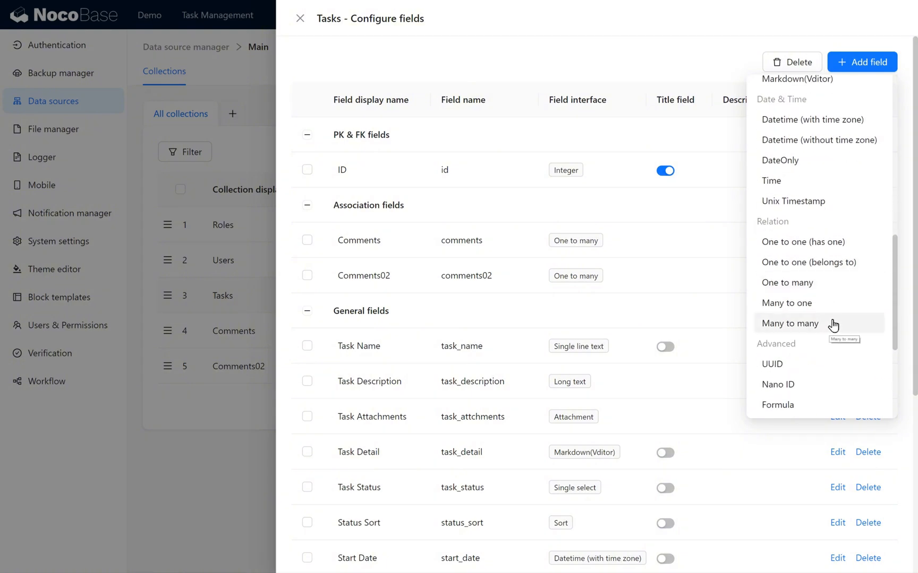
pyautogui.moveTo(813, 303)
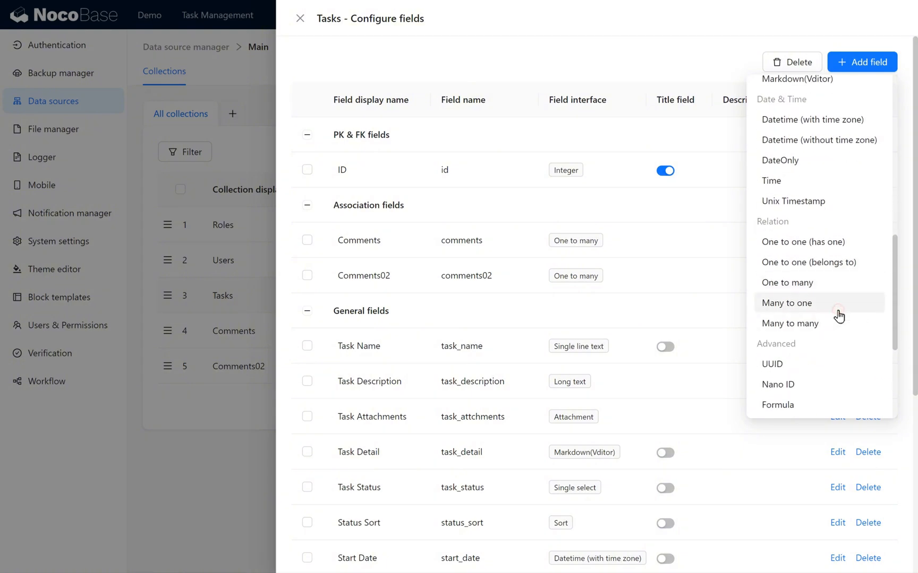
# - Add many-to-one field Task Assignee linking to Users by ID, with no inverse field
pyautogui.click(786, 303)
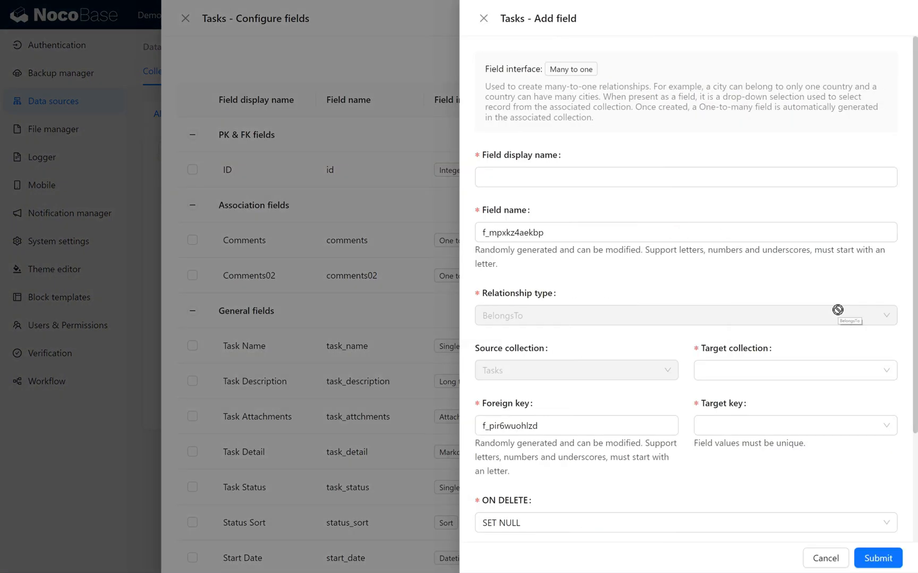
pyautogui.write('Task Assignee')
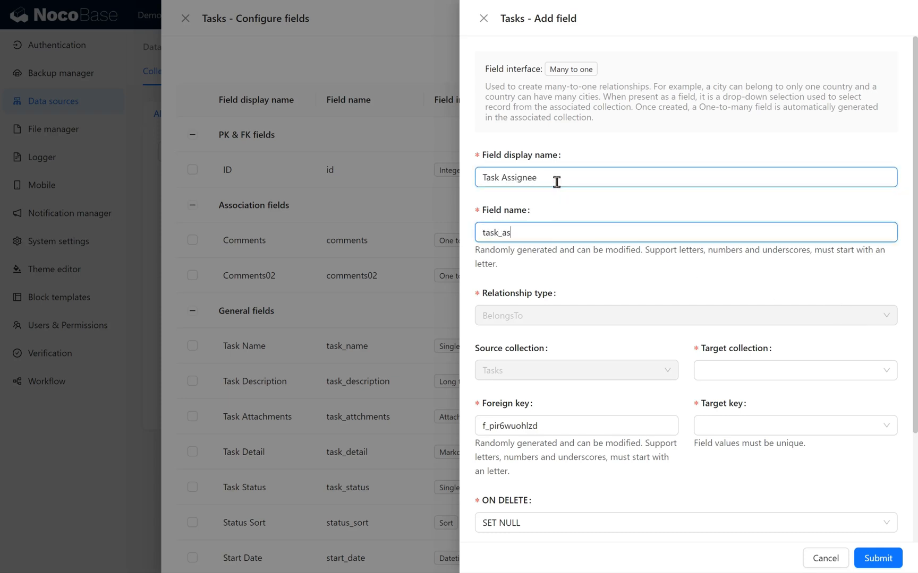
pyautogui.click(793, 370)
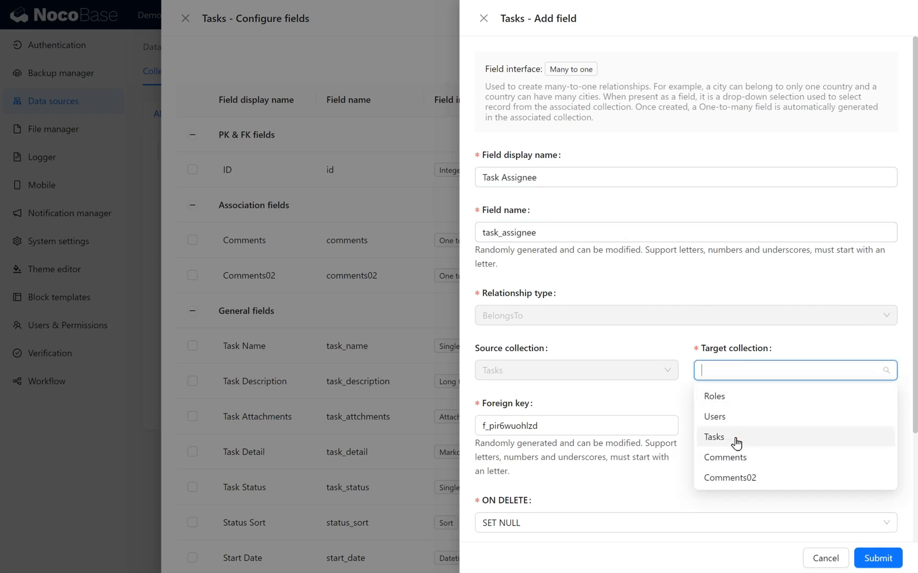
pyautogui.click(714, 417)
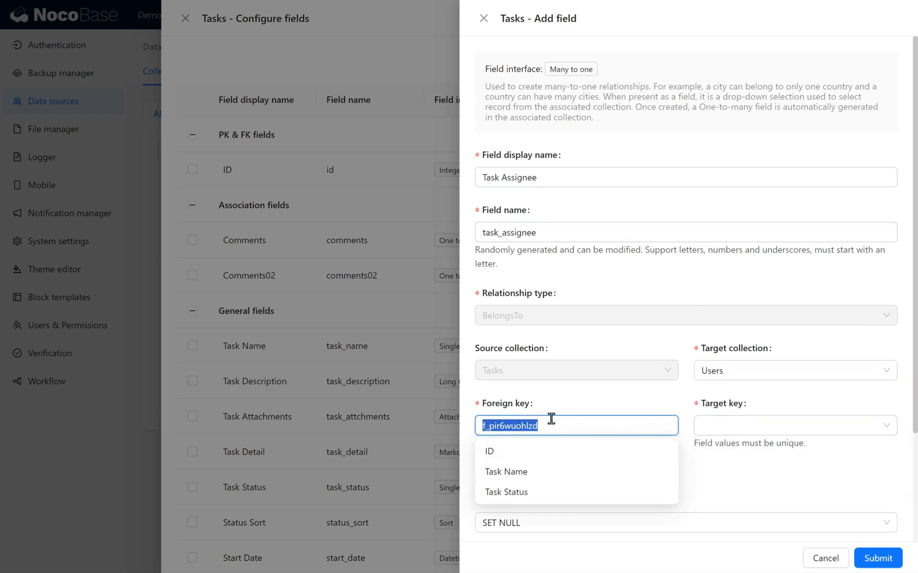
pyautogui.click(790, 425)
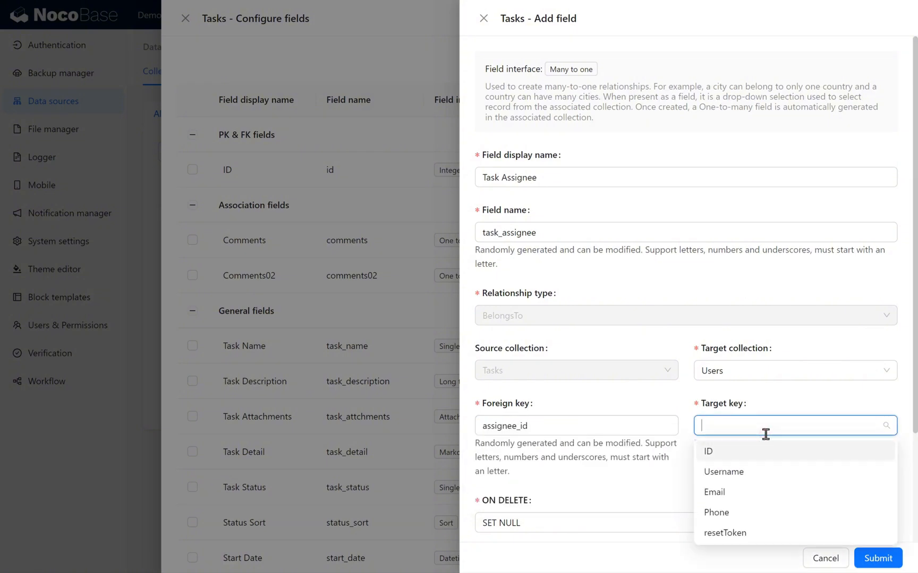
pyautogui.click(708, 452)
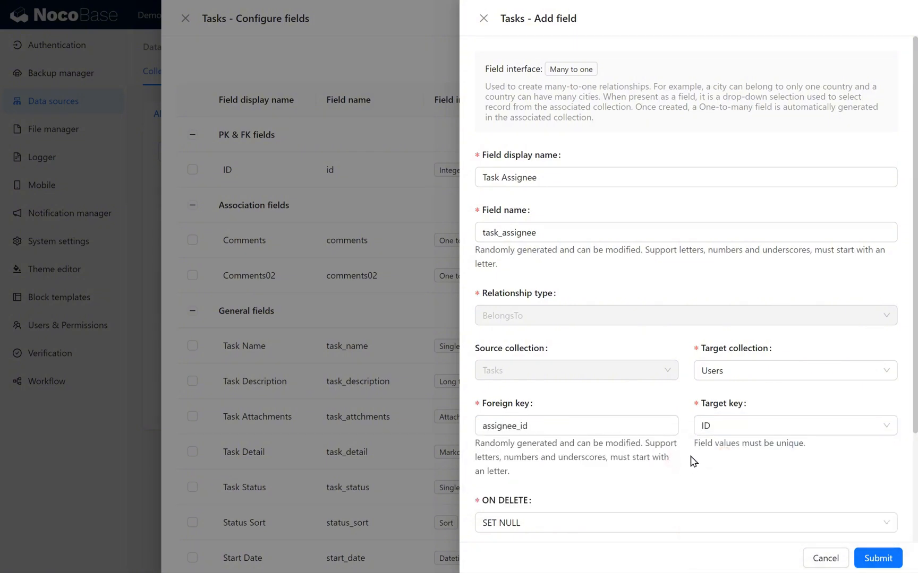
pyautogui.scroll(-3)
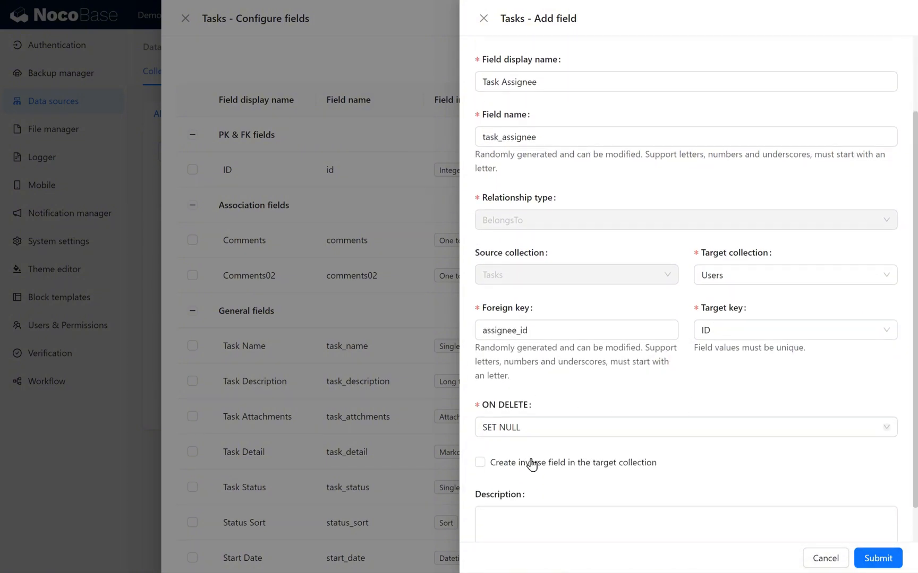
pyautogui.click(480, 462)
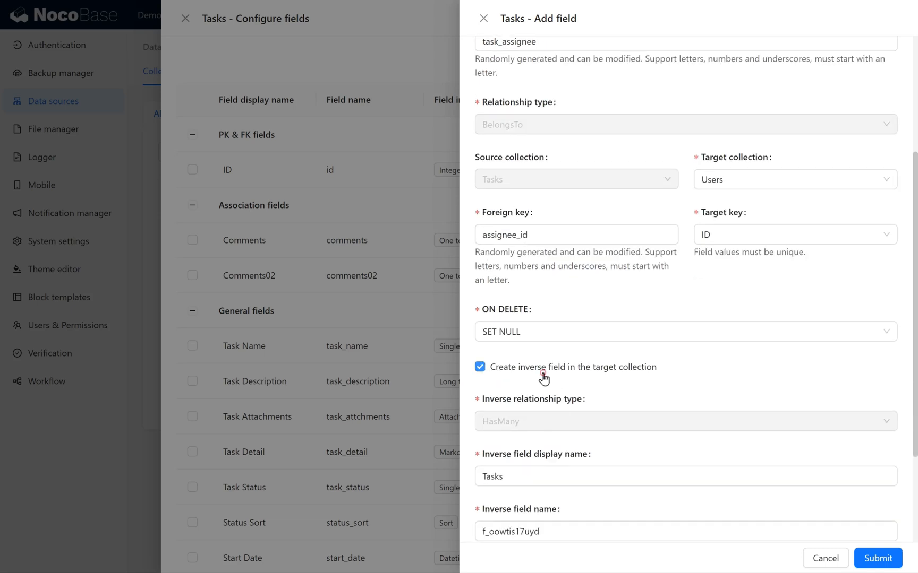
pyautogui.click(480, 367)
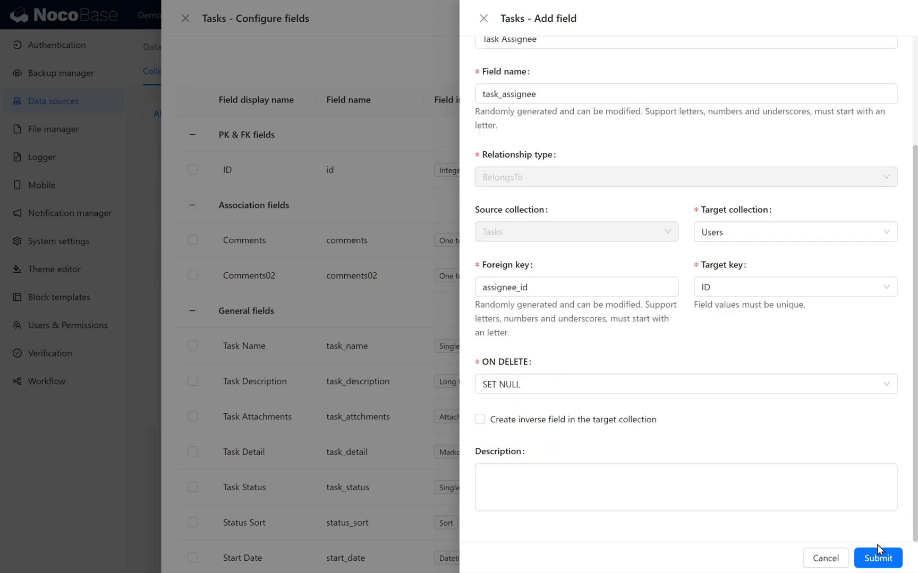
pyautogui.click(877, 558)
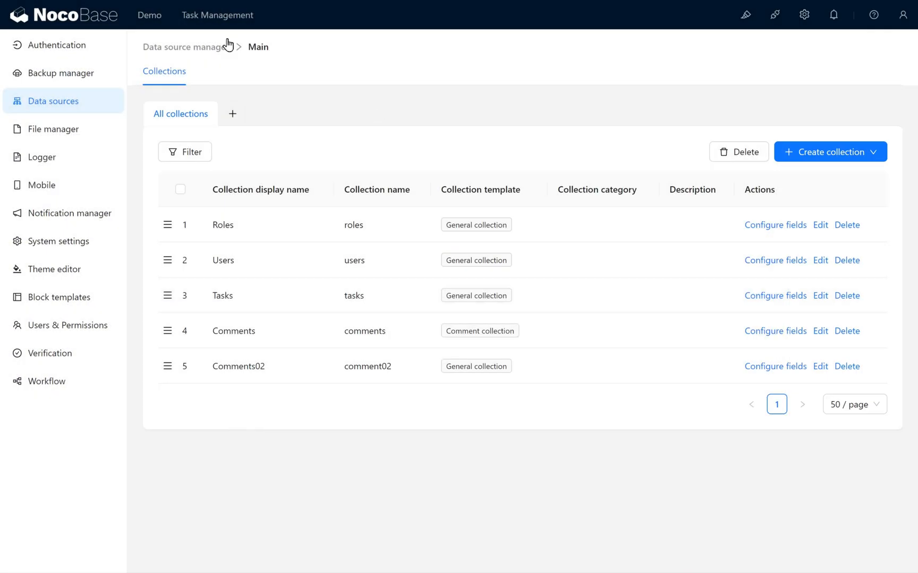
# - Add Task Assignee to Task 01's edit form and assign Super Admin
pyautogui.click(217, 15)
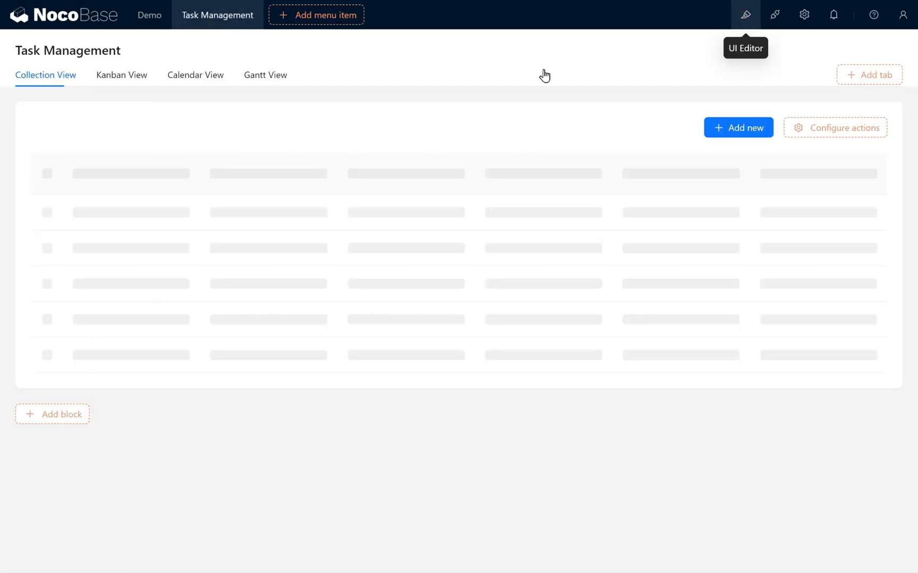
pyautogui.click(84, 197)
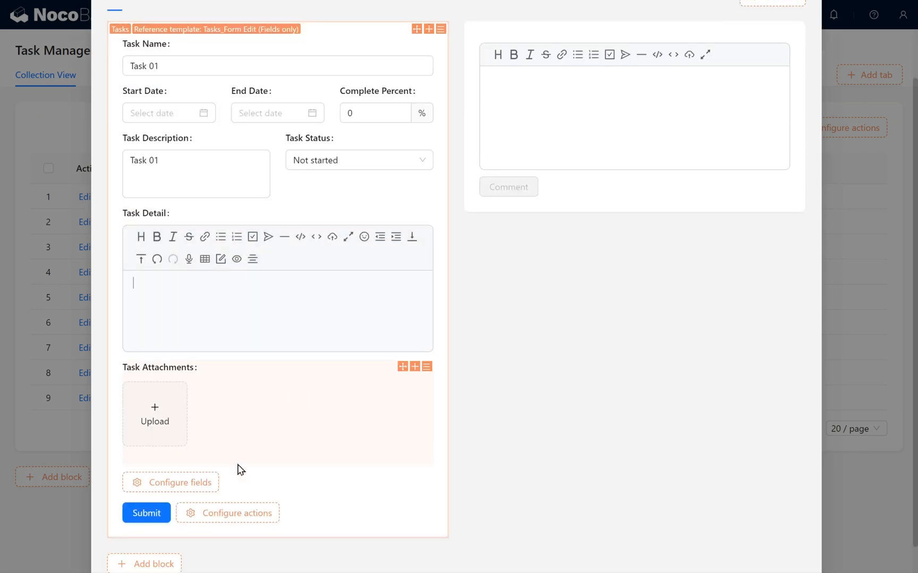
pyautogui.click(229, 349)
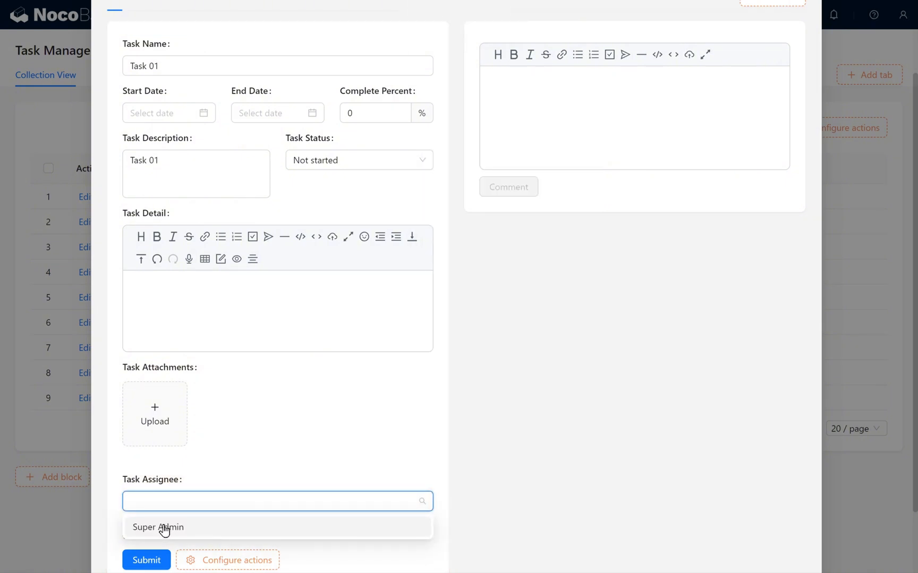
pyautogui.click(158, 527)
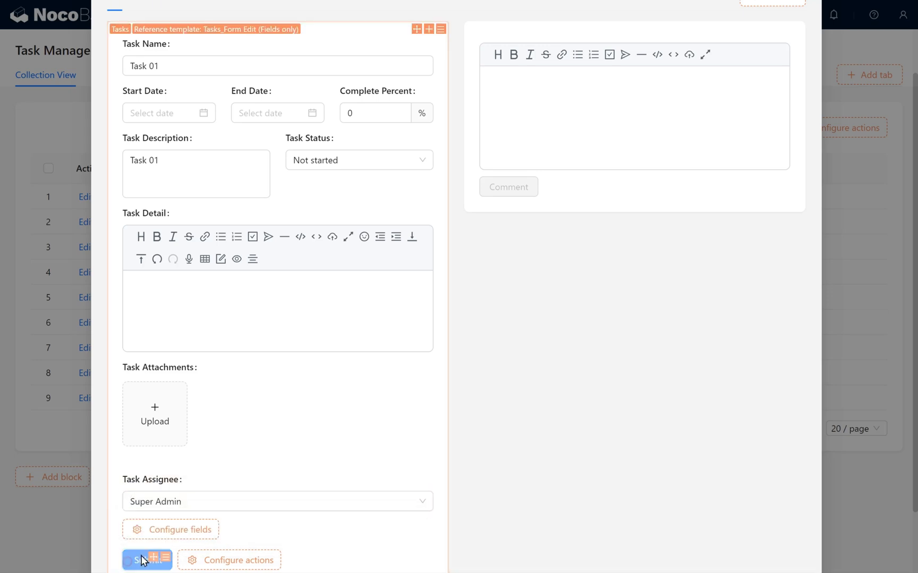
pyautogui.click(139, 560)
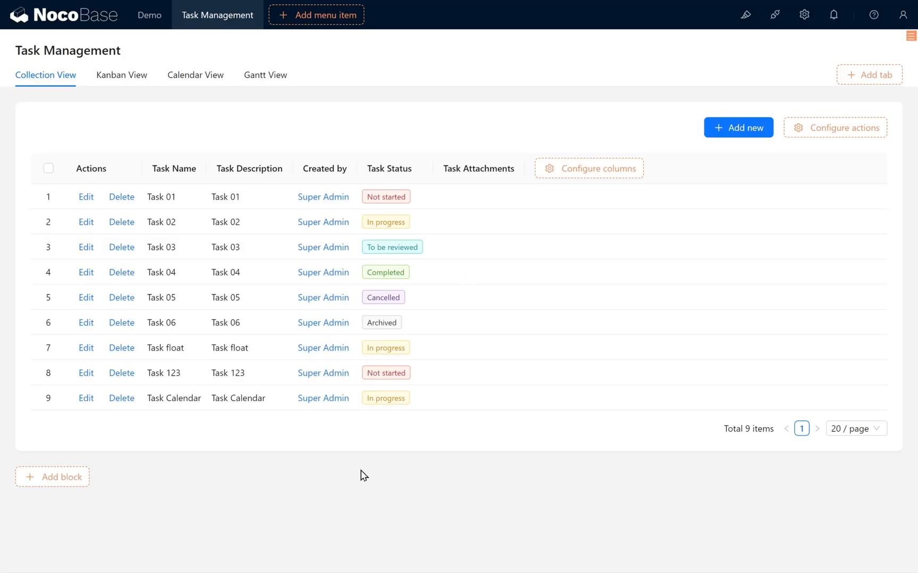
# - Show the Task Assignee column and place it right after Task Description
pyautogui.click(589, 168)
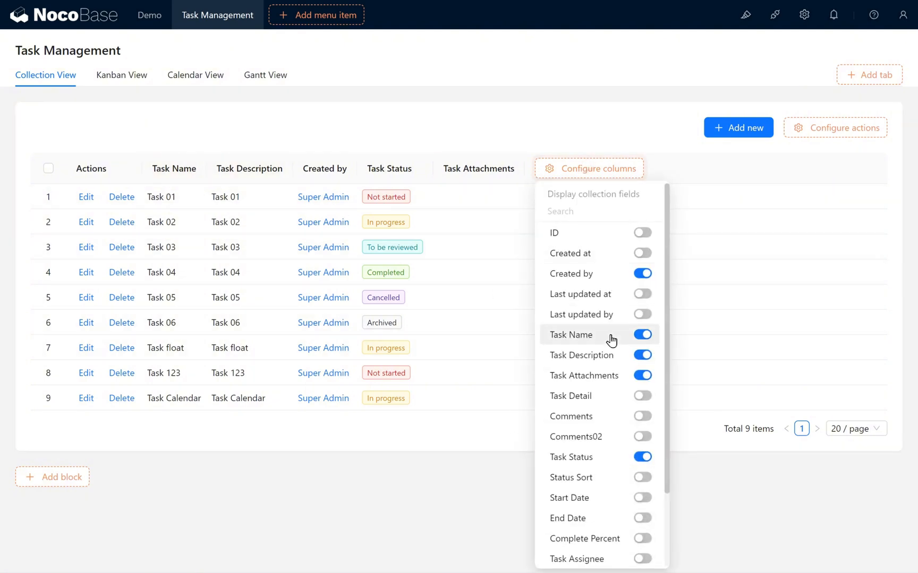
pyautogui.click(642, 559)
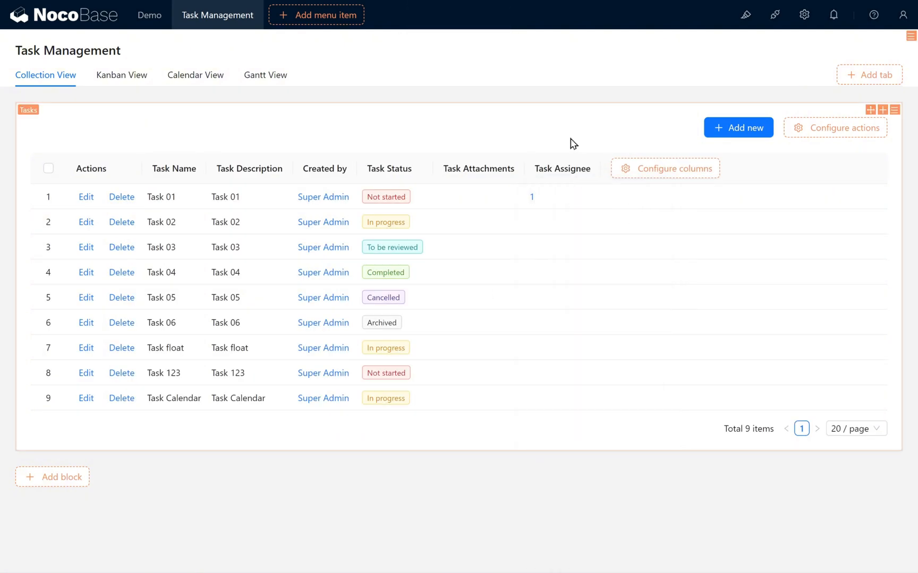
pyautogui.click(664, 167)
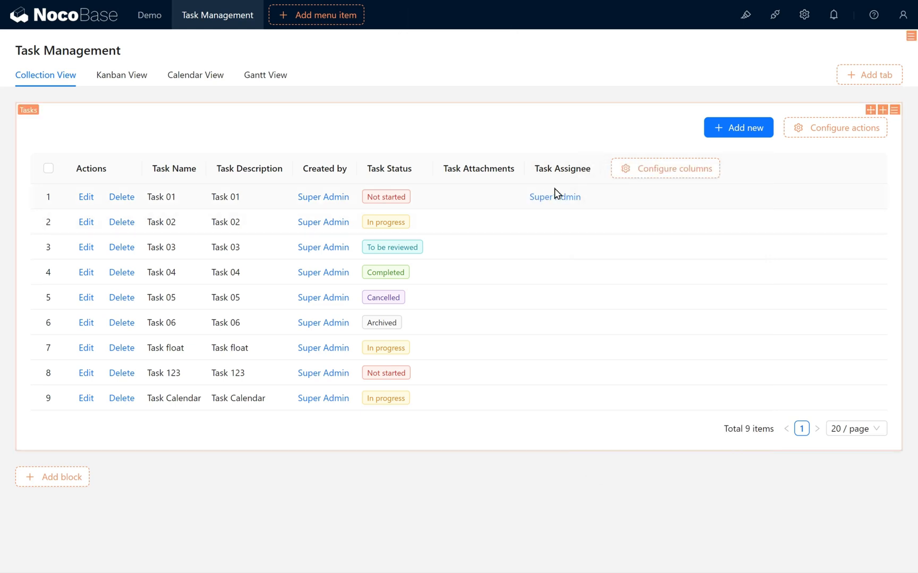
pyautogui.moveTo(511, 140)
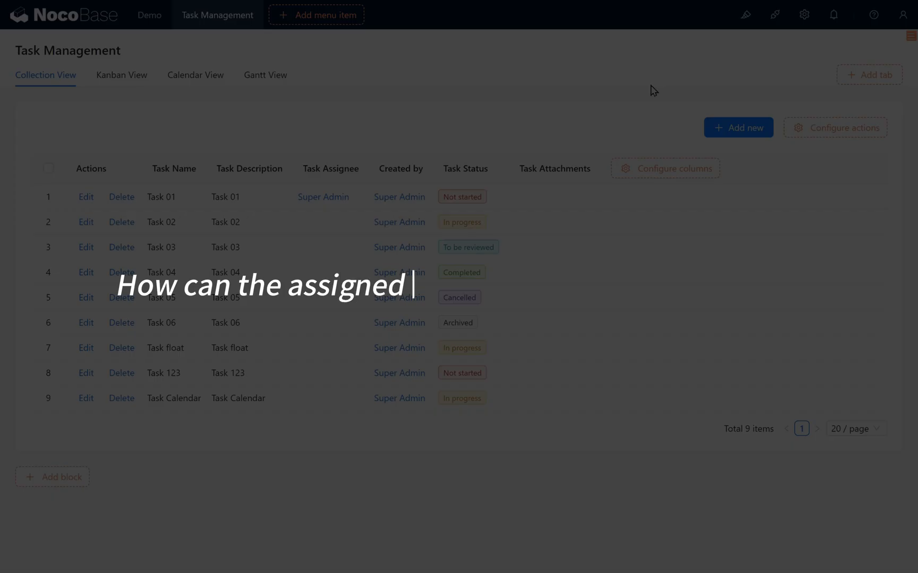
# - Open the Partner role's action permissions for the Tasks collection in Roles & Permissions
pyautogui.write('user modify the current task?')
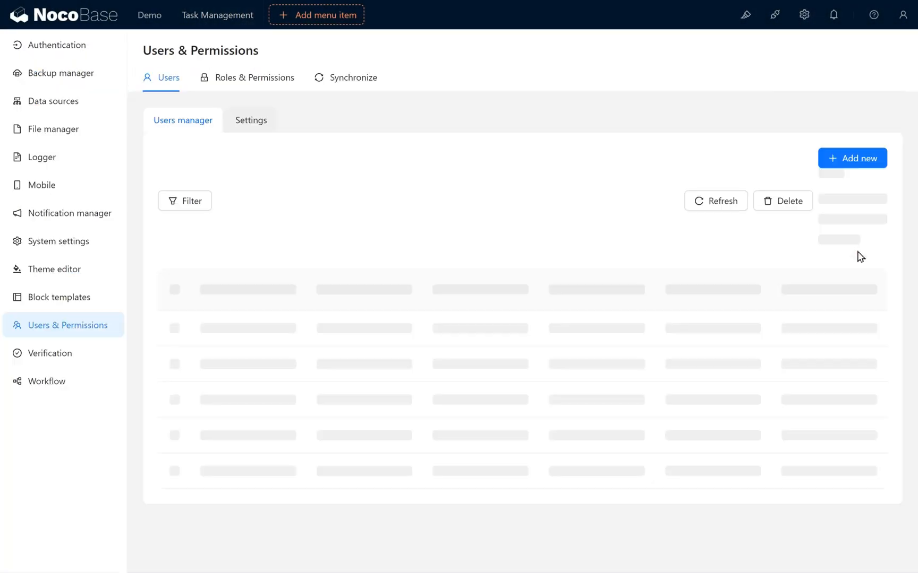
pyautogui.click(253, 77)
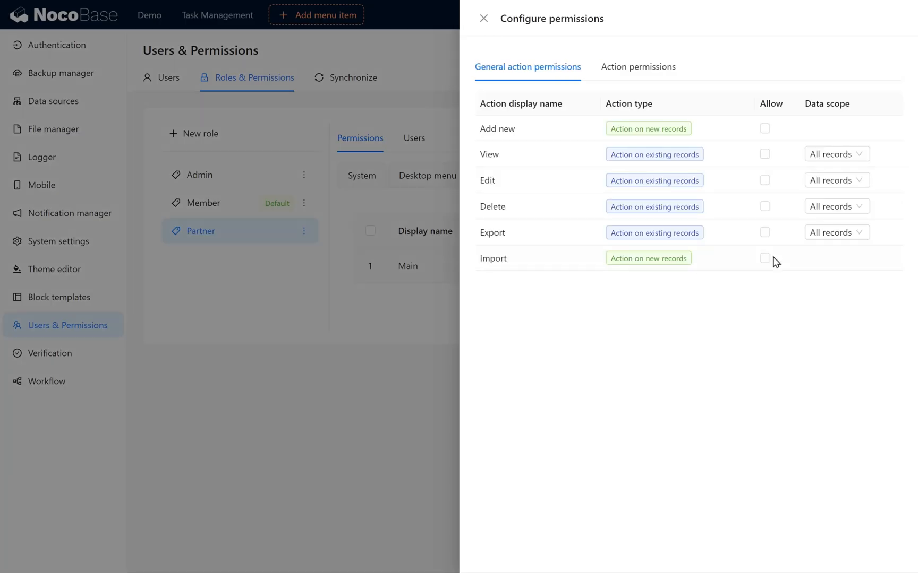
pyautogui.click(637, 67)
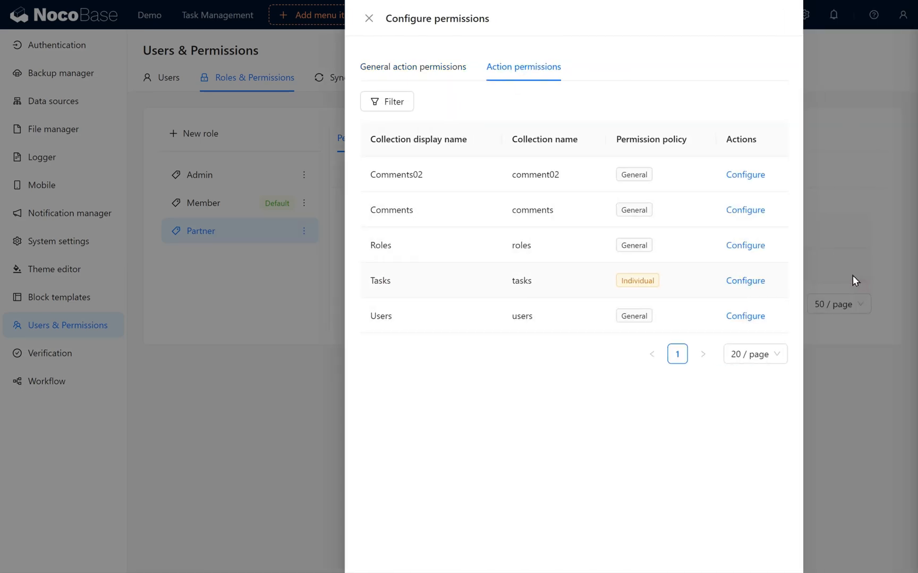
pyautogui.click(744, 281)
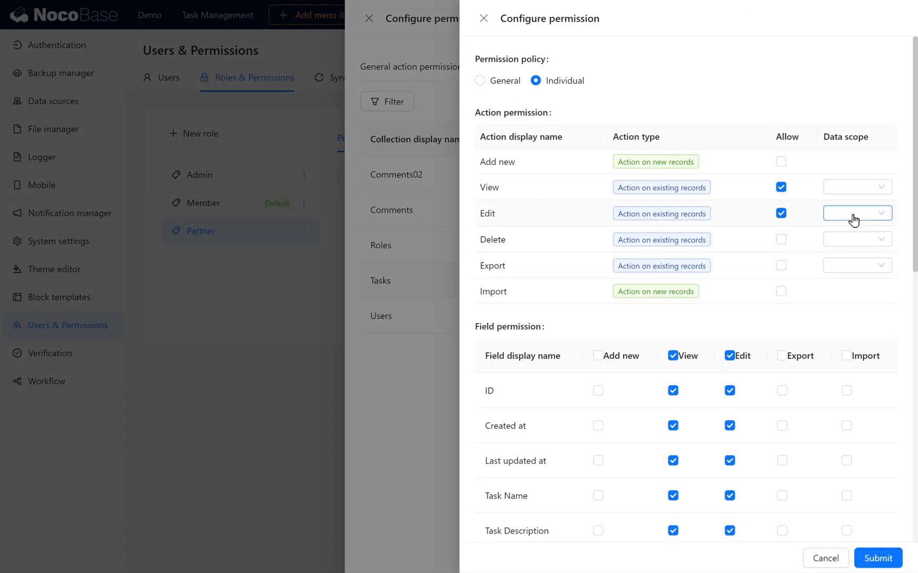
# - Create scope 'Assignee Can Edit' (Task Assignee ID equals current user ID) and apply it to Edit
pyautogui.click(855, 213)
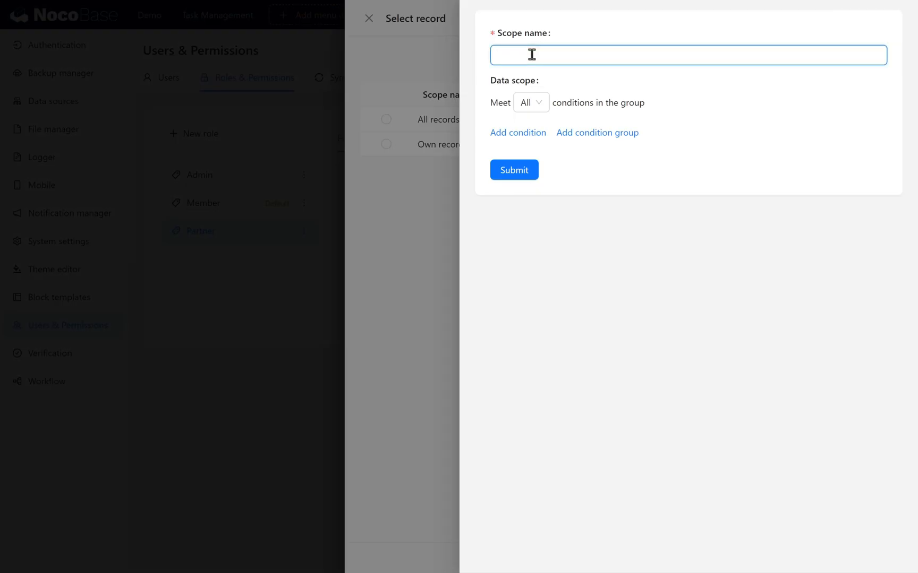
pyautogui.write('Assignee Can')
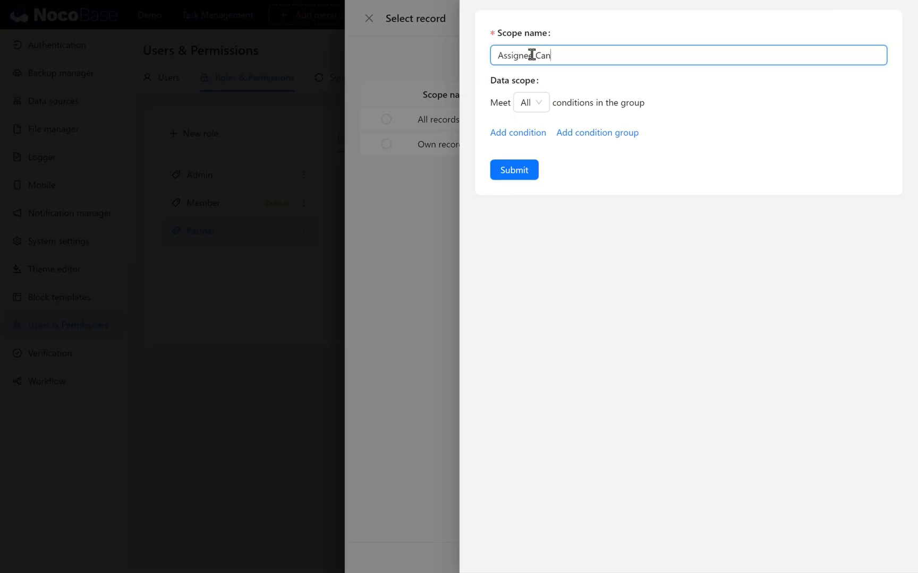
pyautogui.click(517, 132)
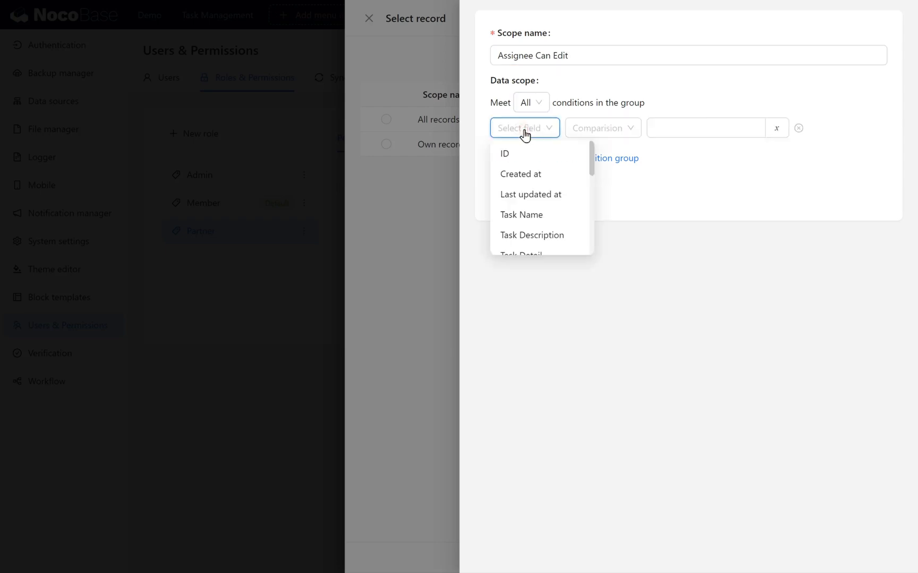
pyautogui.scroll(-3)
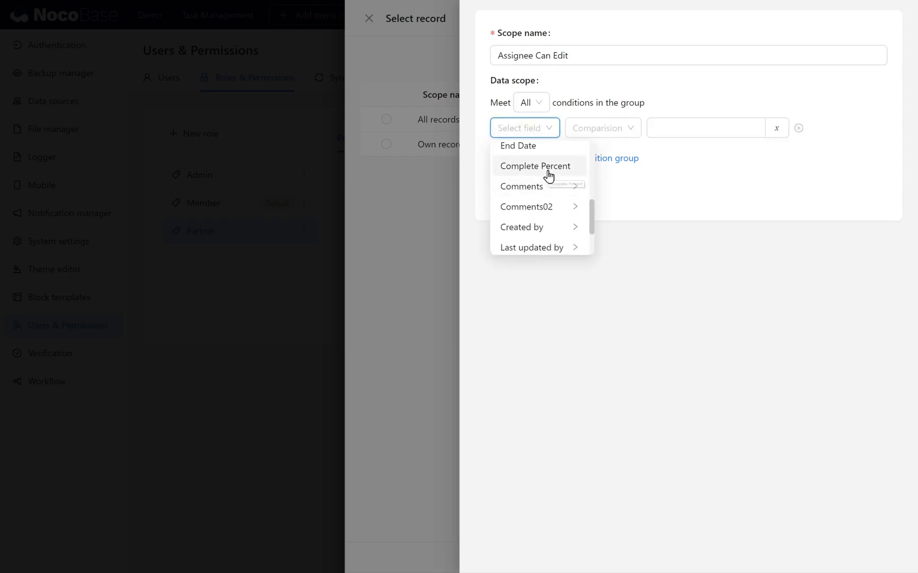
pyautogui.click(527, 220)
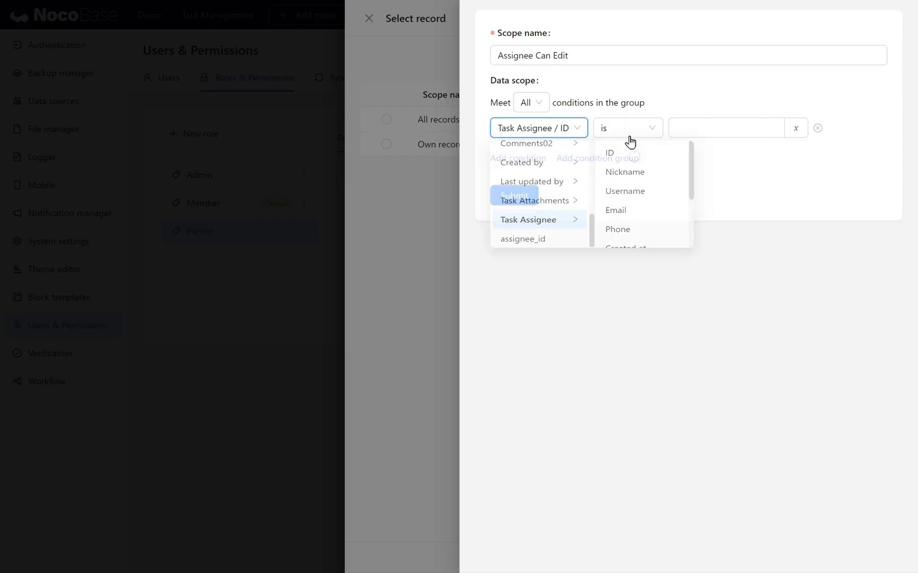
pyautogui.click(796, 128)
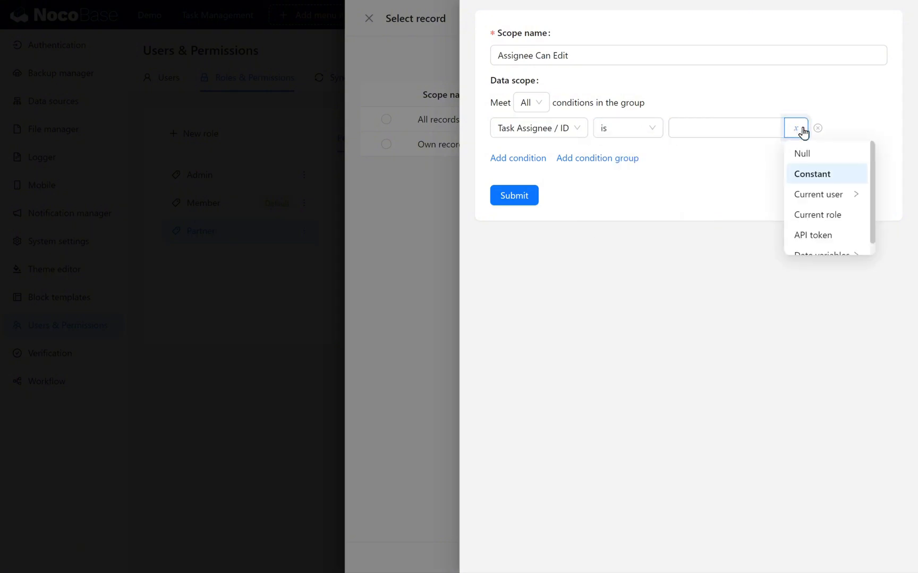
pyautogui.click(818, 195)
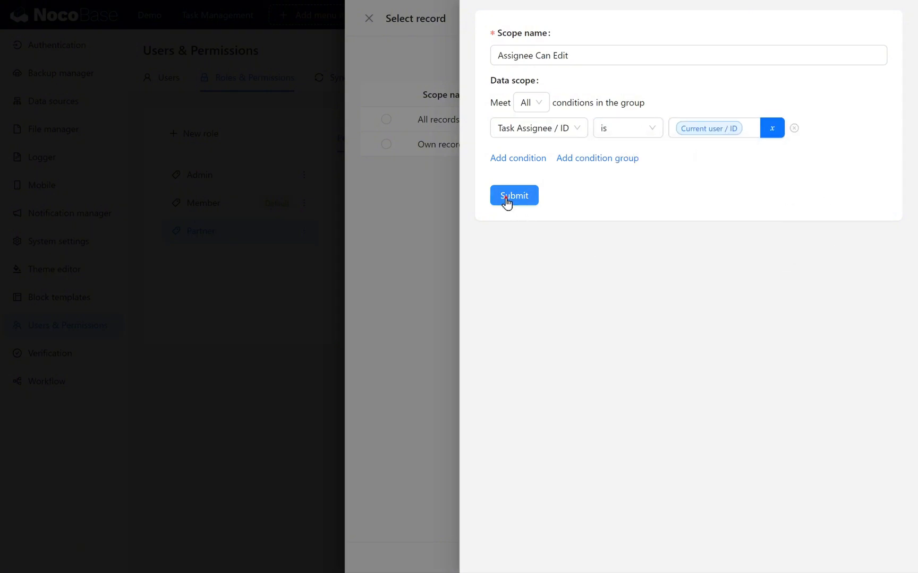
pyautogui.click(513, 195)
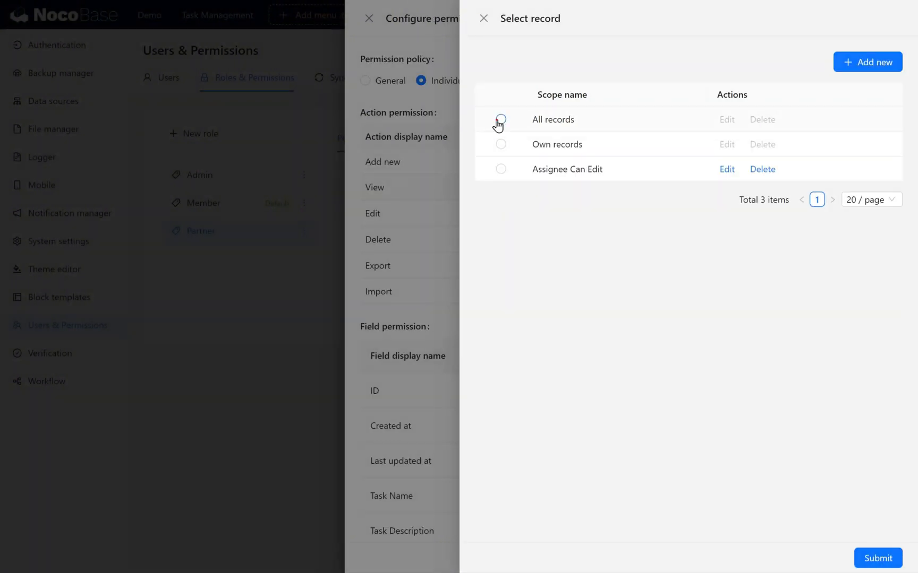
pyautogui.click(500, 120)
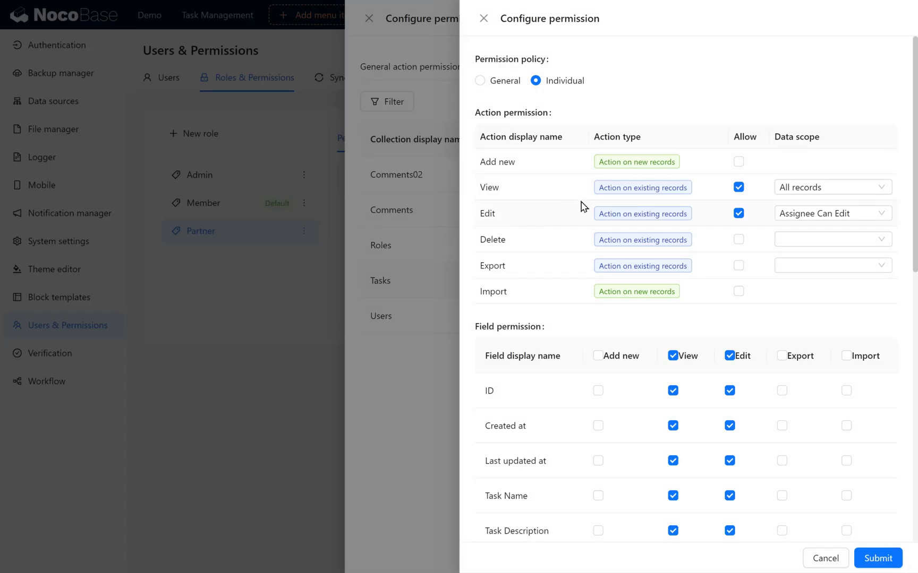
pyautogui.moveTo(628, 230)
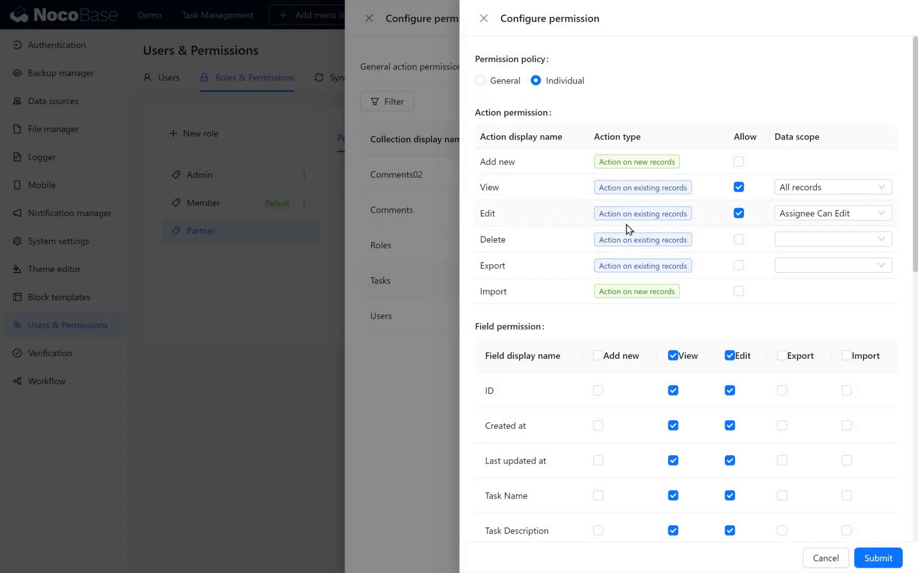
pyautogui.moveTo(827, 551)
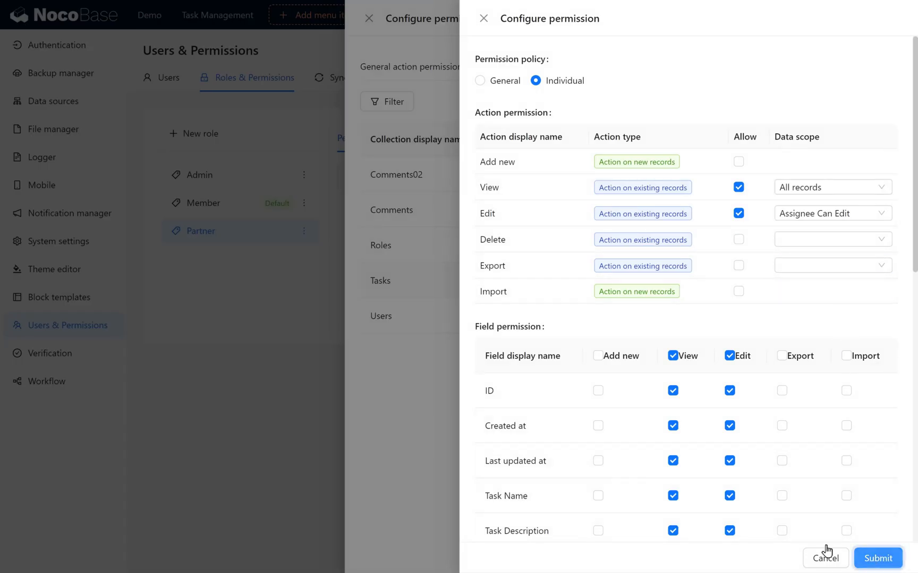
pyautogui.click(825, 557)
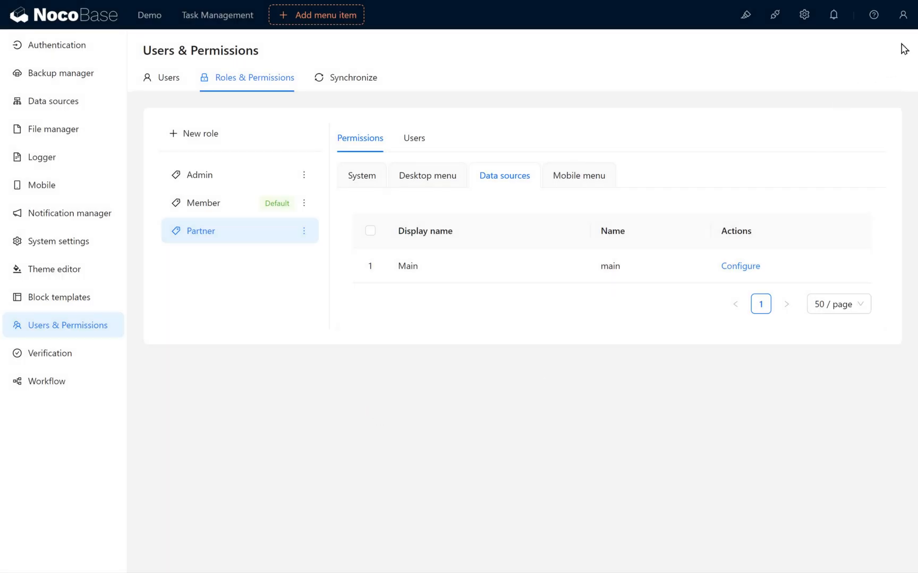
# - Switch to the Partner role and try the Task 01 and Task 02 edit forms
pyautogui.click(902, 15)
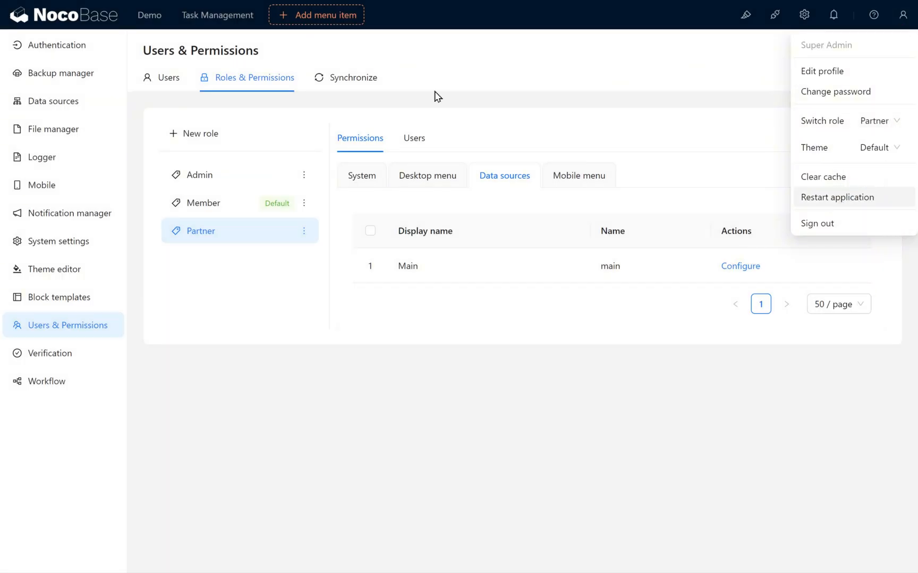
pyautogui.click(217, 14)
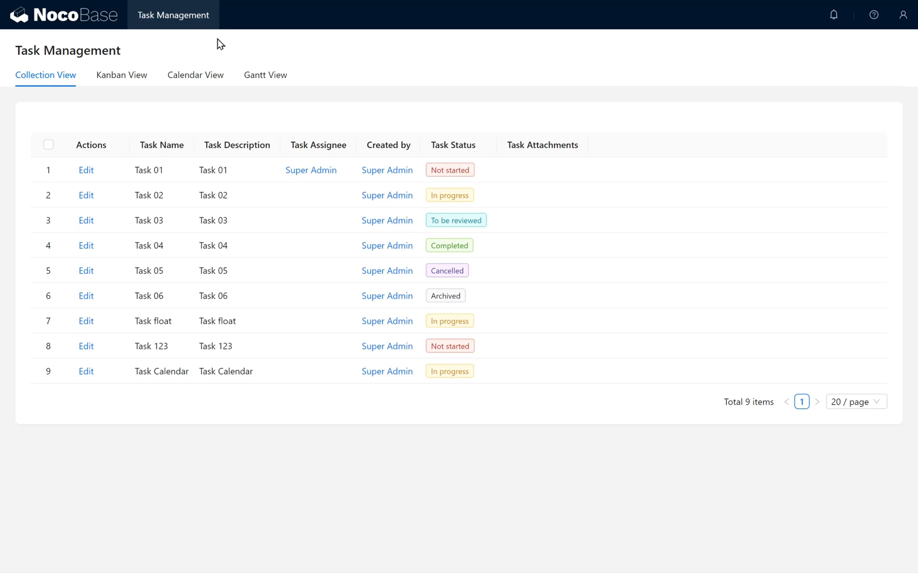
pyautogui.moveTo(86, 270)
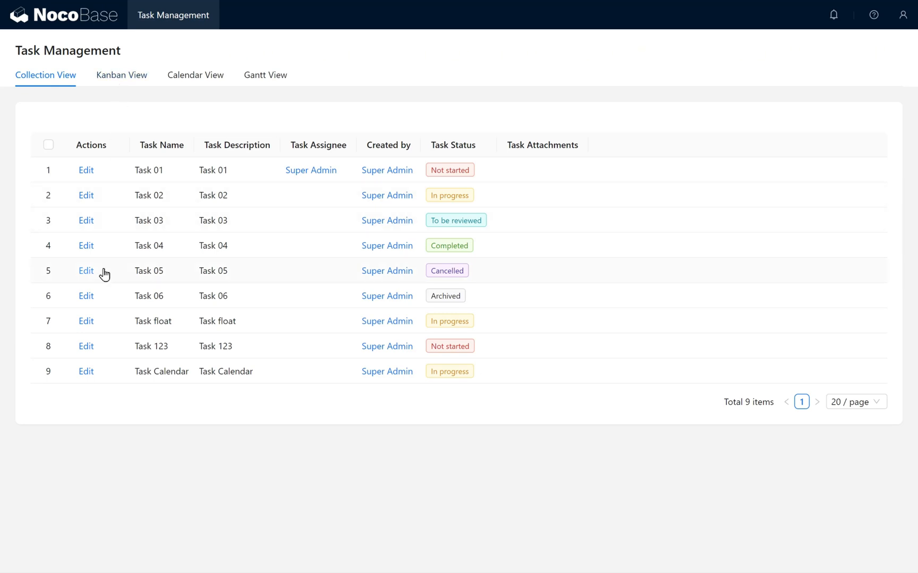
pyautogui.moveTo(89, 174)
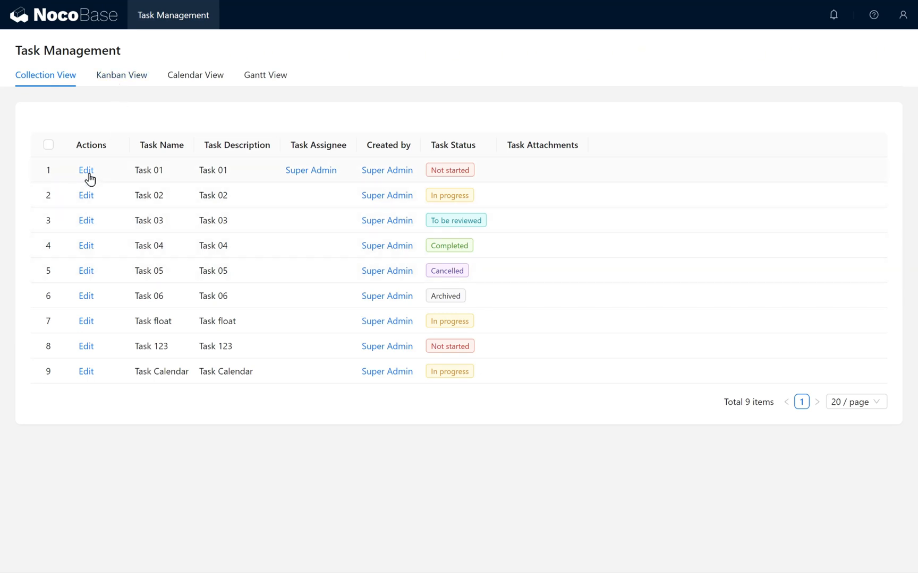
pyautogui.click(86, 171)
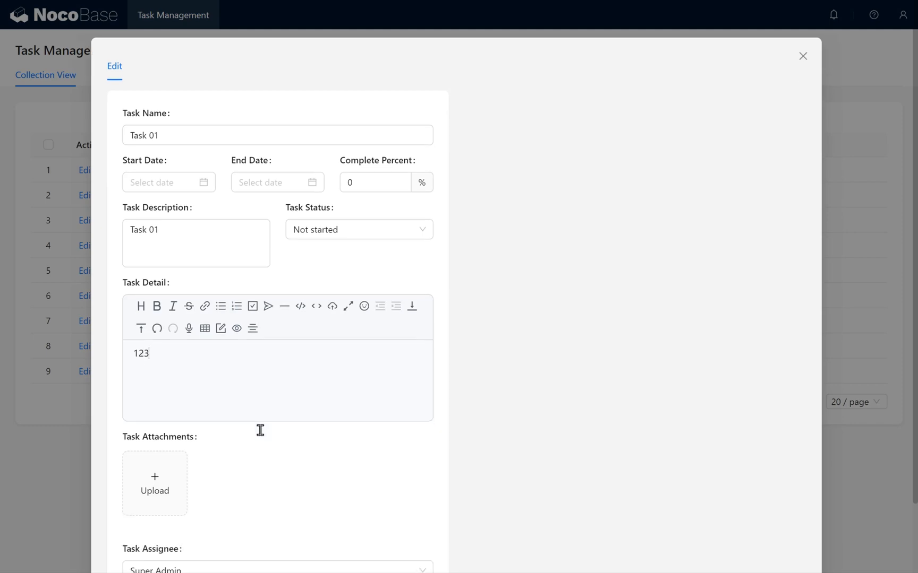
pyautogui.scroll(-3)
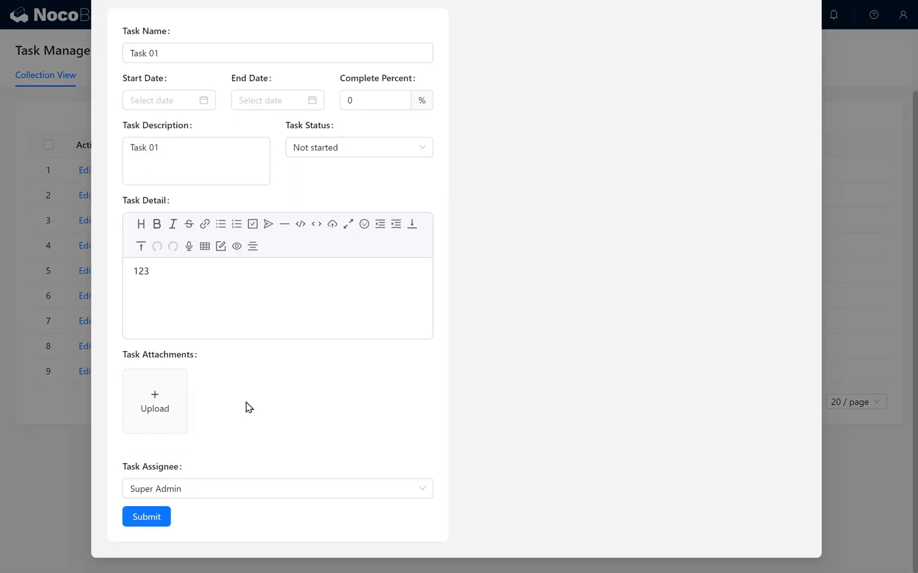
pyautogui.doubleClick(141, 270)
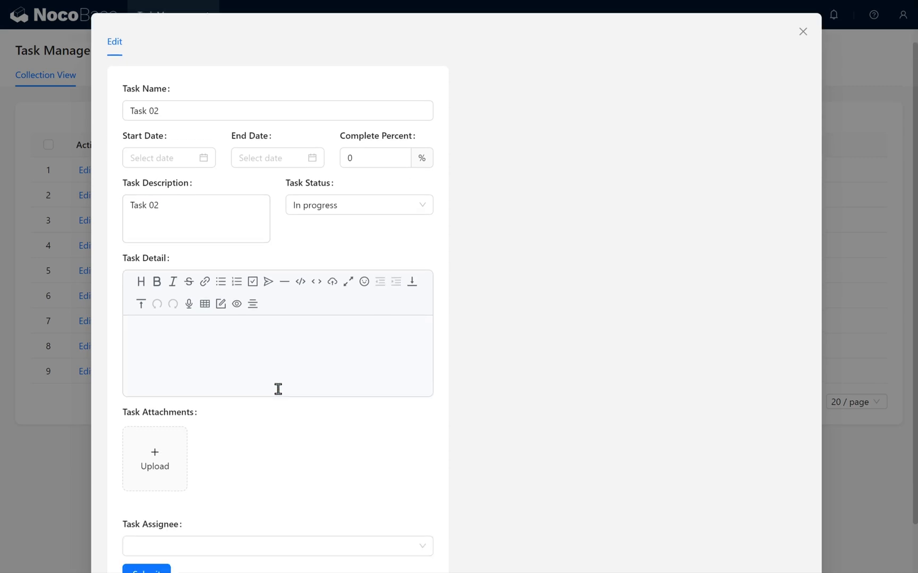
pyautogui.write('123')
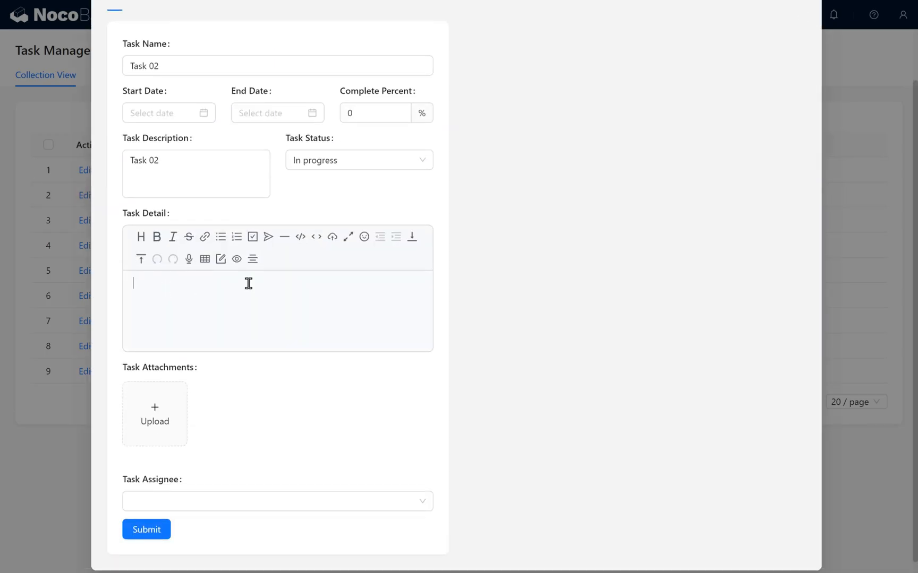
pyautogui.click(145, 530)
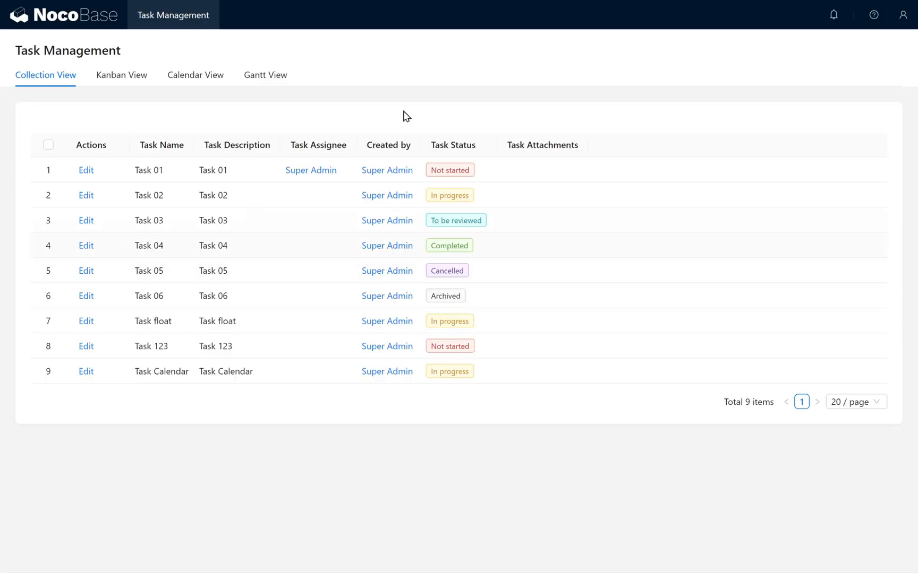
# - Assign Super Admin to Tasks 02, 03, 05 and Task Calendar under full access
pyautogui.click(902, 15)
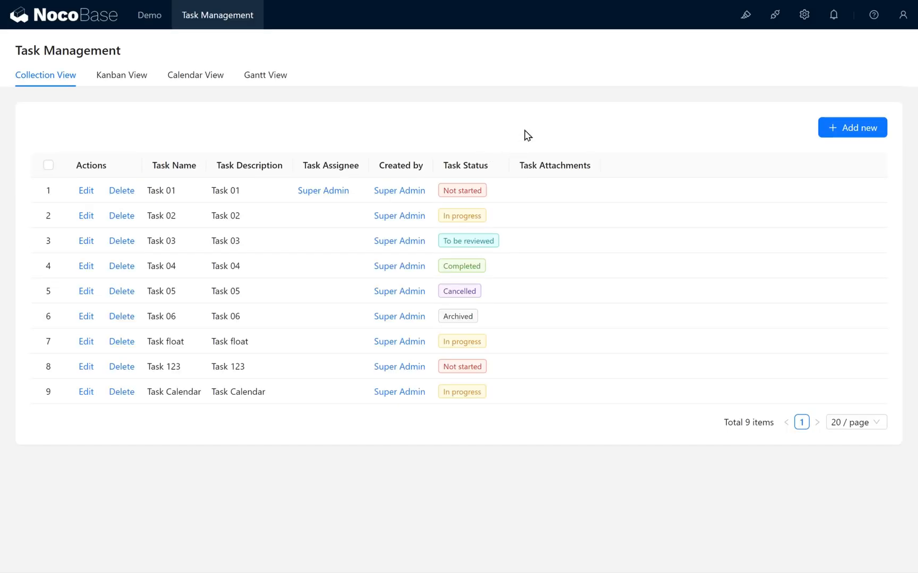
pyautogui.moveTo(86, 220)
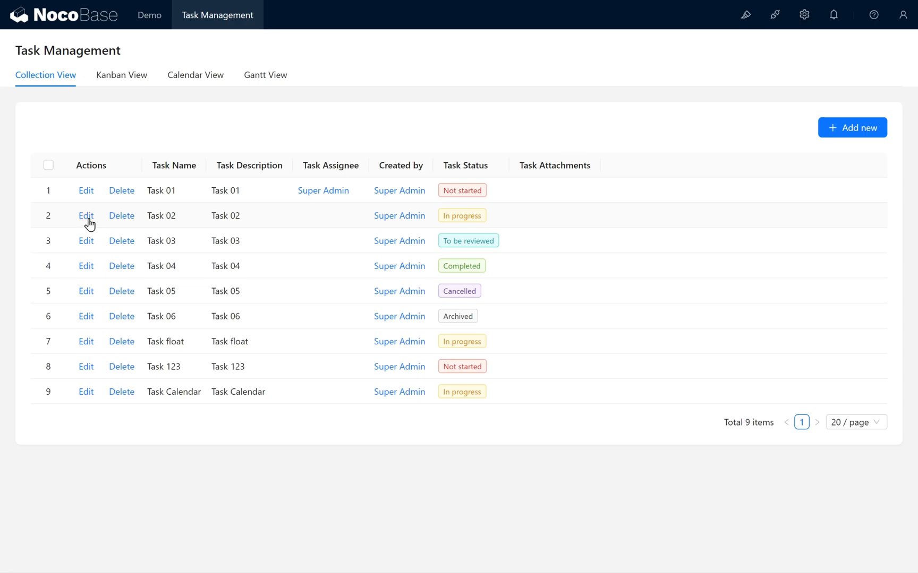
pyautogui.click(85, 215)
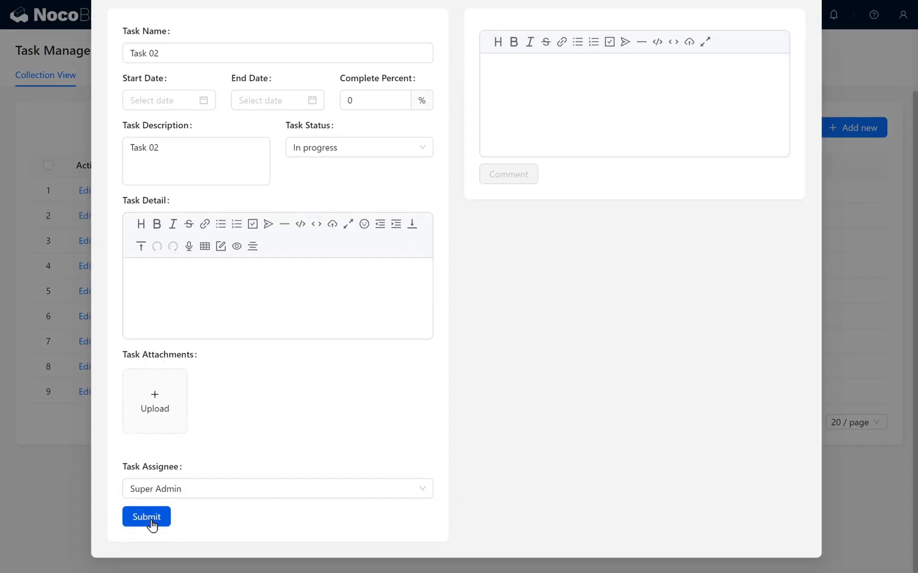
pyautogui.click(146, 516)
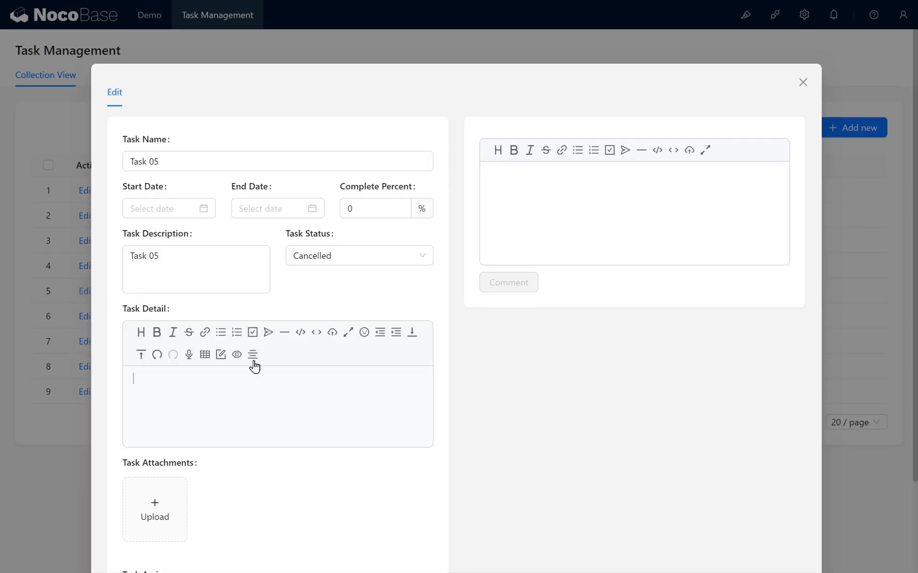
pyautogui.click(802, 82)
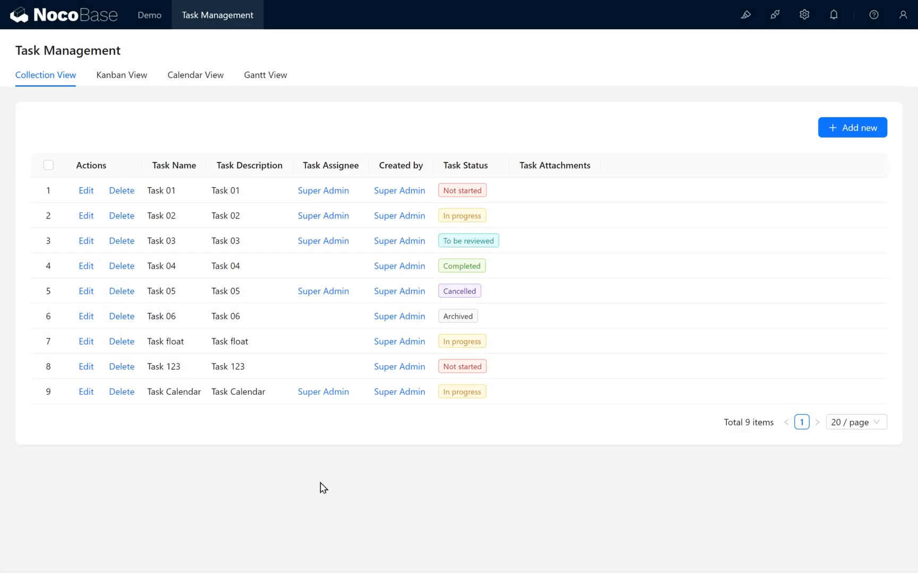
# - Enable the UI editor and add a Details block to Task 01's view drawer
pyautogui.click(745, 15)
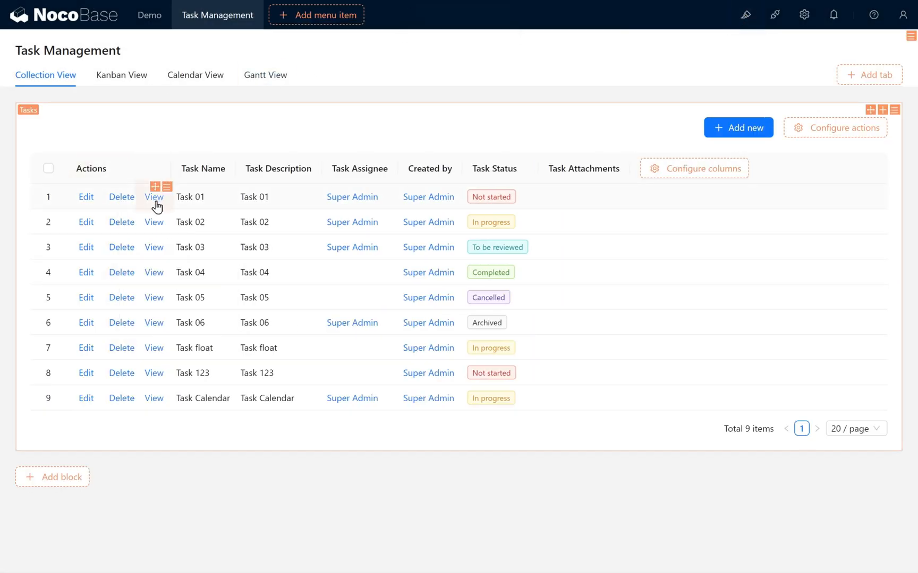
pyautogui.click(153, 196)
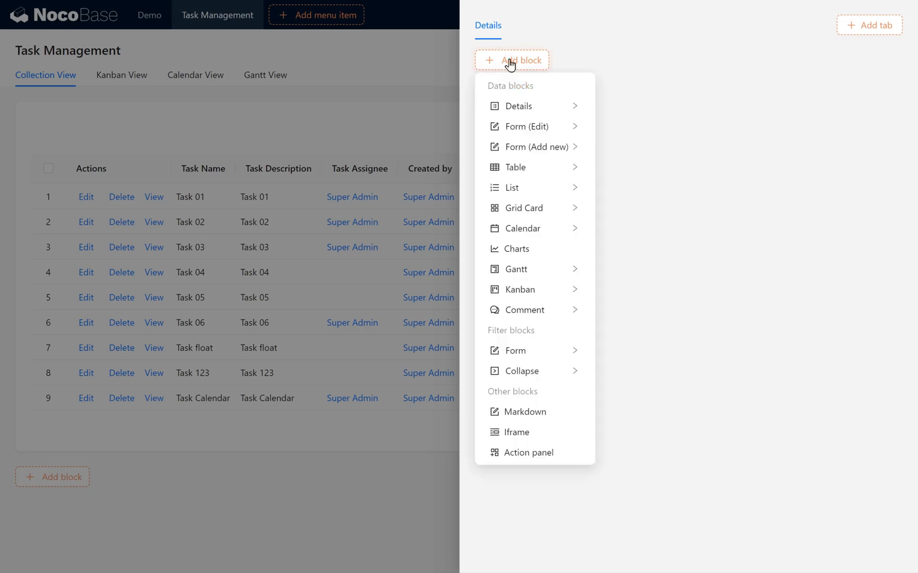
pyautogui.click(518, 106)
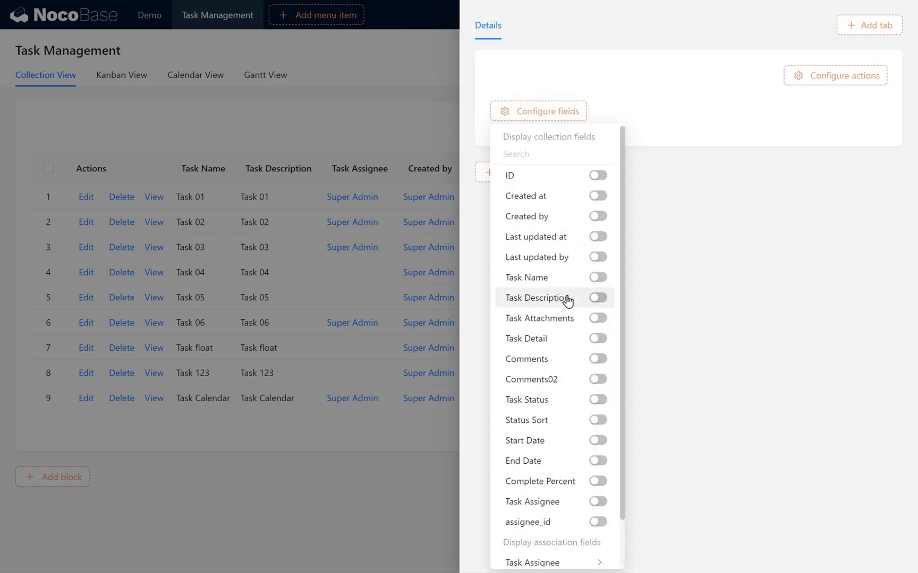
# - Show Description, Status, End Date, Complete Percent and Assignee in the details block
pyautogui.click(597, 276)
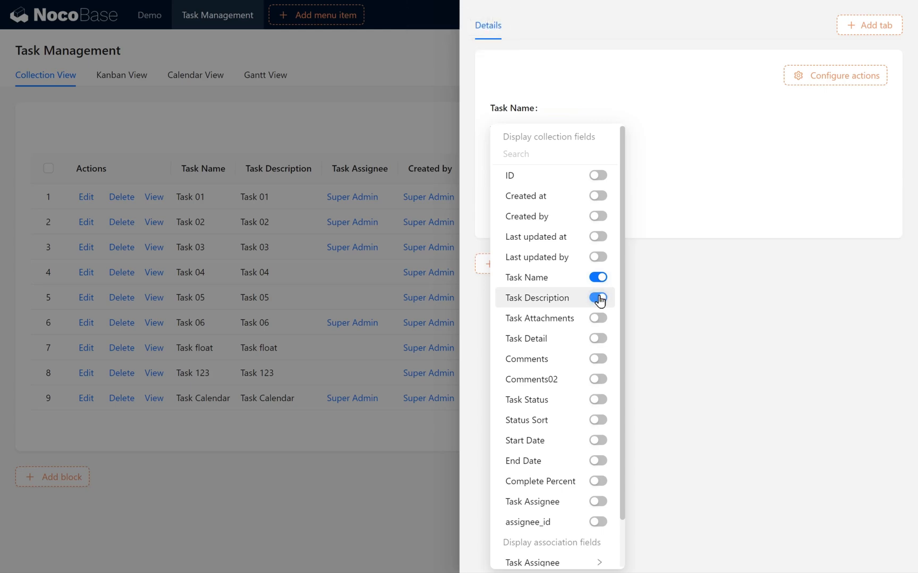
pyautogui.click(597, 298)
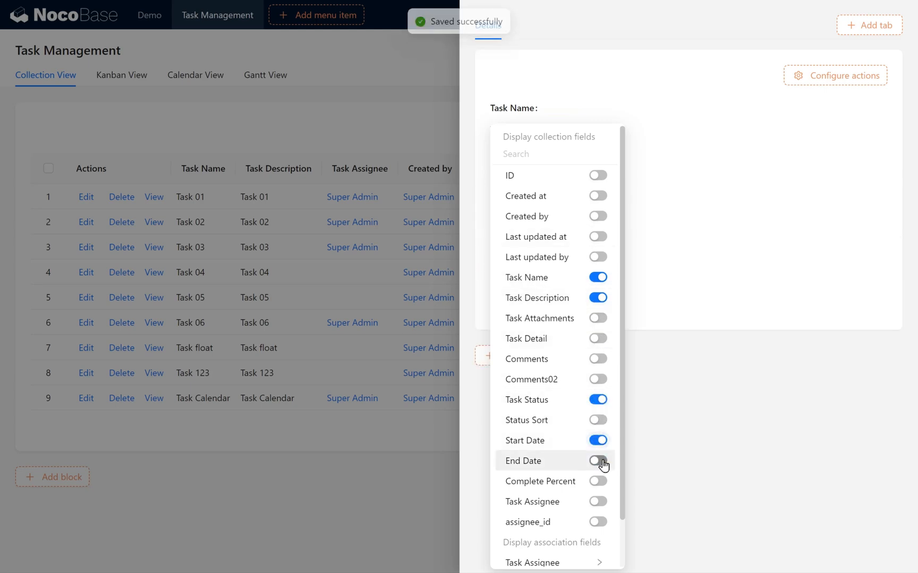
pyautogui.click(597, 460)
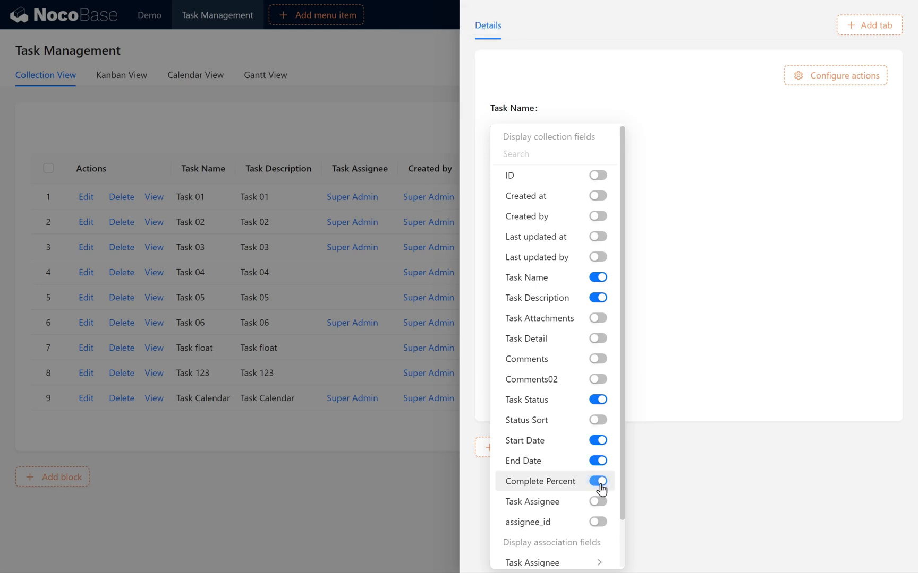
pyautogui.click(597, 338)
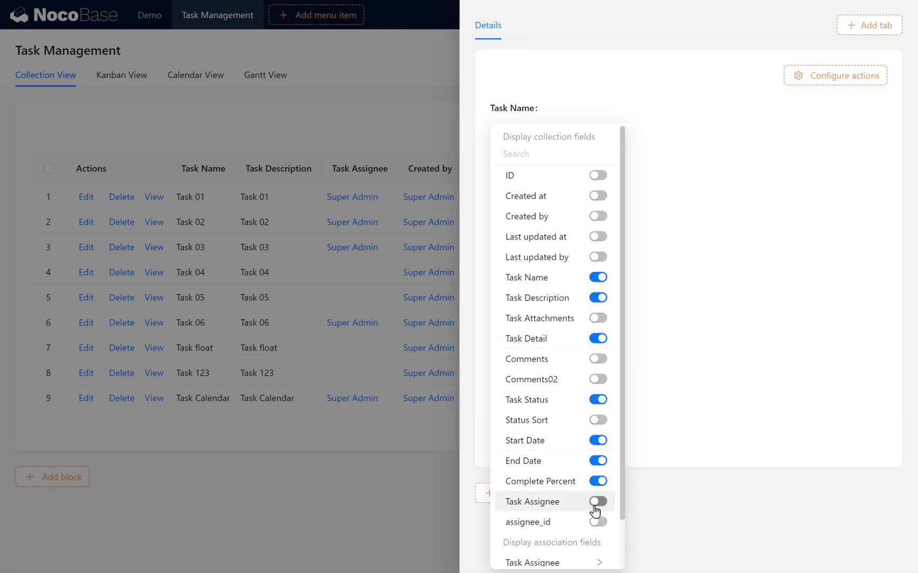
pyautogui.click(597, 502)
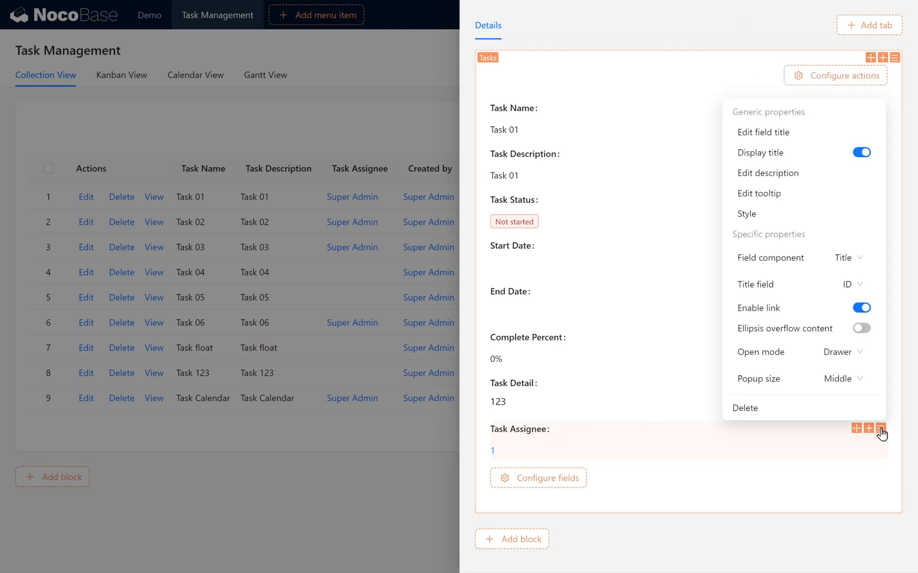
# - Display the assignee by Nickname and add Task Attachments to the details block
pyautogui.click(849, 285)
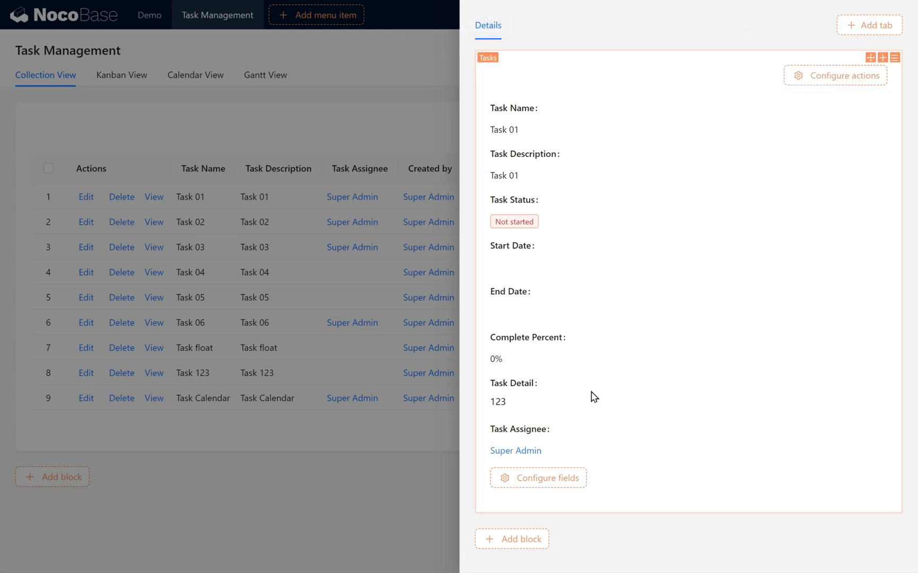
pyautogui.moveTo(587, 326)
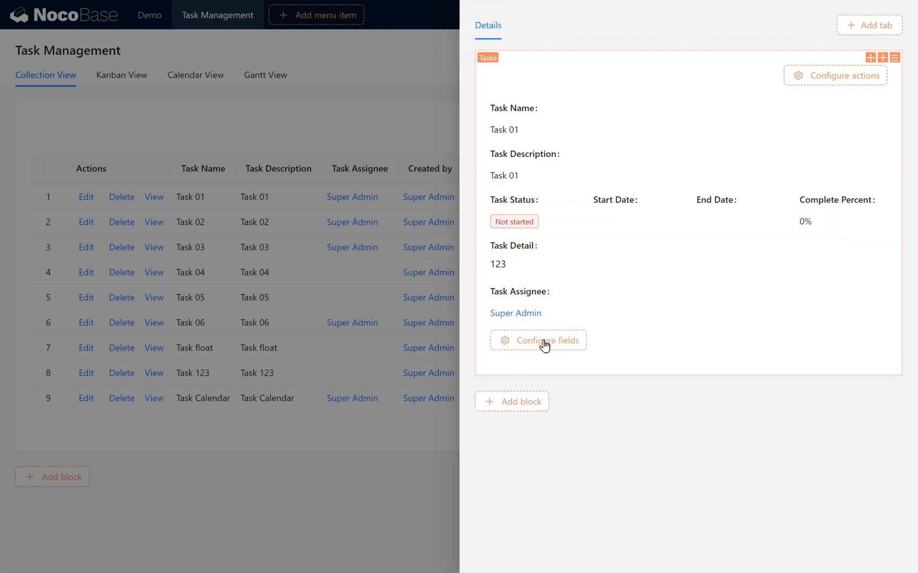
pyautogui.click(537, 340)
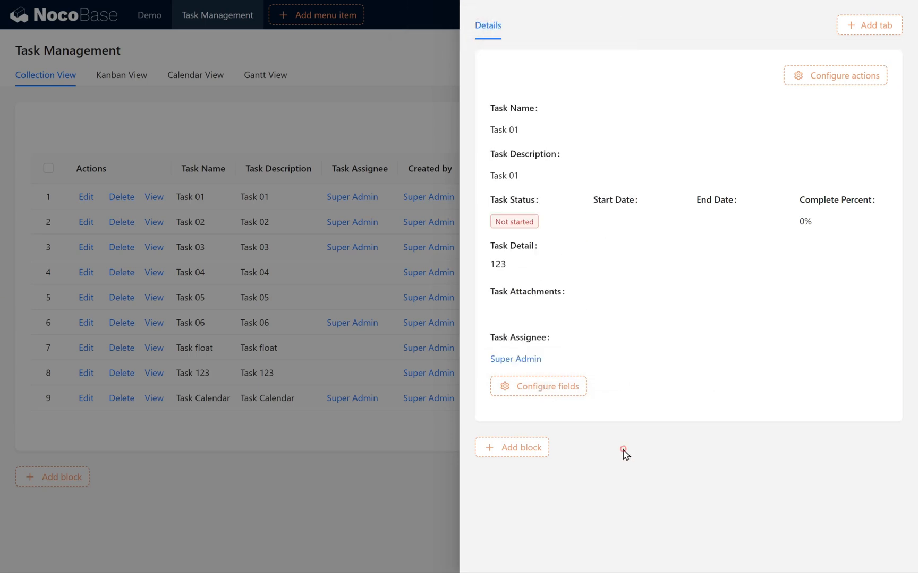
pyautogui.moveTo(408, 426)
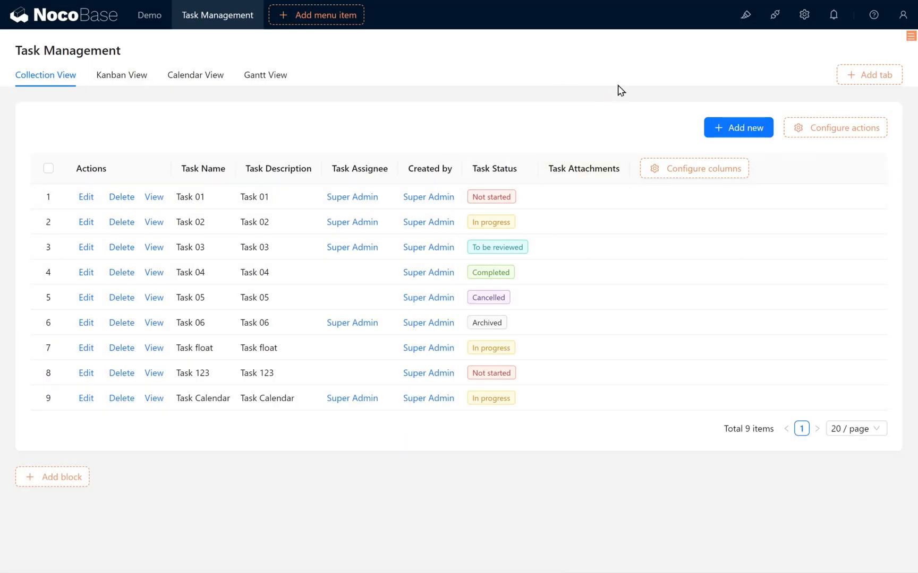
pyautogui.click(804, 15)
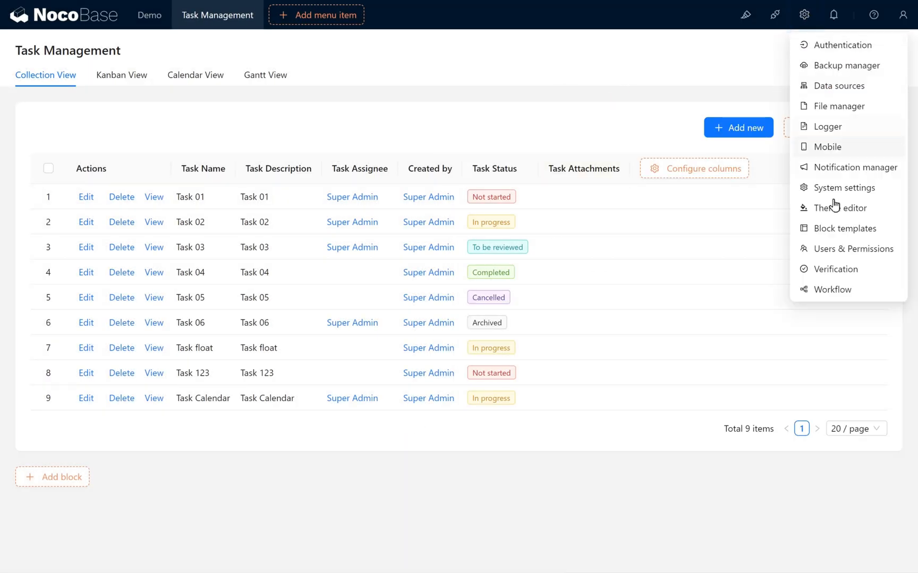
pyautogui.click(852, 248)
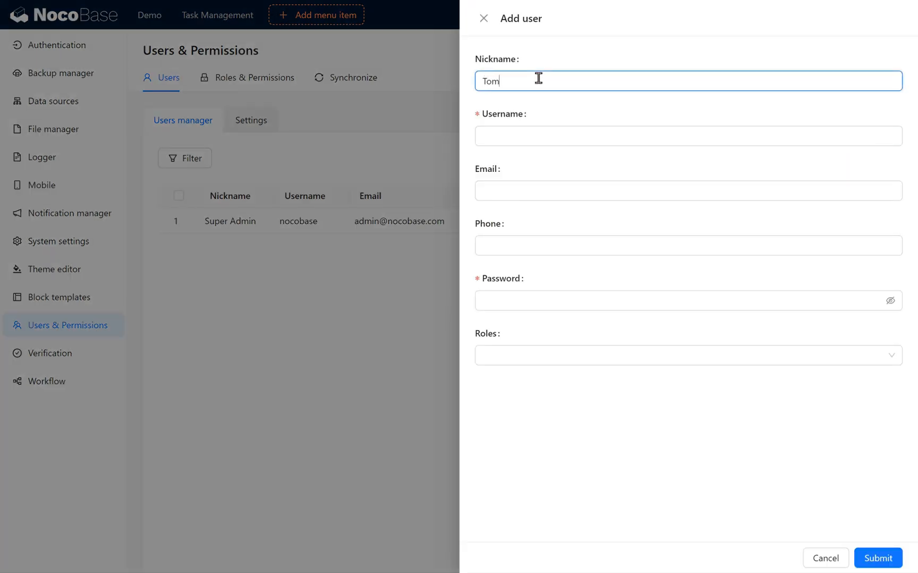
pyautogui.click(643, 300)
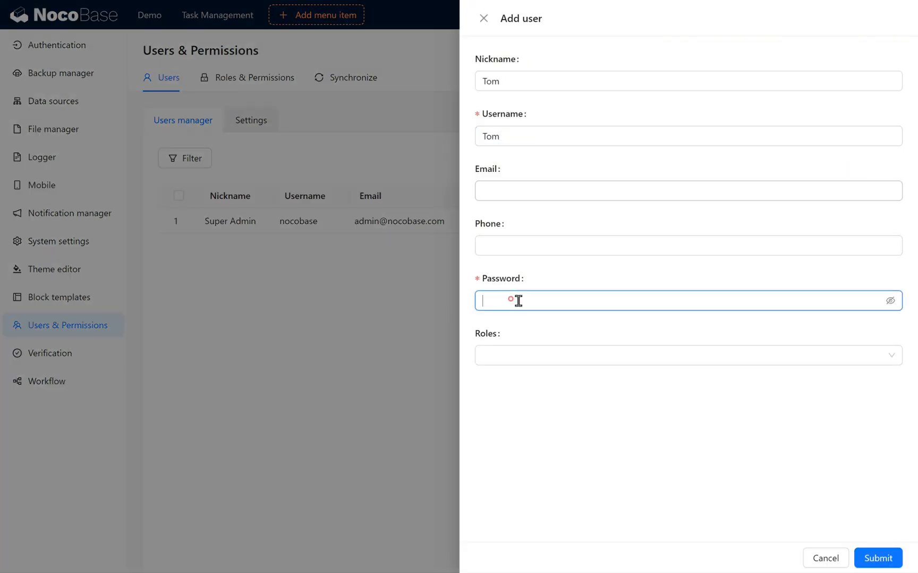
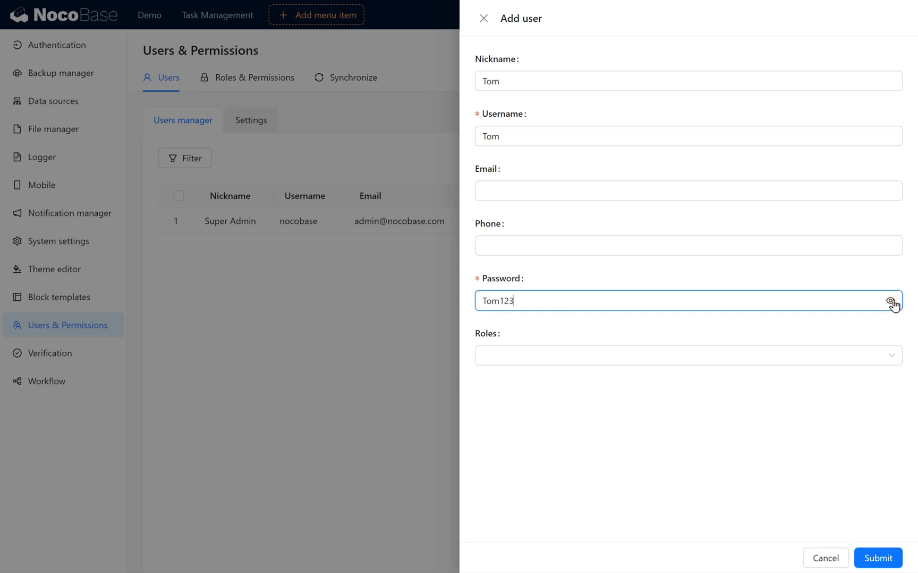
pyautogui.click(878, 558)
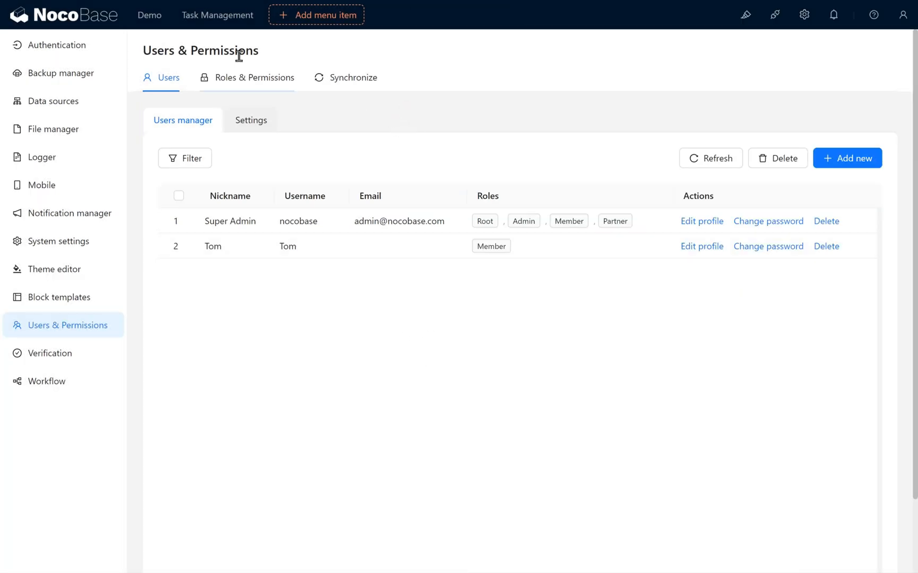
# - Assign Tom to Task 04, Task 05 and Task float
pyautogui.click(218, 15)
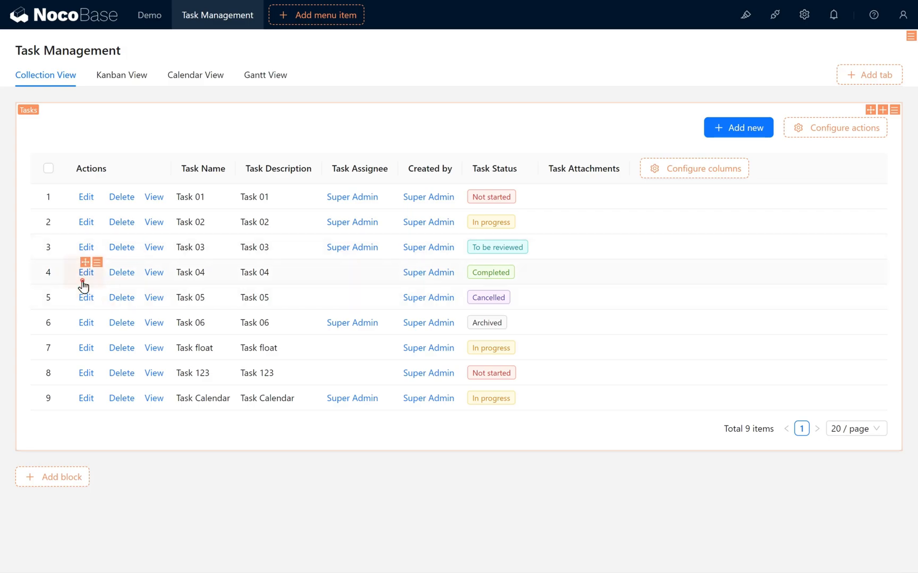
pyautogui.click(85, 272)
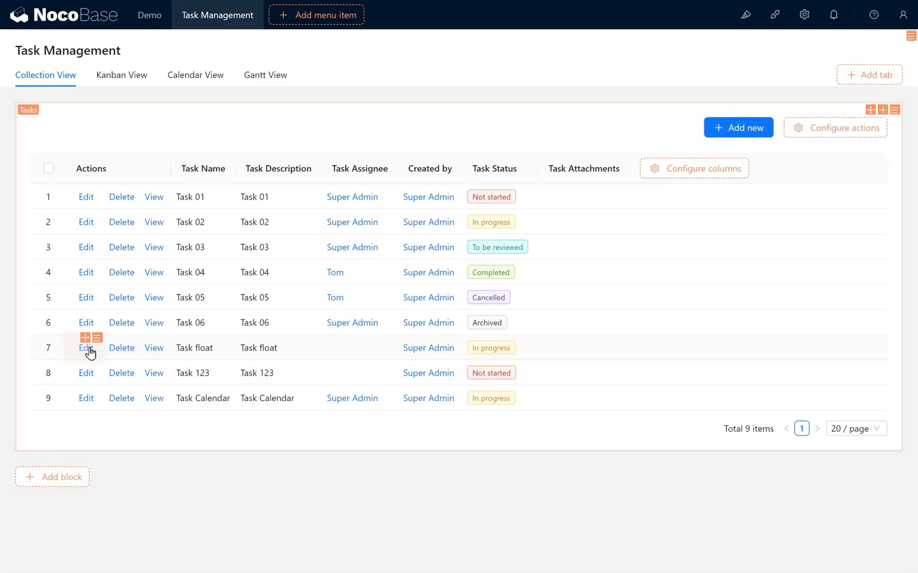
pyautogui.click(85, 349)
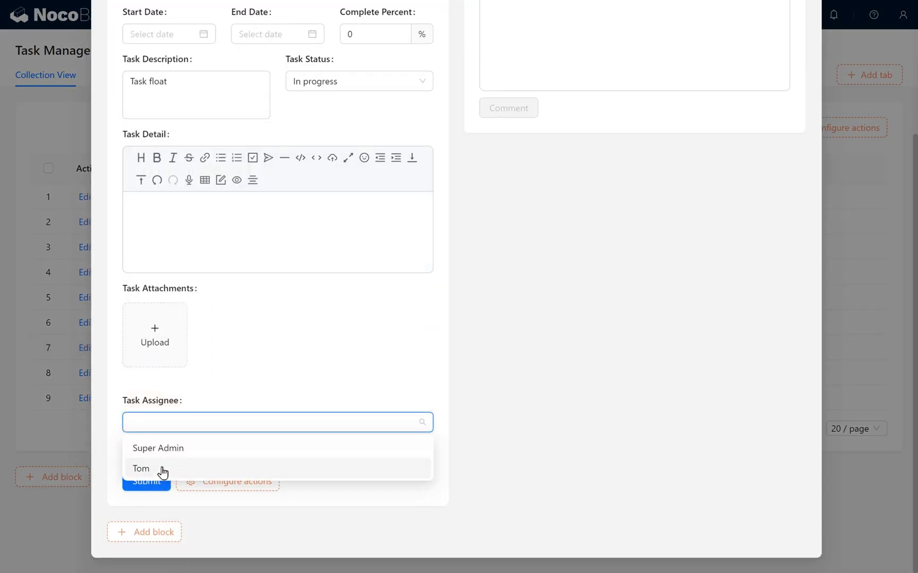
pyautogui.click(146, 483)
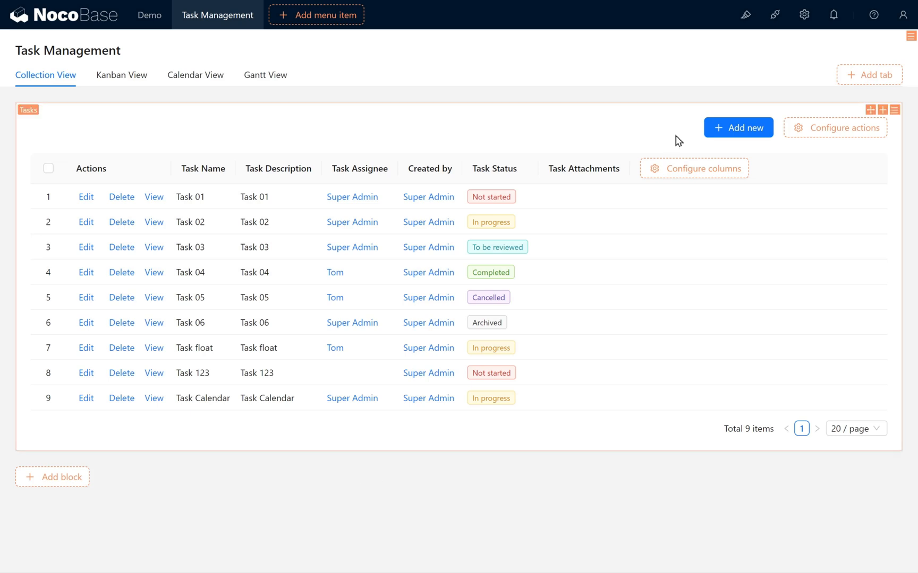
pyautogui.click(903, 15)
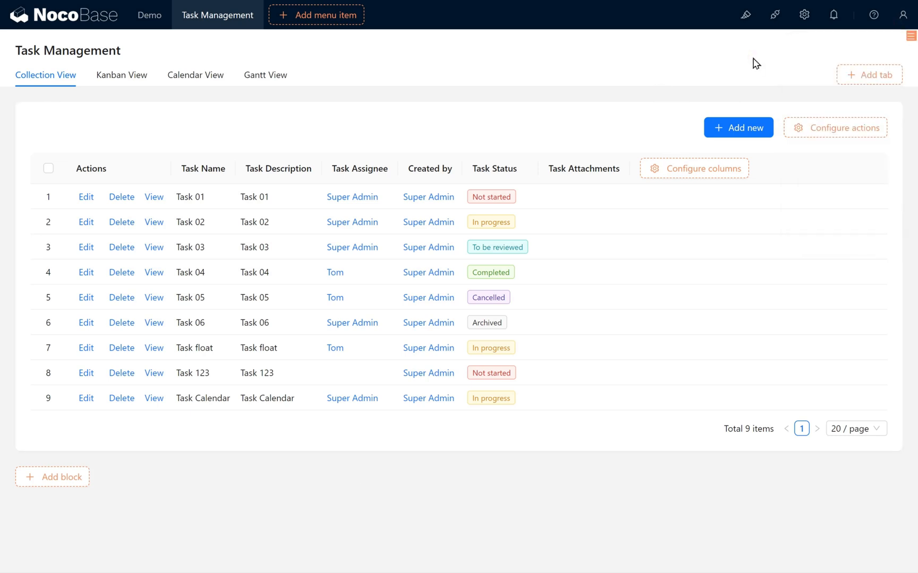
# - Give Tom the Partner role, sign out of admin, and sign in as Tom
pyautogui.click(804, 15)
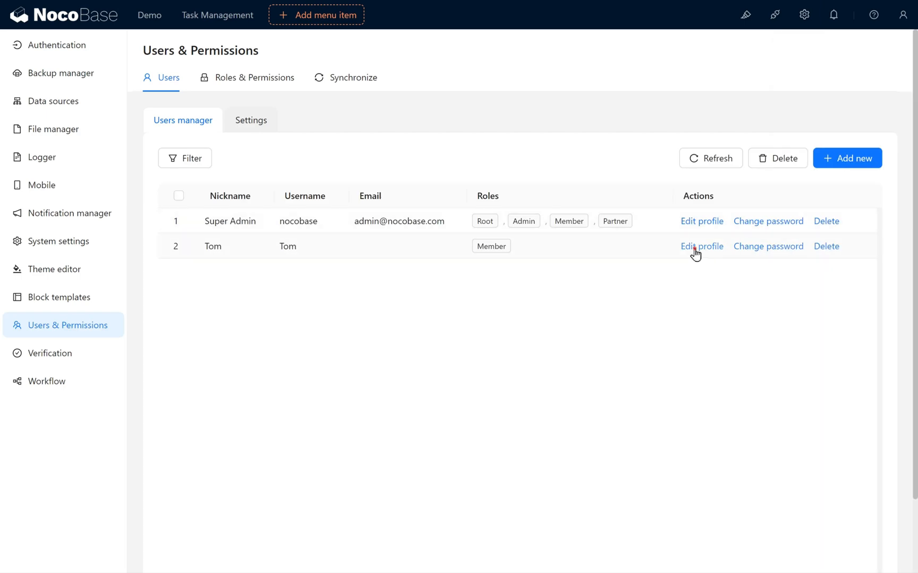
pyautogui.click(701, 245)
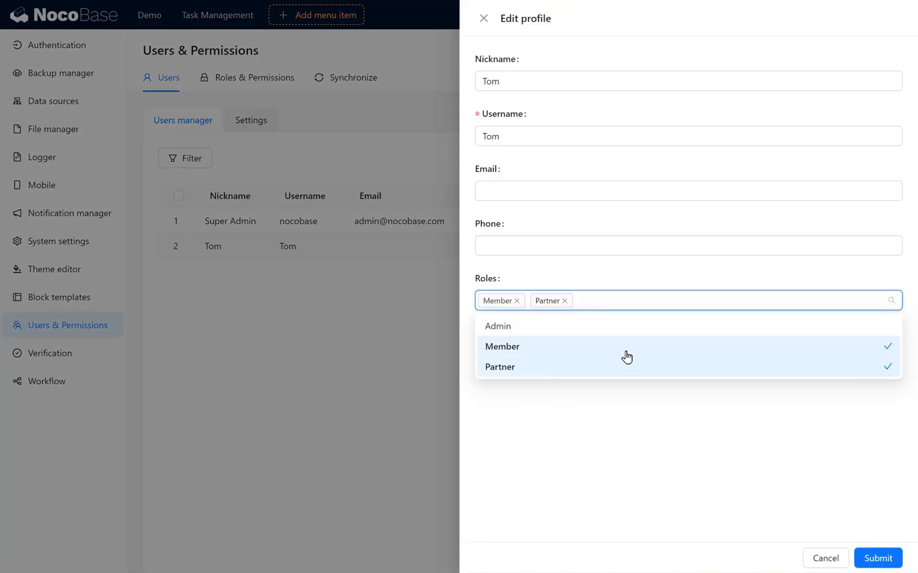
pyautogui.click(501, 346)
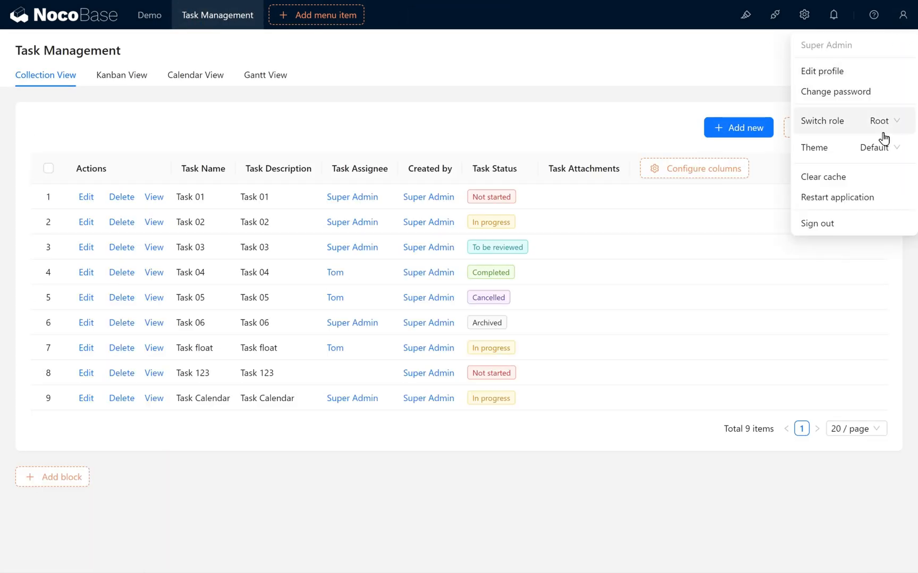
pyautogui.click(817, 223)
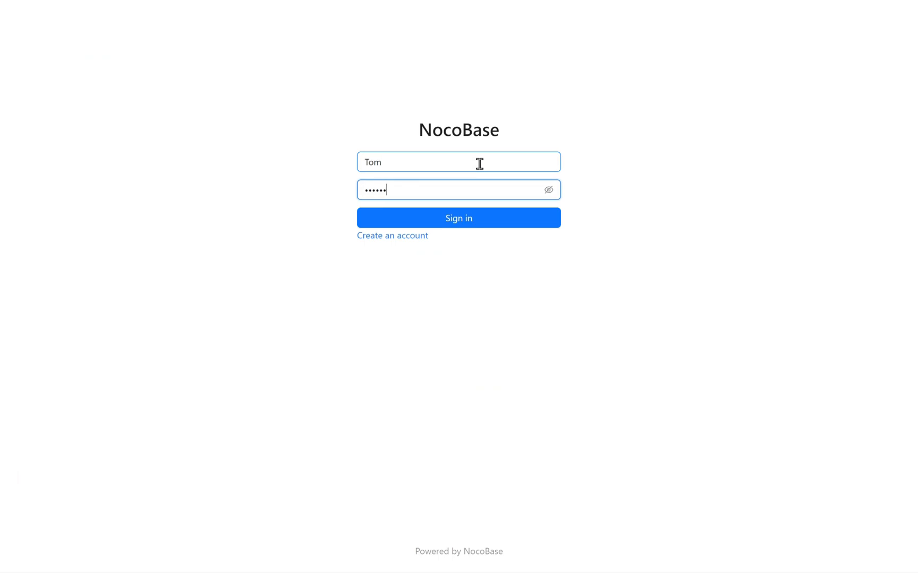
pyautogui.click(458, 218)
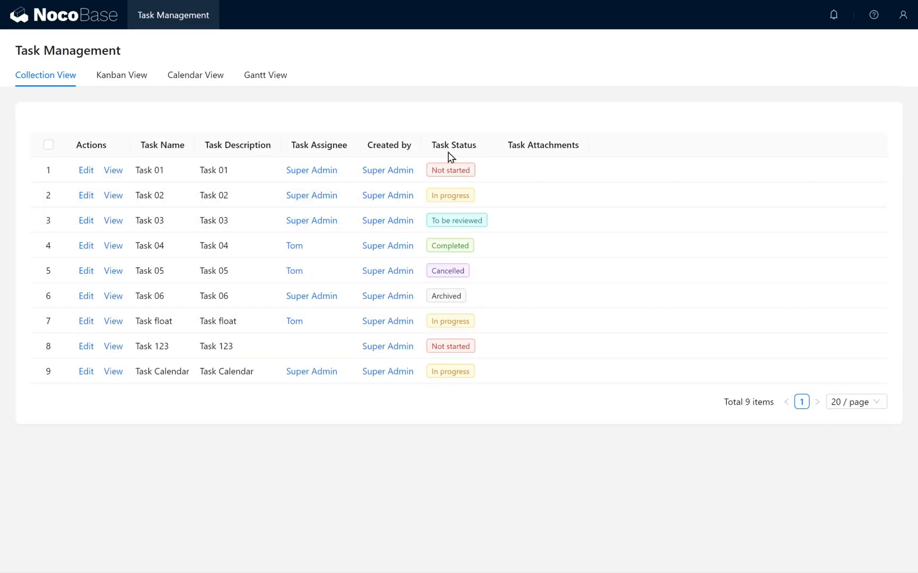
# - Try saving 'Test' as detail on Task 03 and Task 01, then save 'Test' on Task 04
pyautogui.click(86, 220)
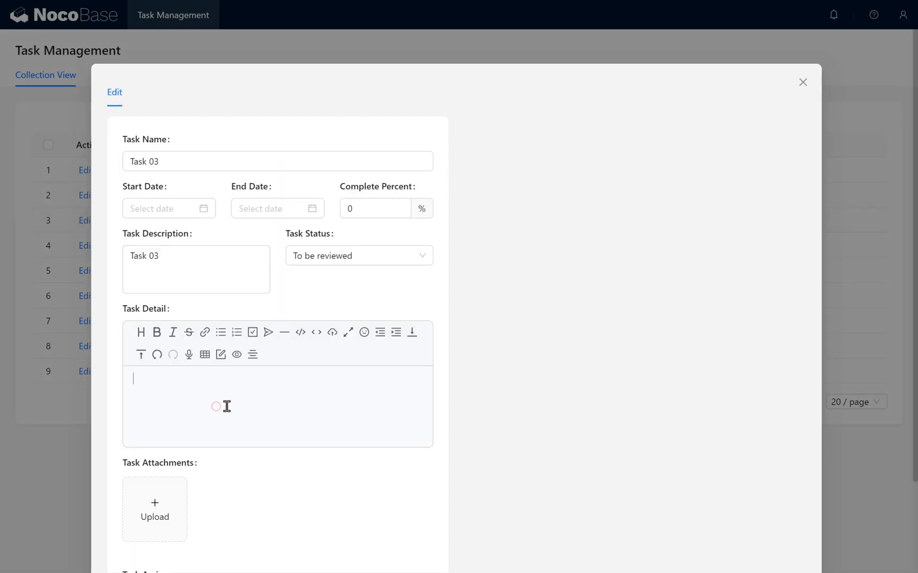
pyautogui.write('Test')
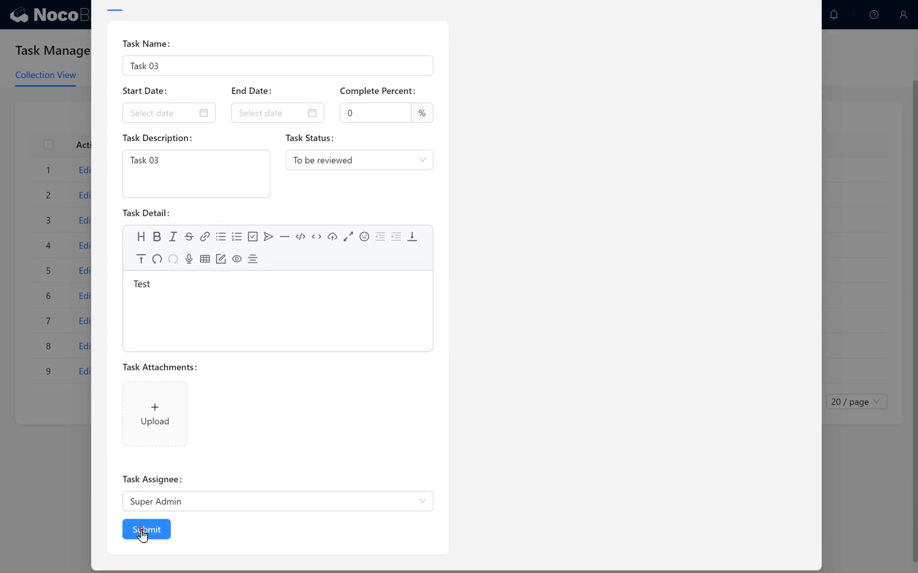
pyautogui.click(146, 529)
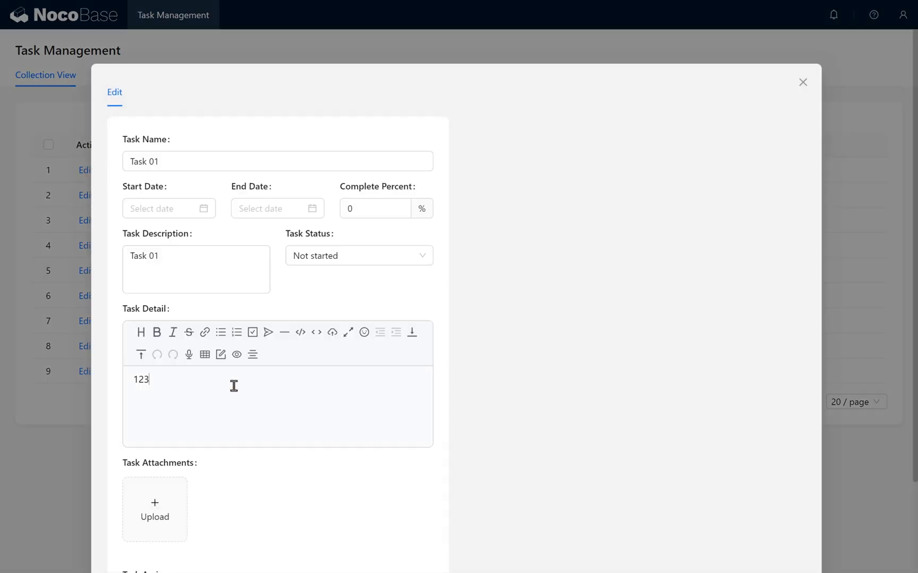
pyautogui.write('Test')
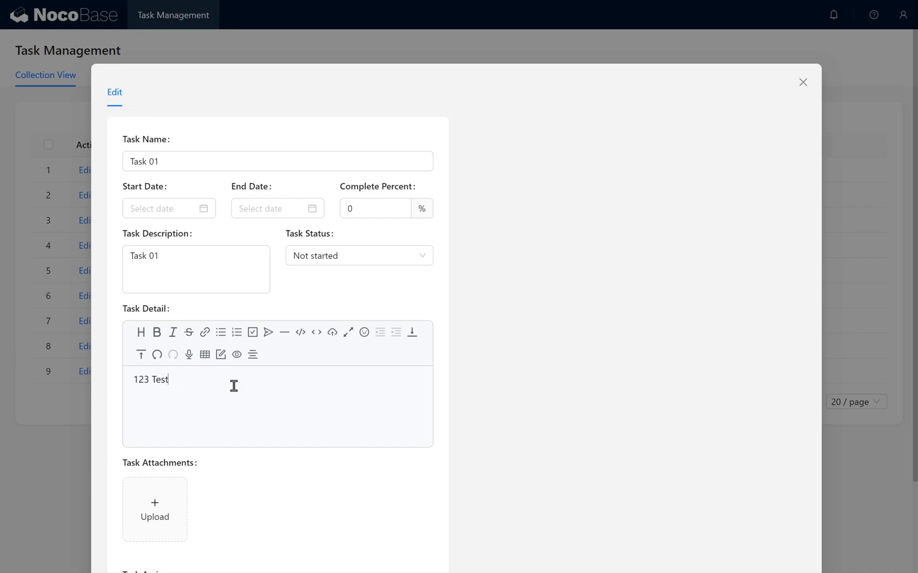
pyautogui.press('Backspace')
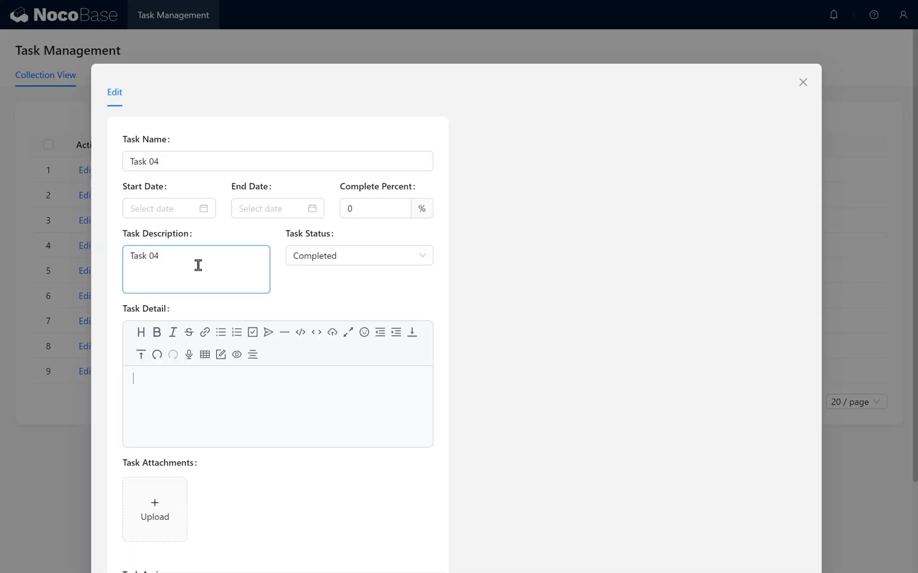
pyautogui.write('Test')
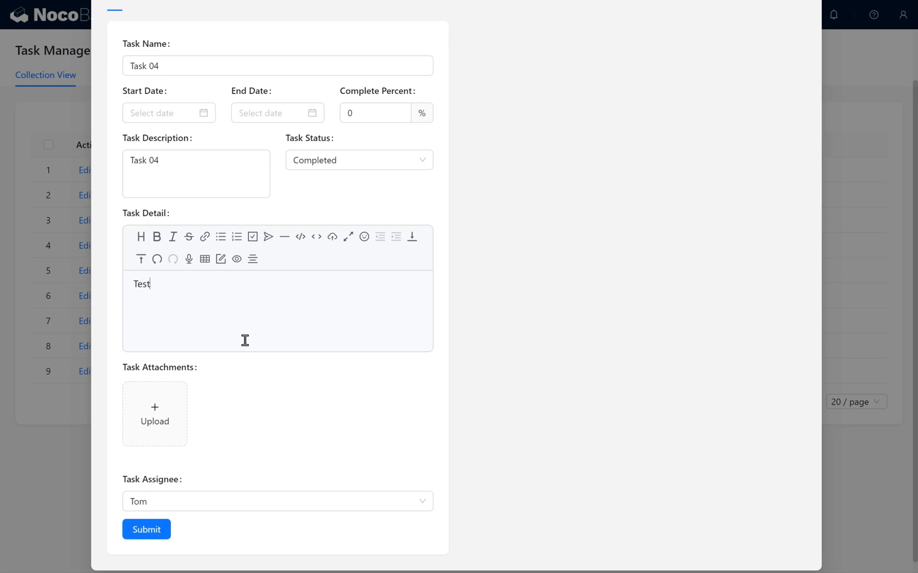
pyautogui.click(146, 529)
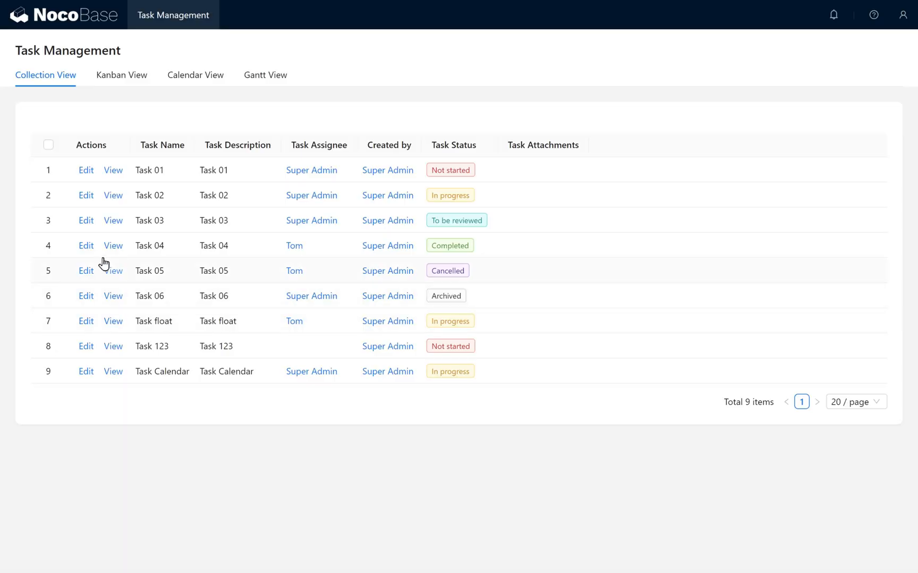
pyautogui.moveTo(136, 227)
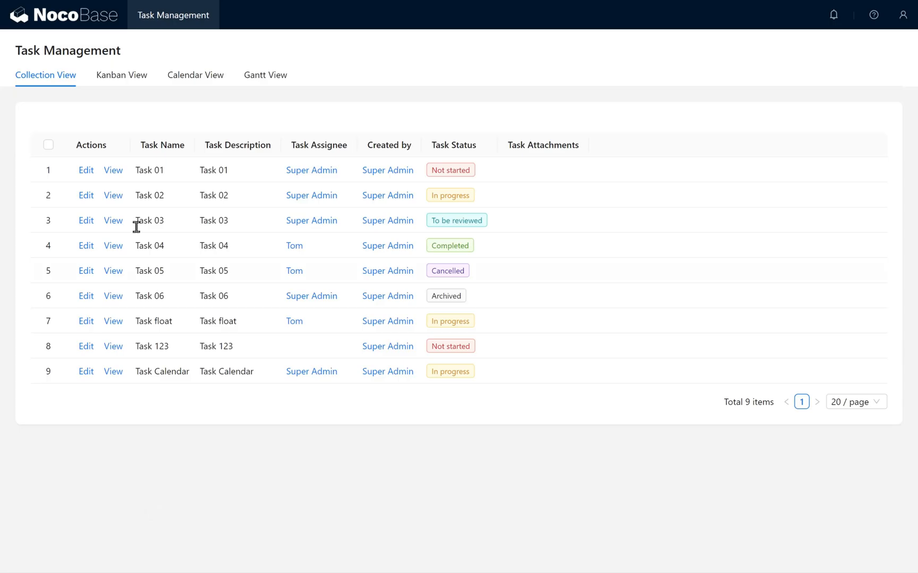
# - Switch via Kanban to the Gantt view and change Task 04's detail to 'Test 123'
pyautogui.click(122, 75)
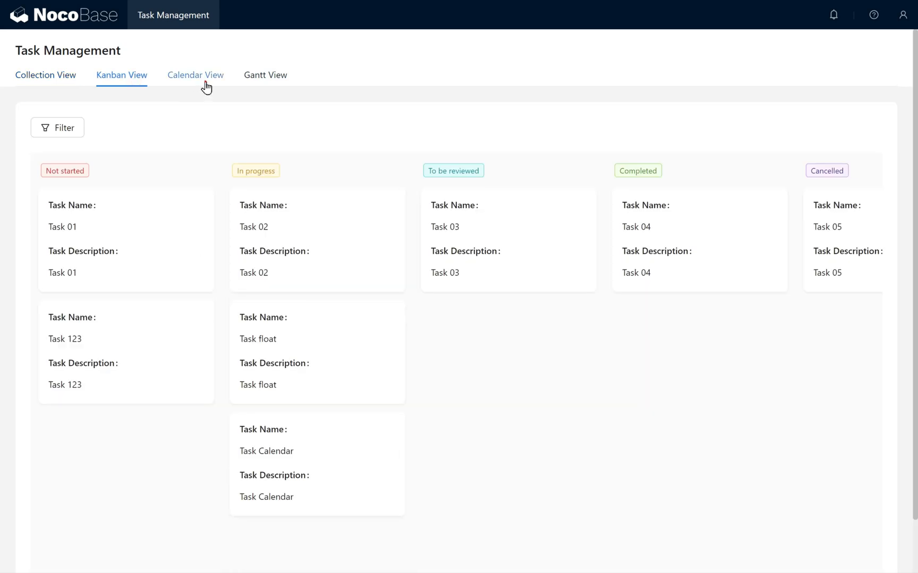
pyautogui.click(264, 75)
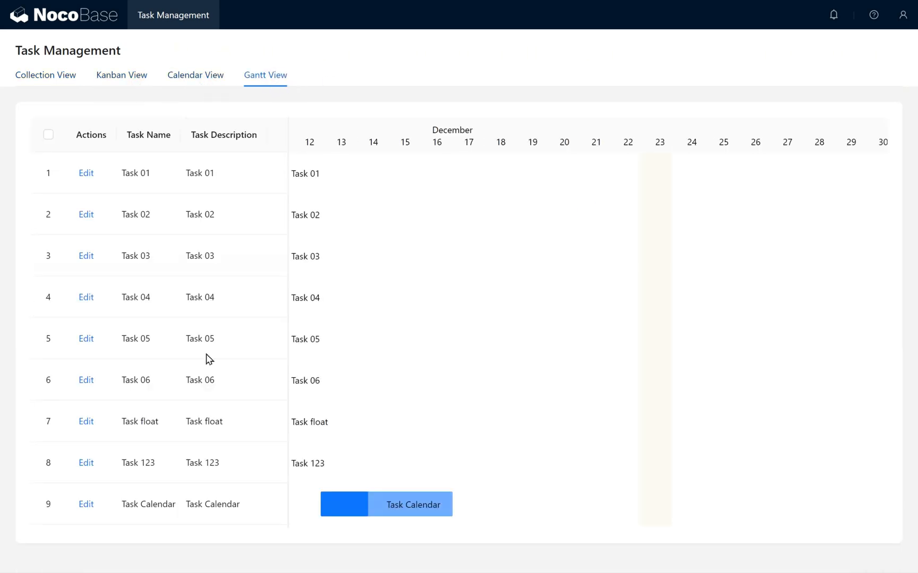
pyautogui.click(85, 297)
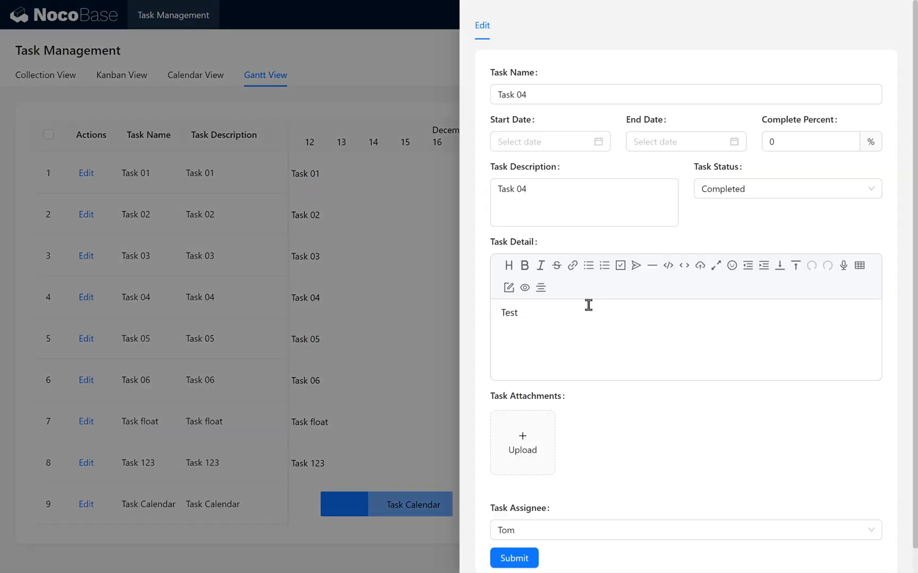
pyautogui.write('123')
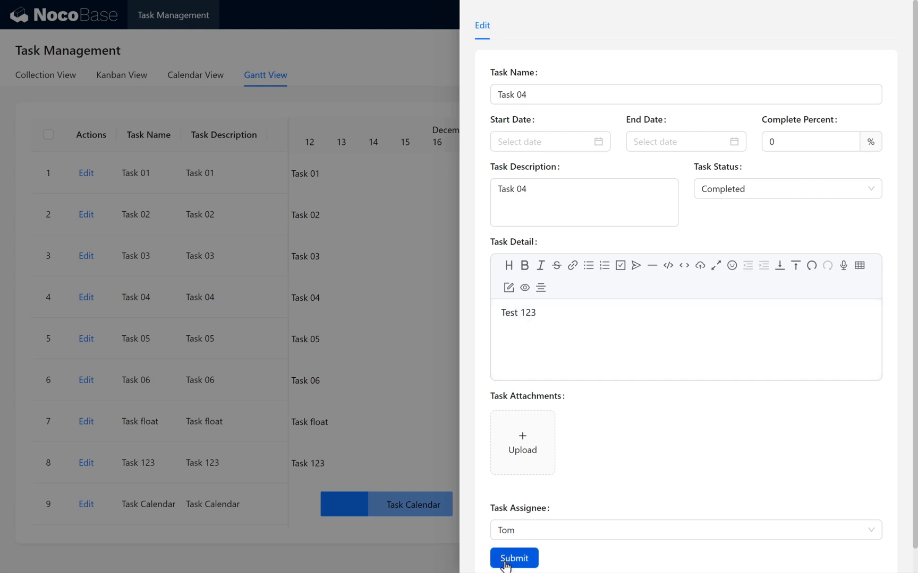
pyautogui.click(513, 558)
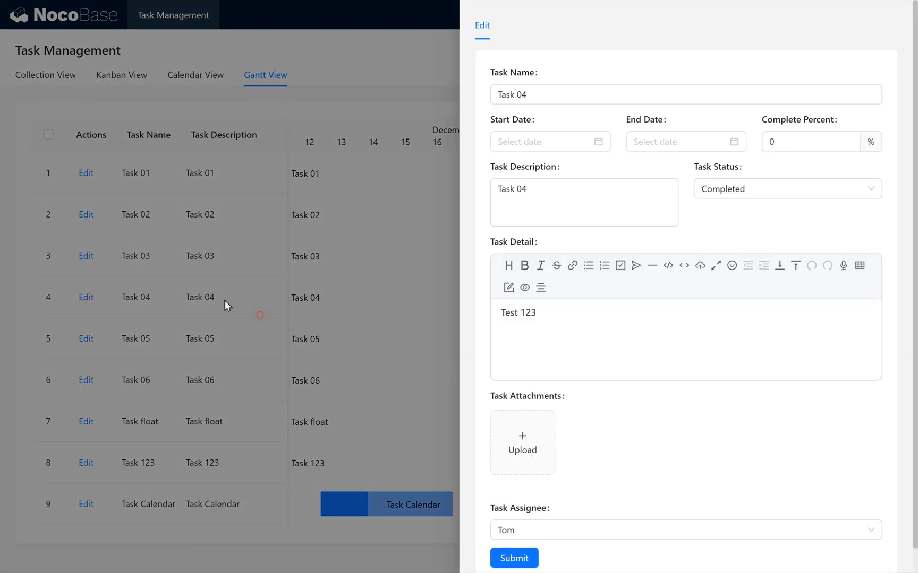
pyautogui.click(85, 214)
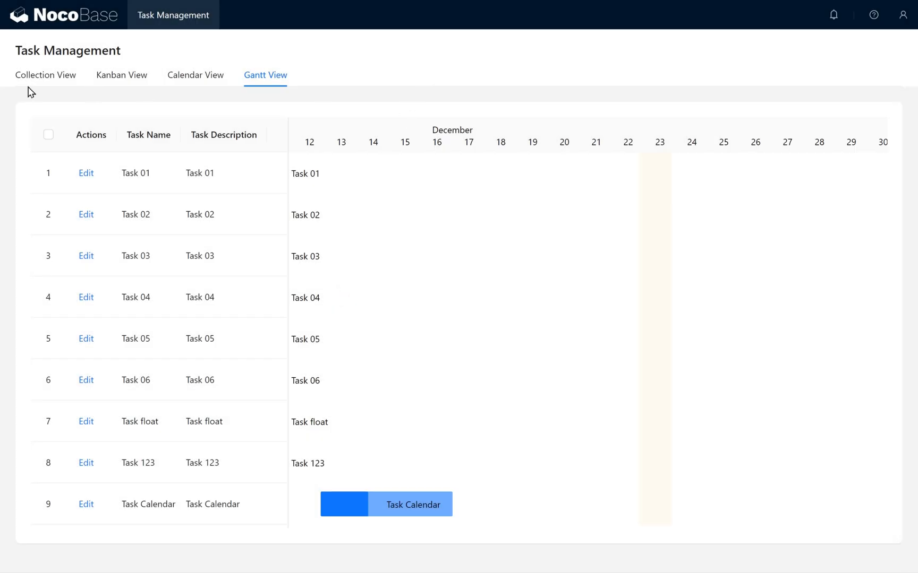
# - Return to the Collection table view and close Task 01's details drawer
pyautogui.click(45, 75)
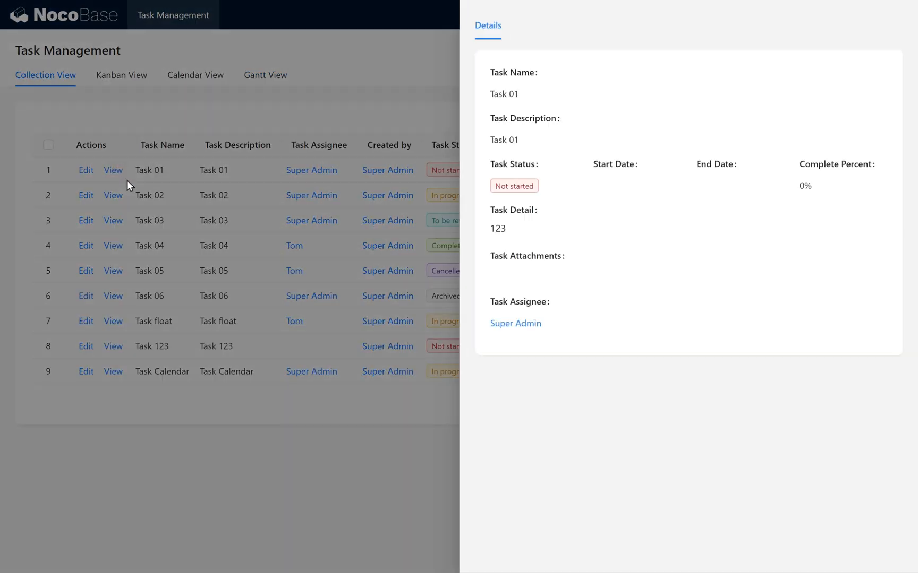
pyautogui.click(113, 245)
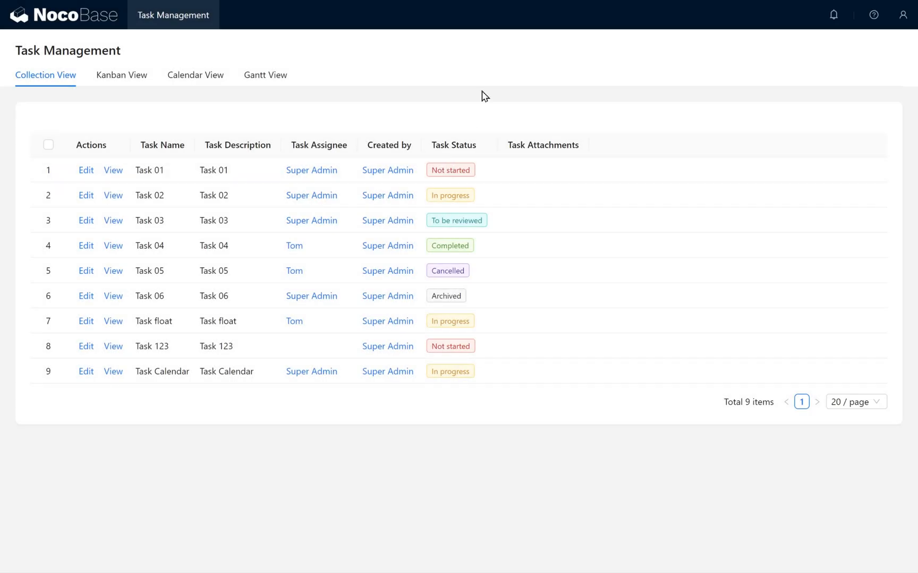
pyautogui.moveTo(757, 80)
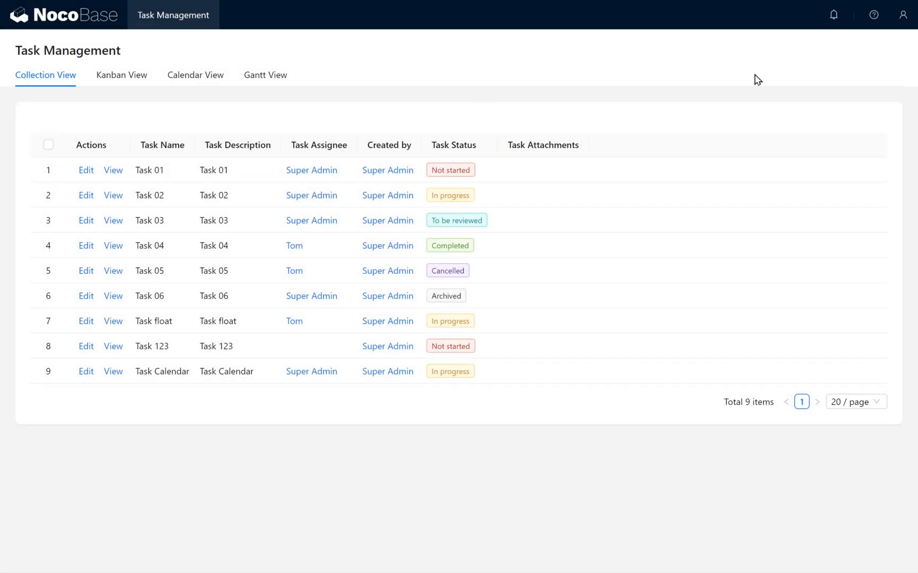
pyautogui.click(904, 15)
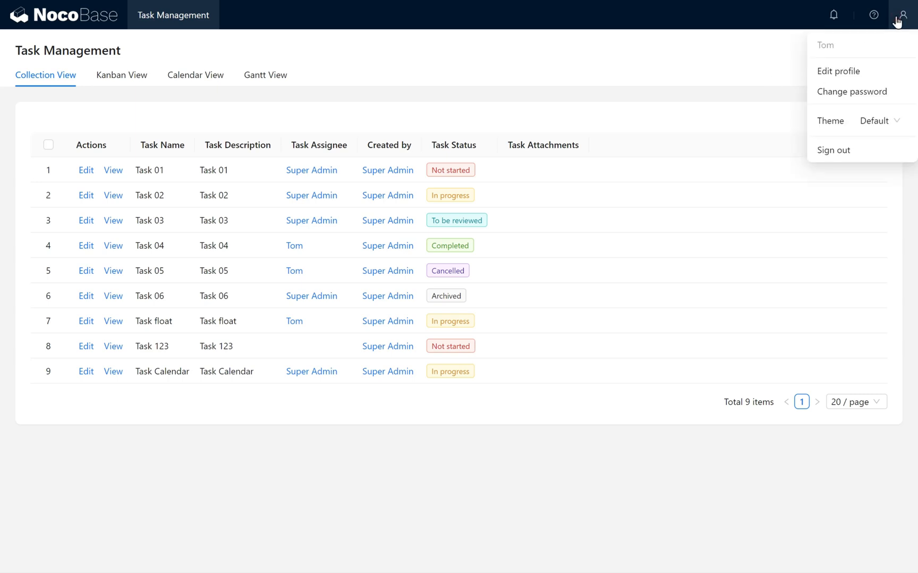
pyautogui.click(832, 150)
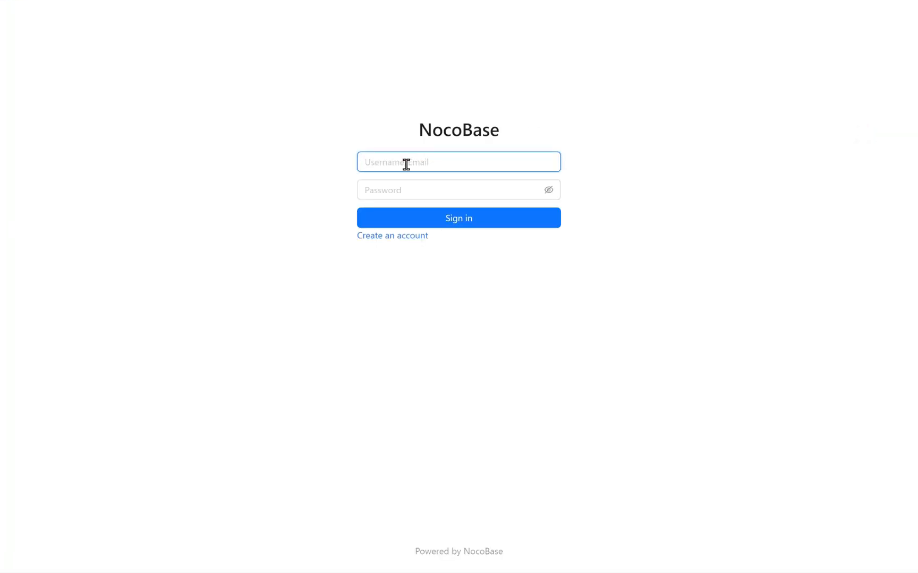
pyautogui.write('admin')
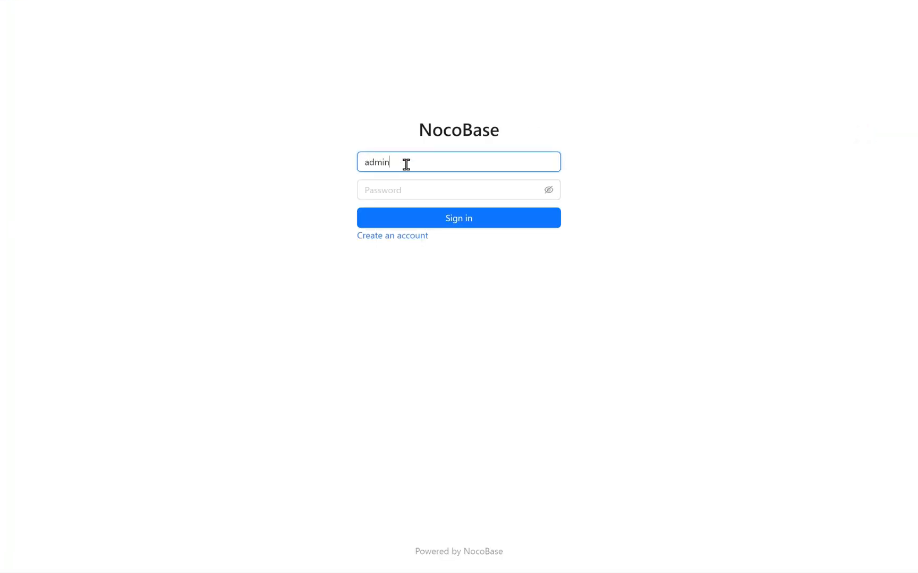
pyautogui.write('@nocobase.c')
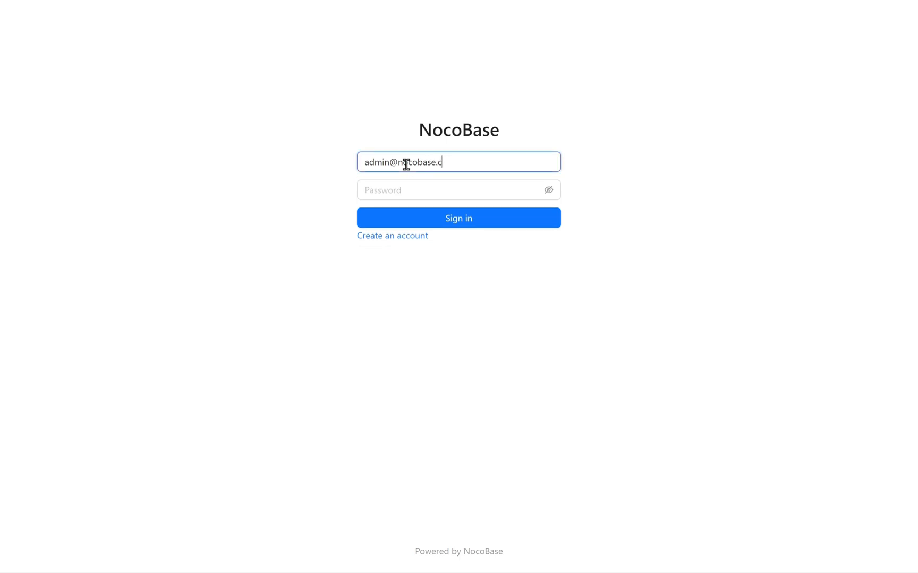
pyautogui.click(458, 217)
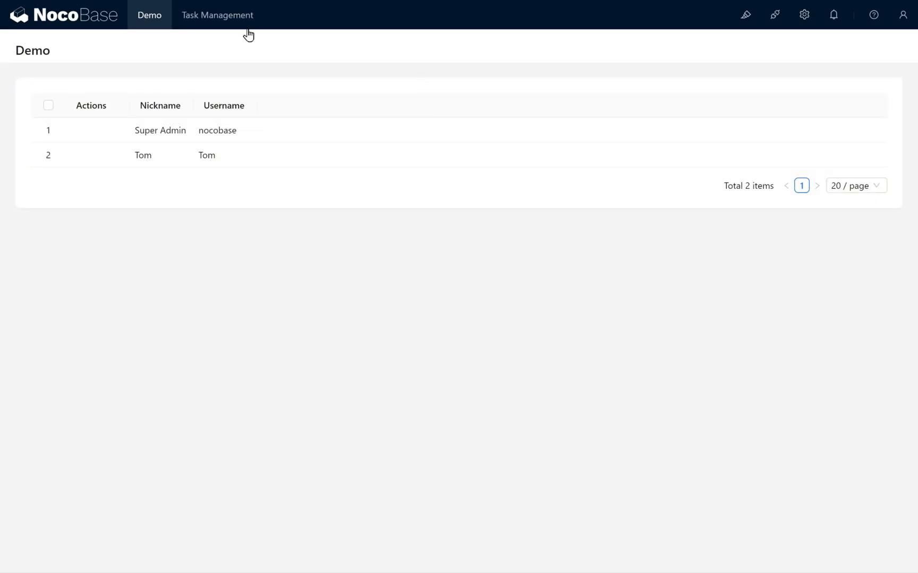
# - Open the Task Management page from the top menu bar as admin
pyautogui.click(217, 15)
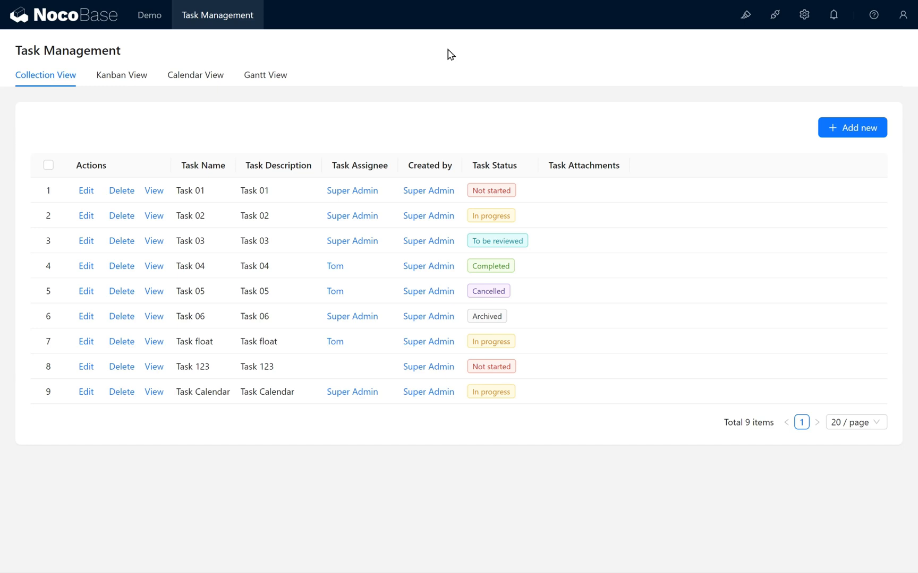
pyautogui.moveTo(460, 74)
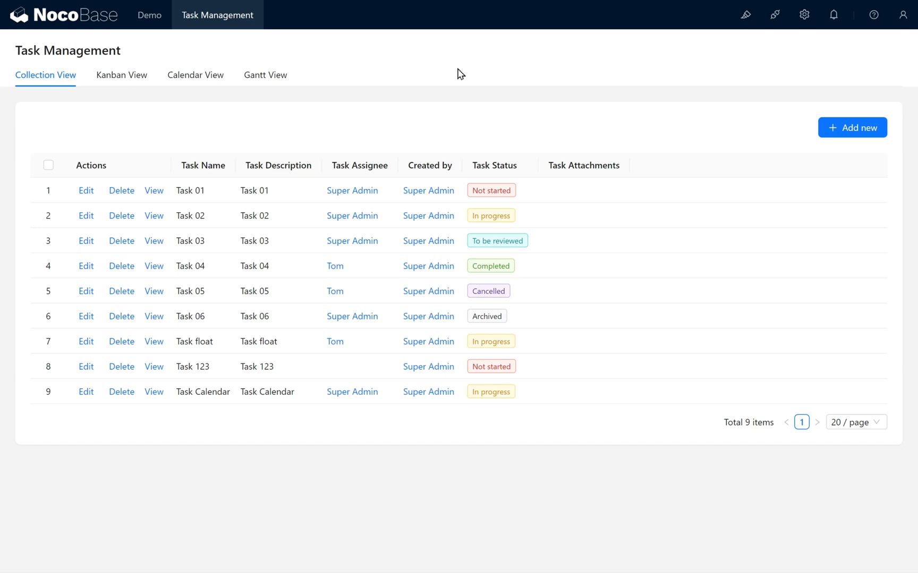
pyautogui.moveTo(465, 109)
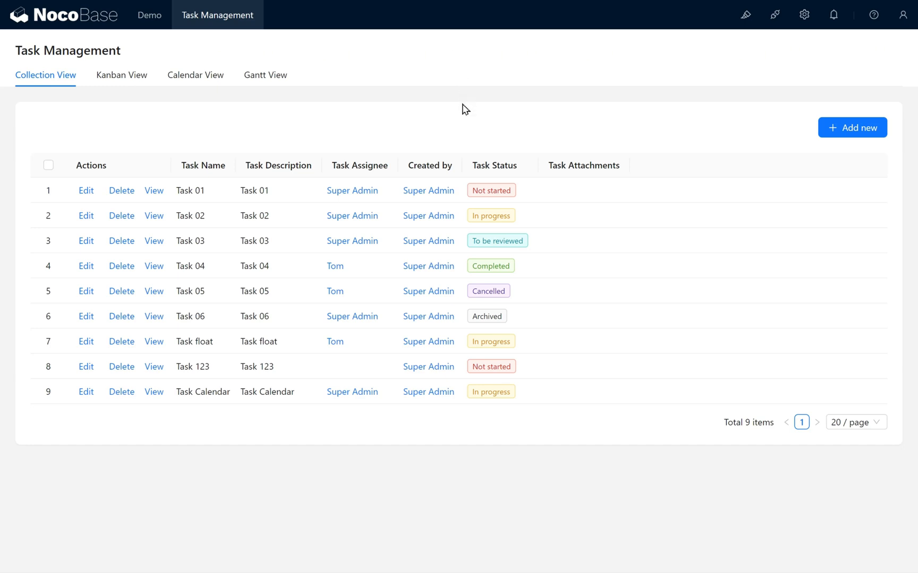